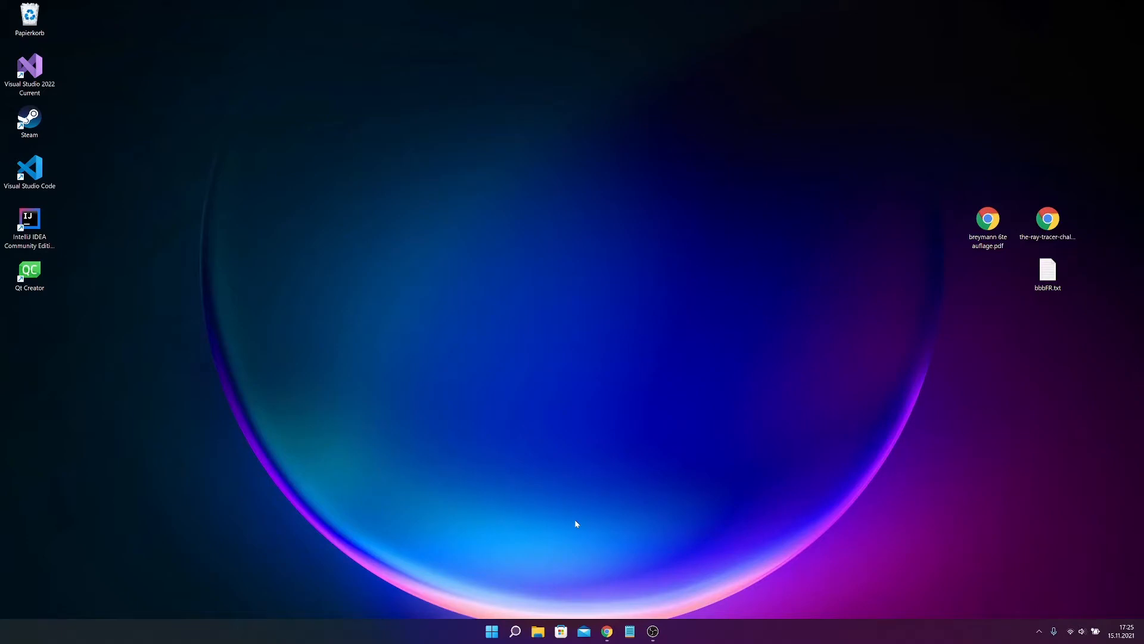
pyautogui.moveTo(471, 549)
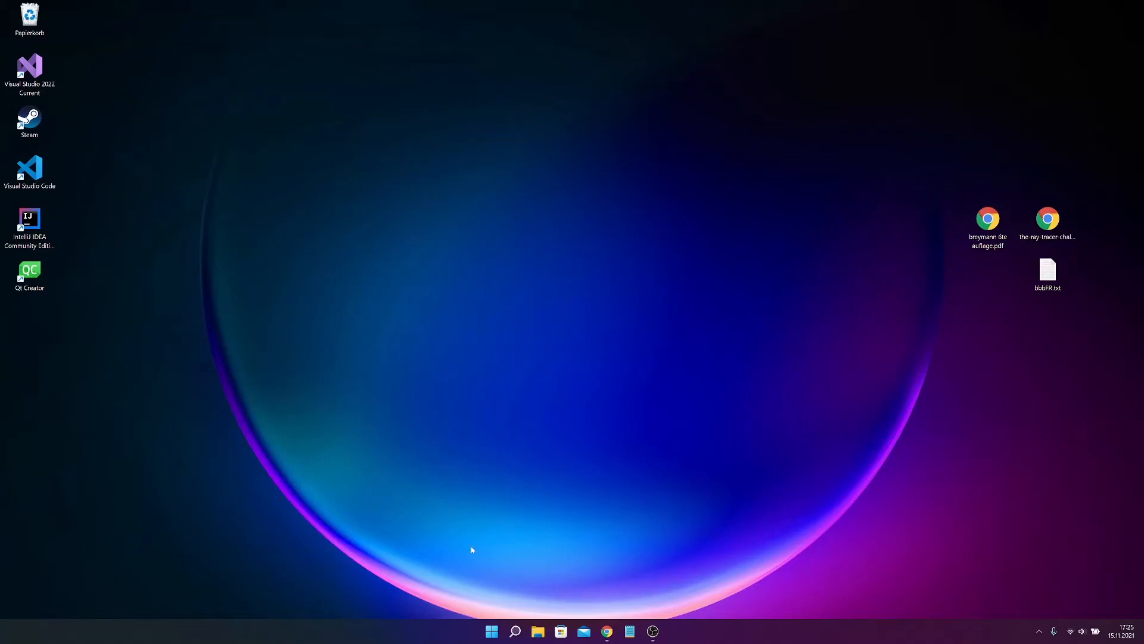
# - Bring up Chrome showing the NL2_Control-Panel GitHub repository page
pyautogui.click(605, 630)
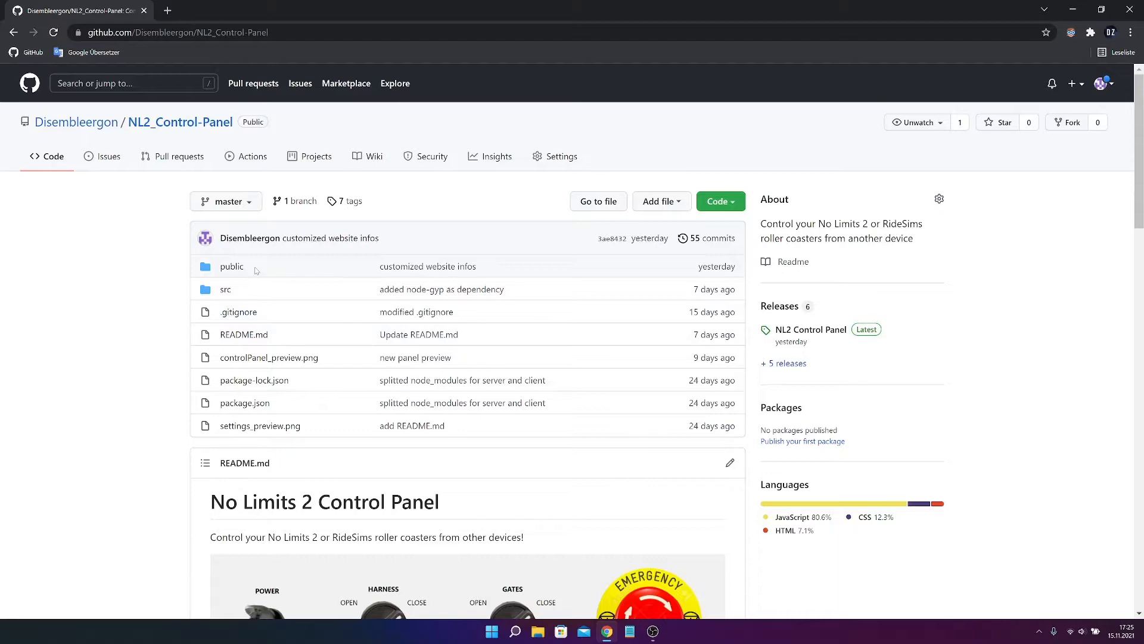
# - Follow the README's nodejs.org link to the Node.js download page in a new tab
pyautogui.scroll(-3)
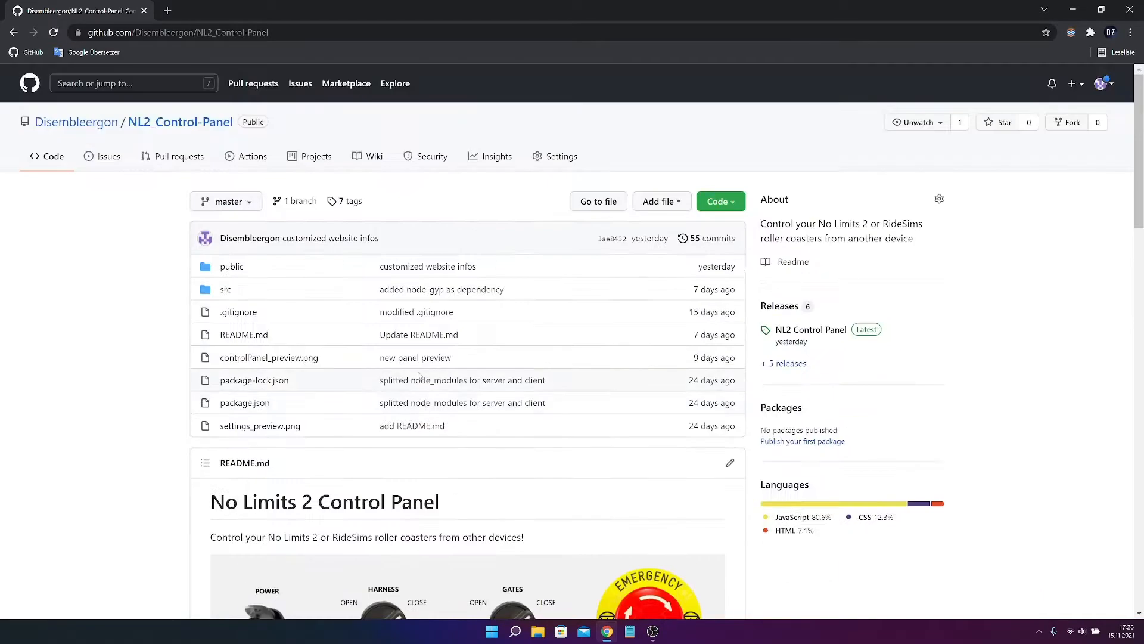
pyautogui.scroll(-3)
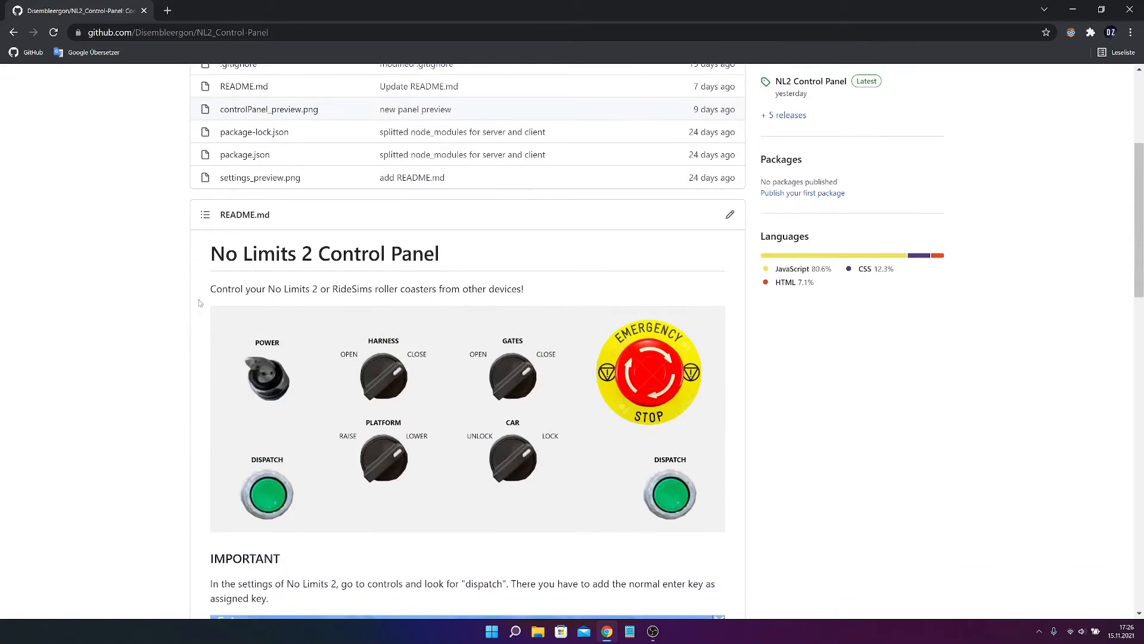
pyautogui.scroll(-3)
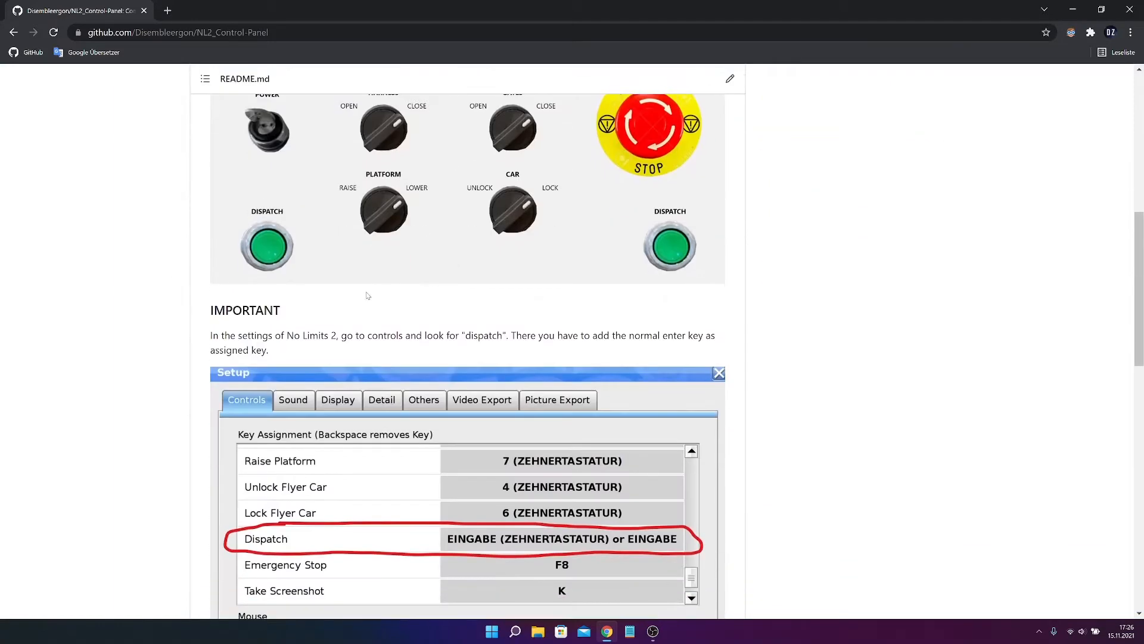
pyautogui.scroll(-3)
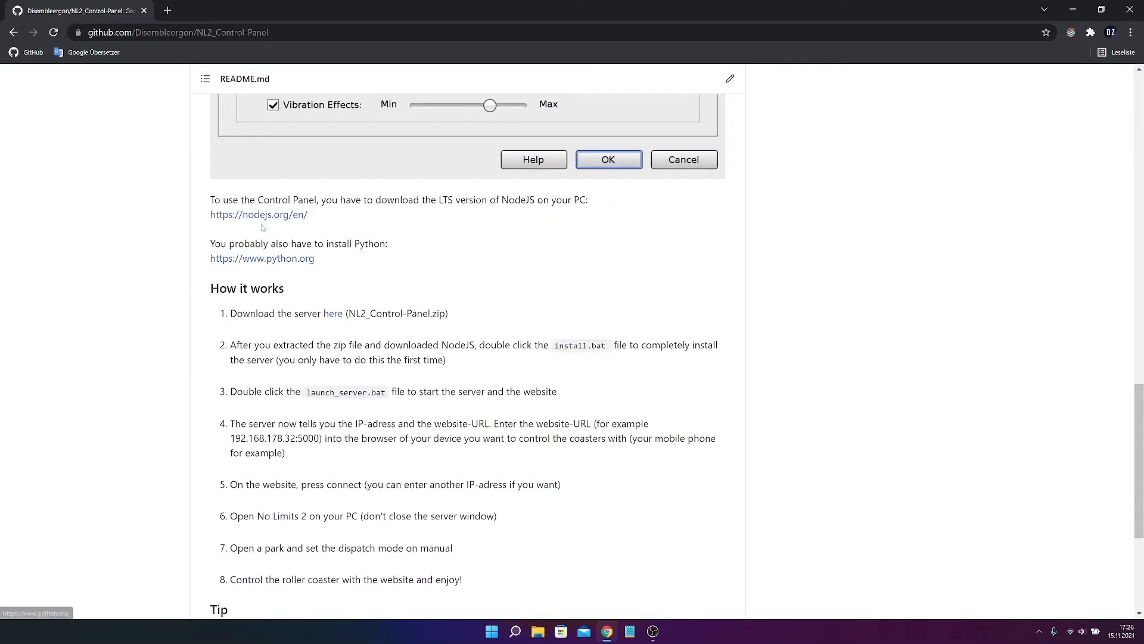
pyautogui.click(258, 215)
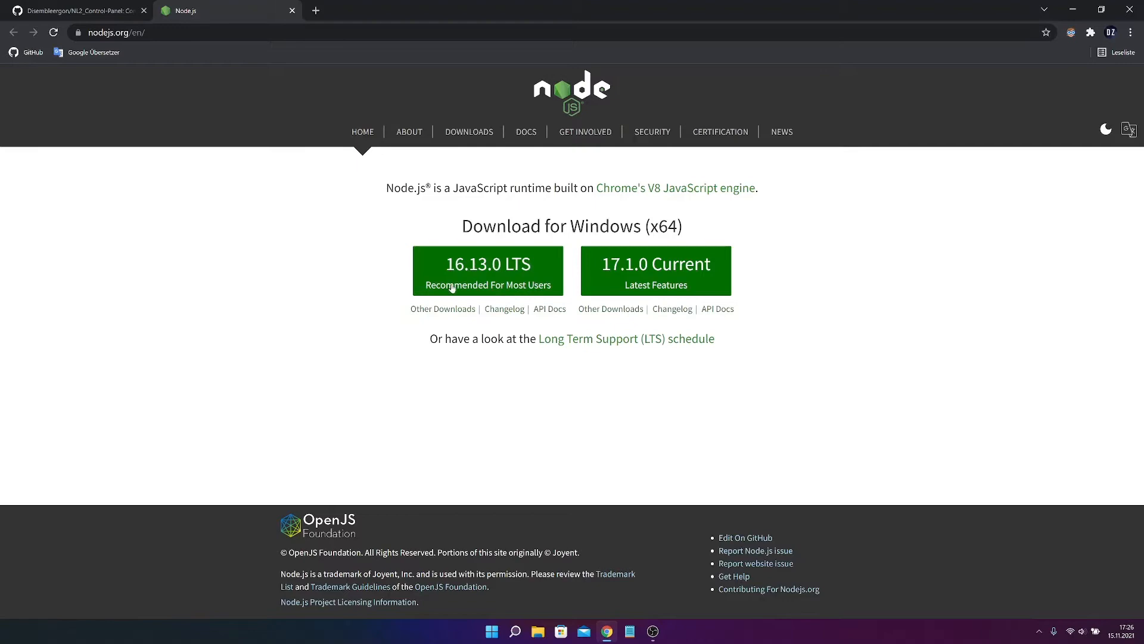
# - Close the Node.js tab and follow the README's python.org link to the Python site
pyautogui.click(73, 10)
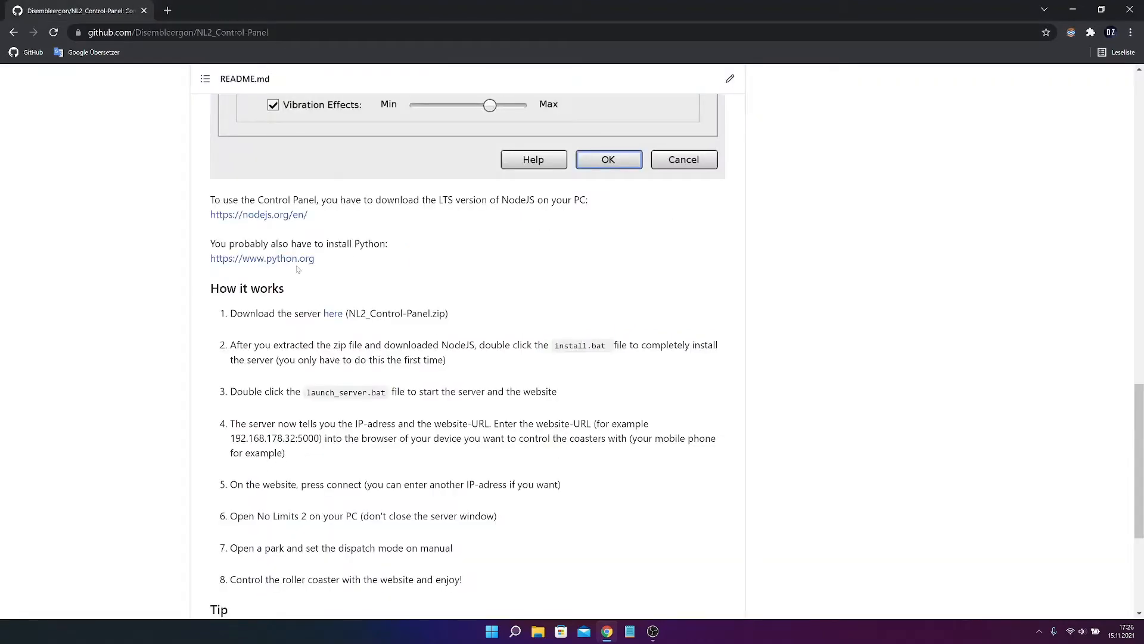
pyautogui.click(262, 258)
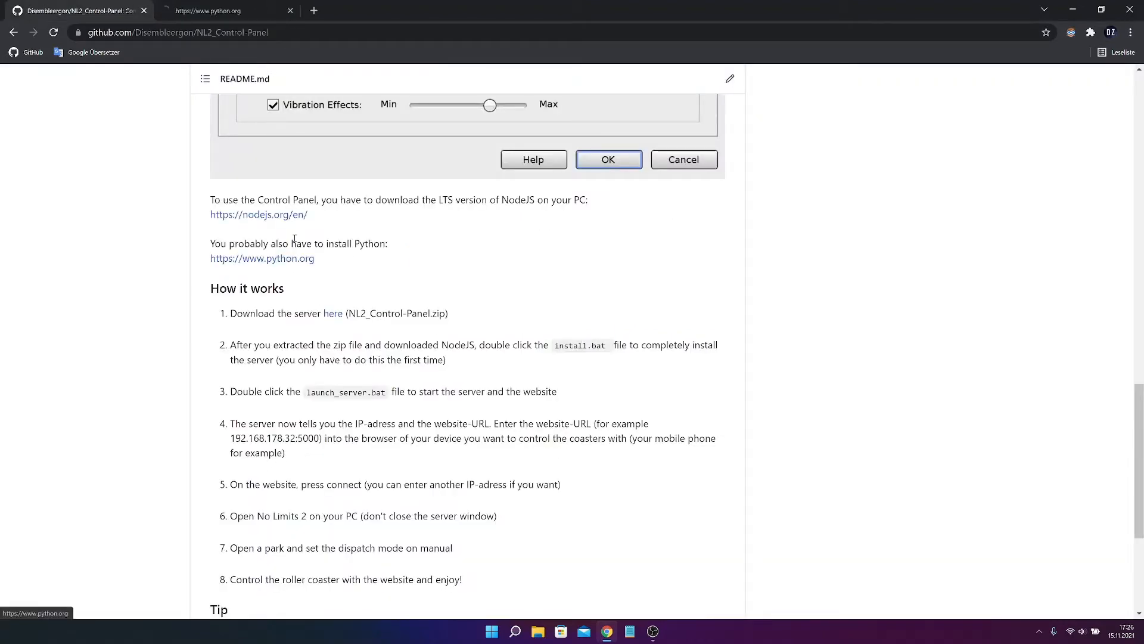
pyautogui.click(212, 10)
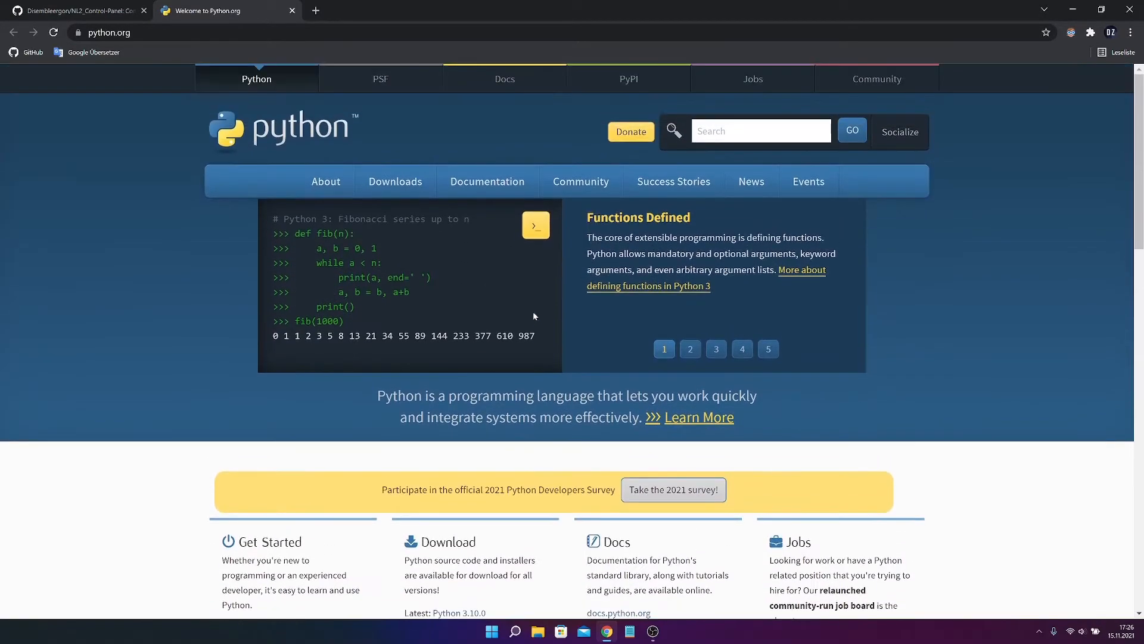
# - Browse Python's Downloads > Windows releases page
pyautogui.scroll(-3)
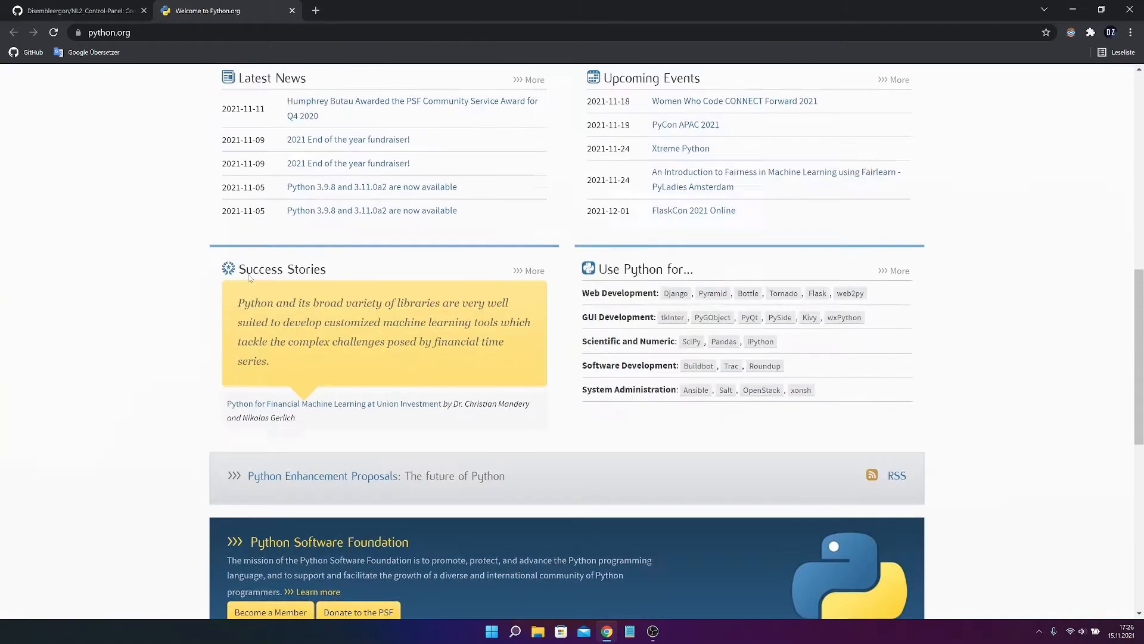
pyautogui.click(395, 181)
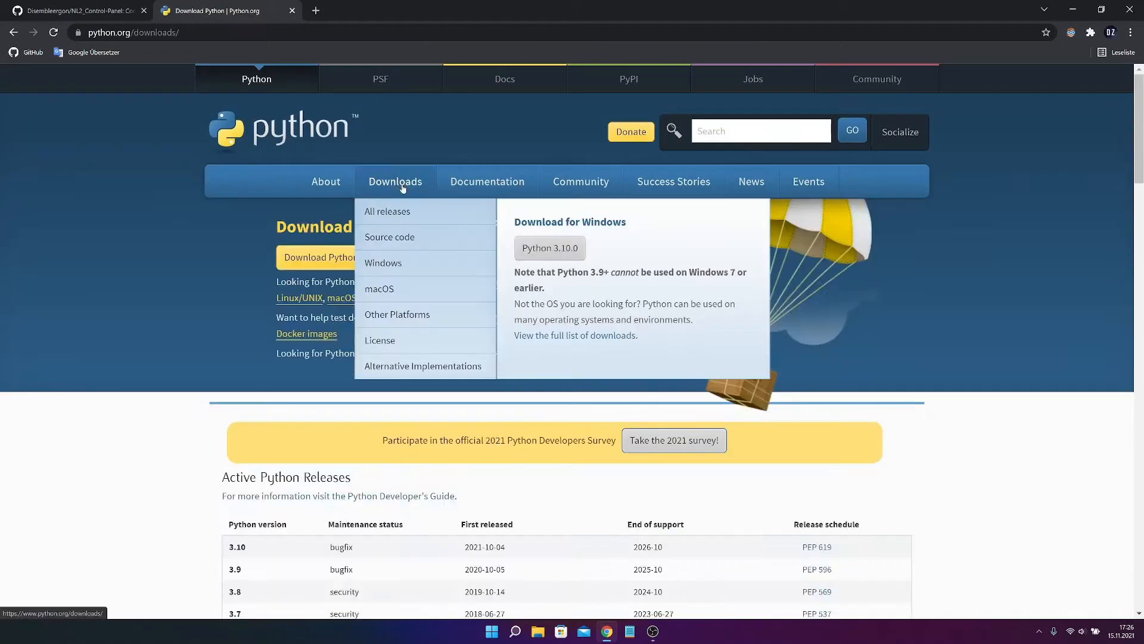
pyautogui.click(383, 262)
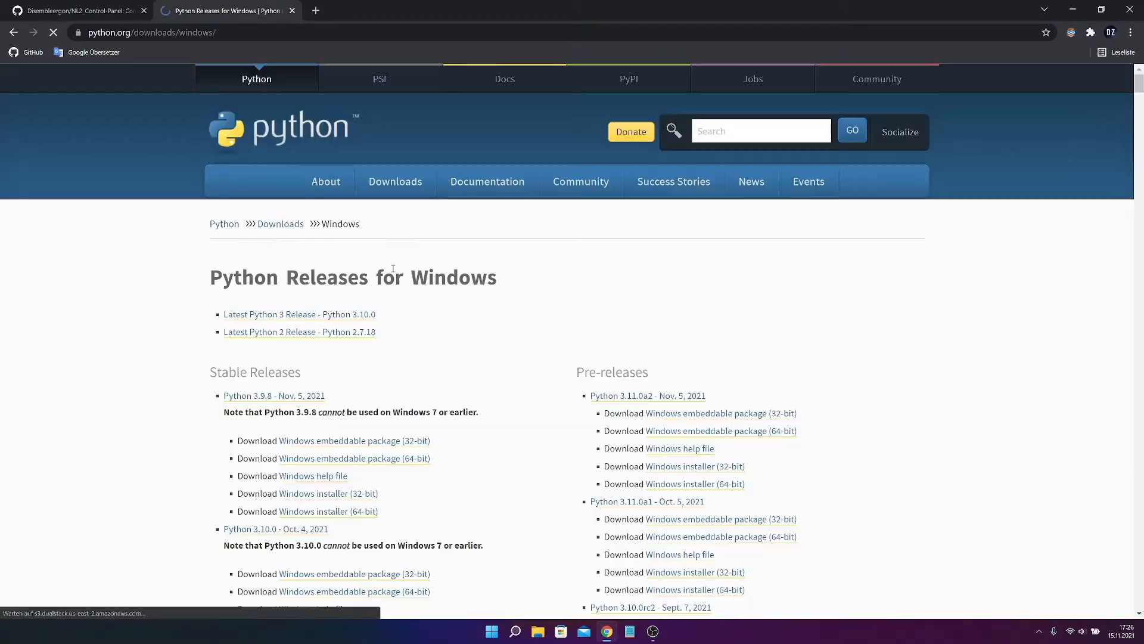
pyautogui.scroll(-3)
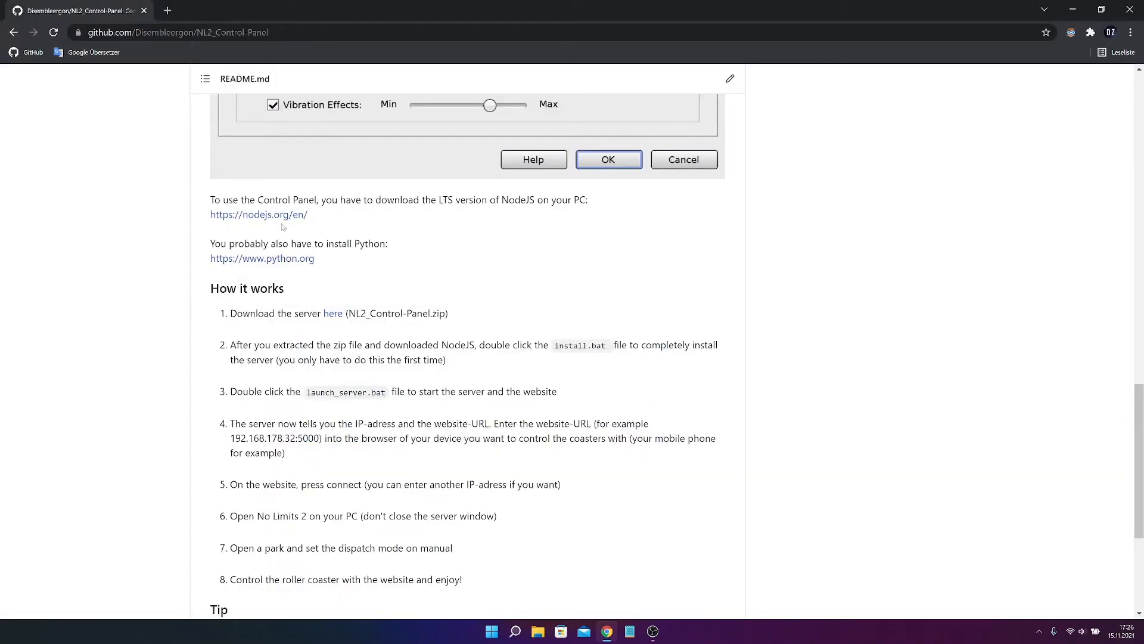
# - Reach the README's 'here' download link and view the release notes
pyautogui.scroll(-3)
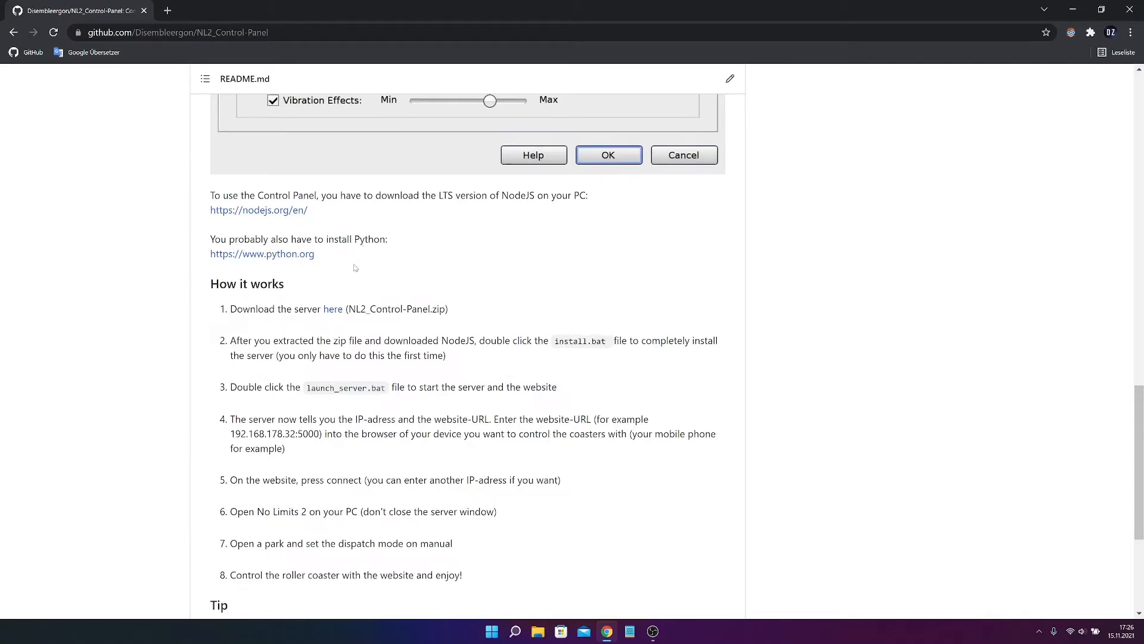
pyautogui.scroll(-3)
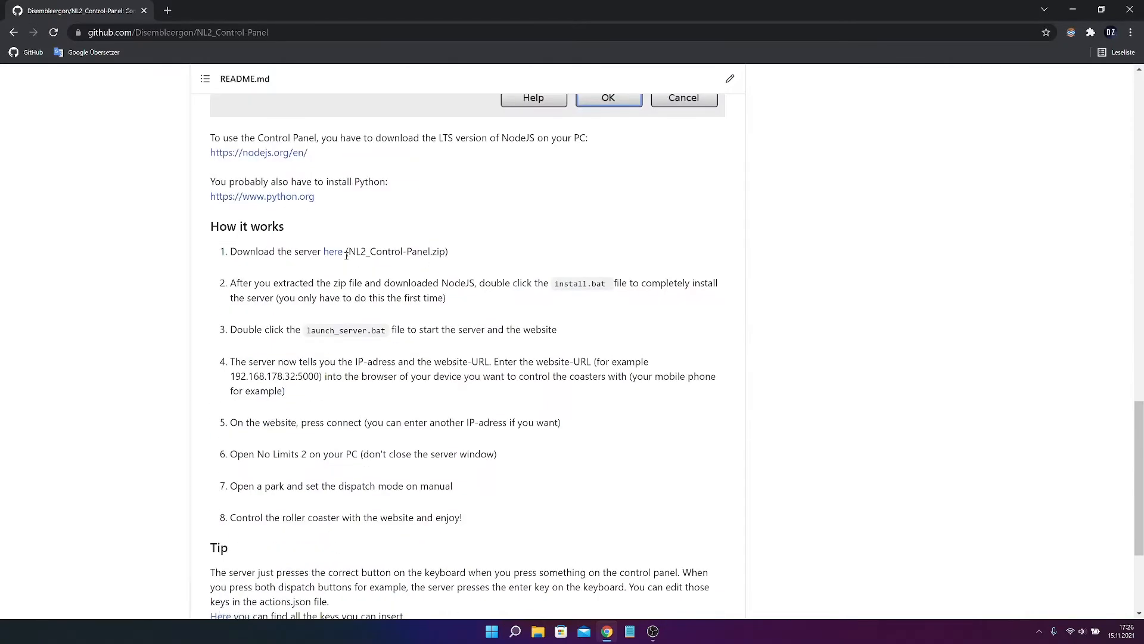
pyautogui.moveTo(334, 251)
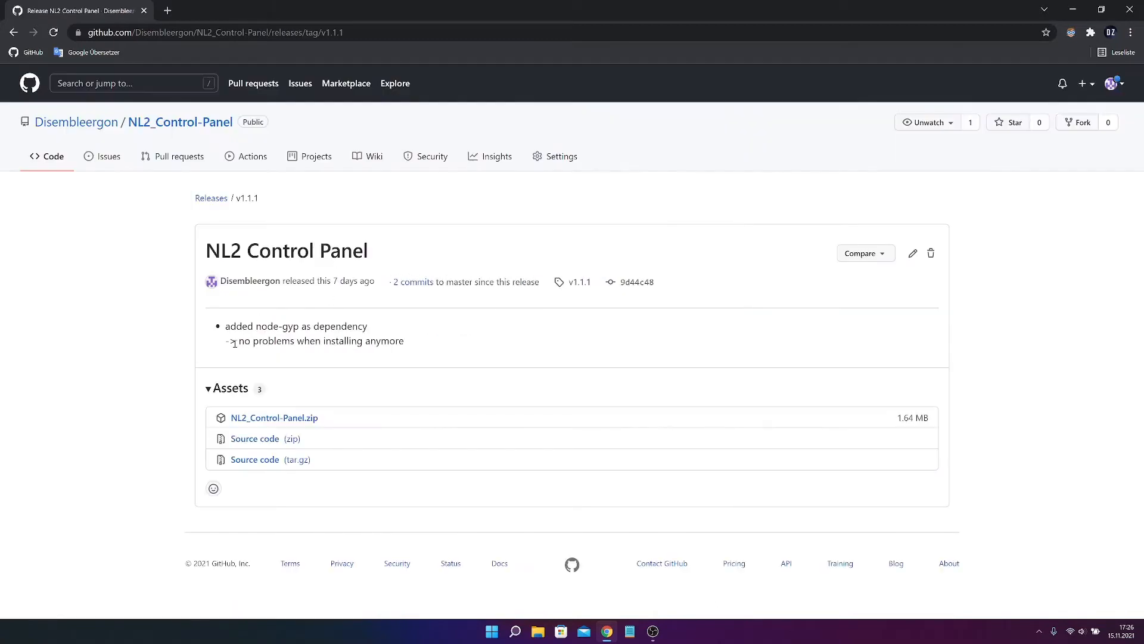
pyautogui.moveTo(227, 325); pyautogui.dragTo(404, 341)
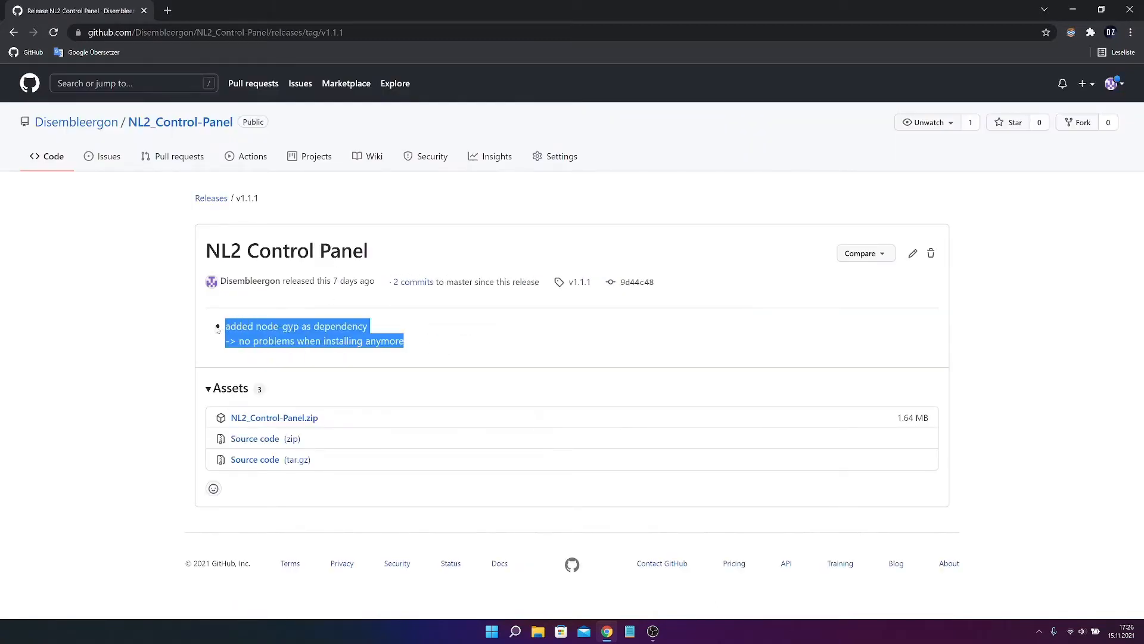
pyautogui.click(421, 344)
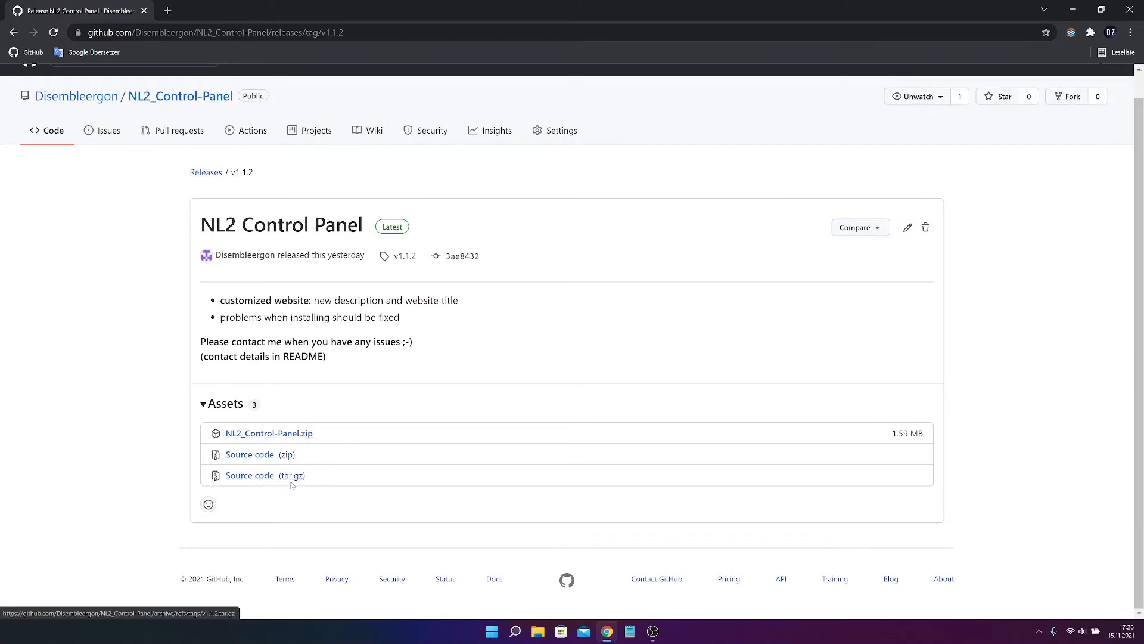
pyautogui.moveTo(250, 454)
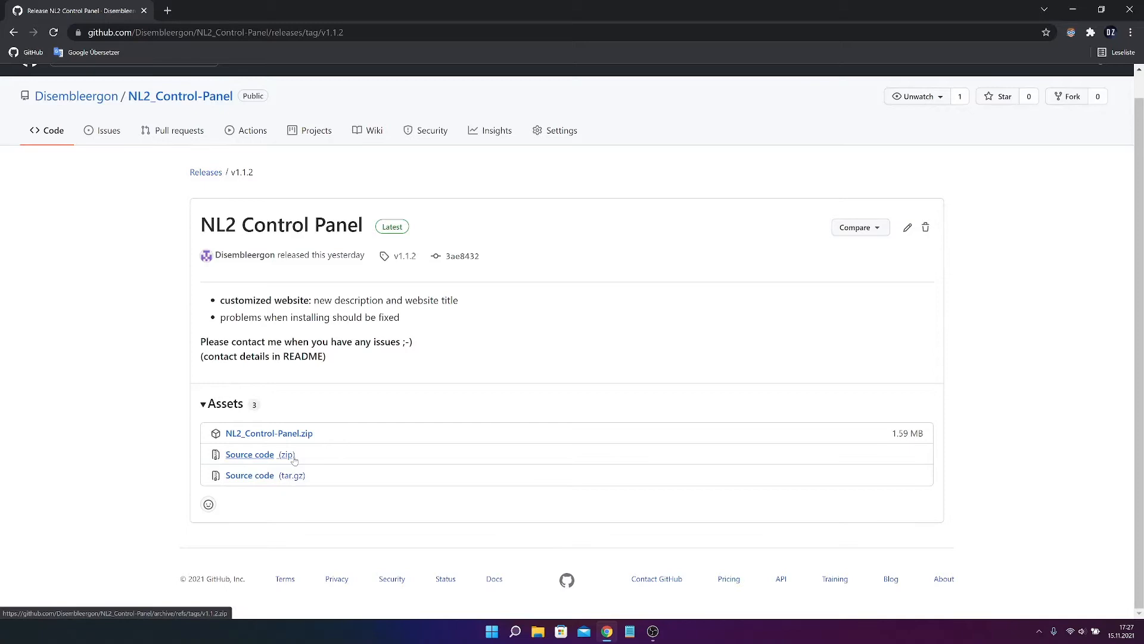
pyautogui.moveTo(269, 432)
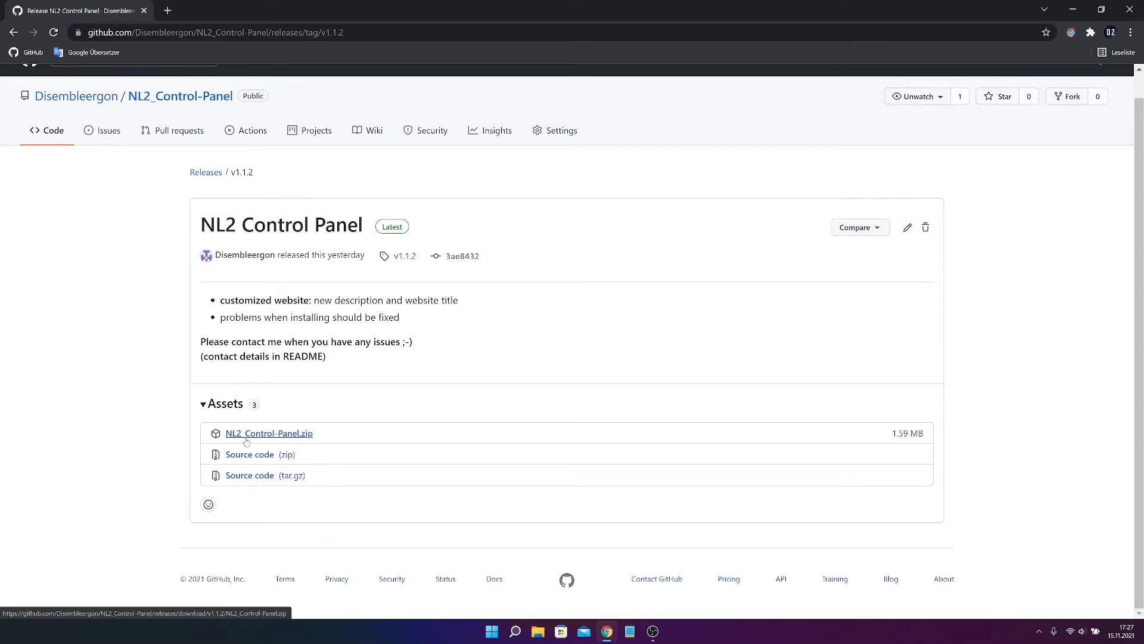
pyautogui.moveTo(293, 442)
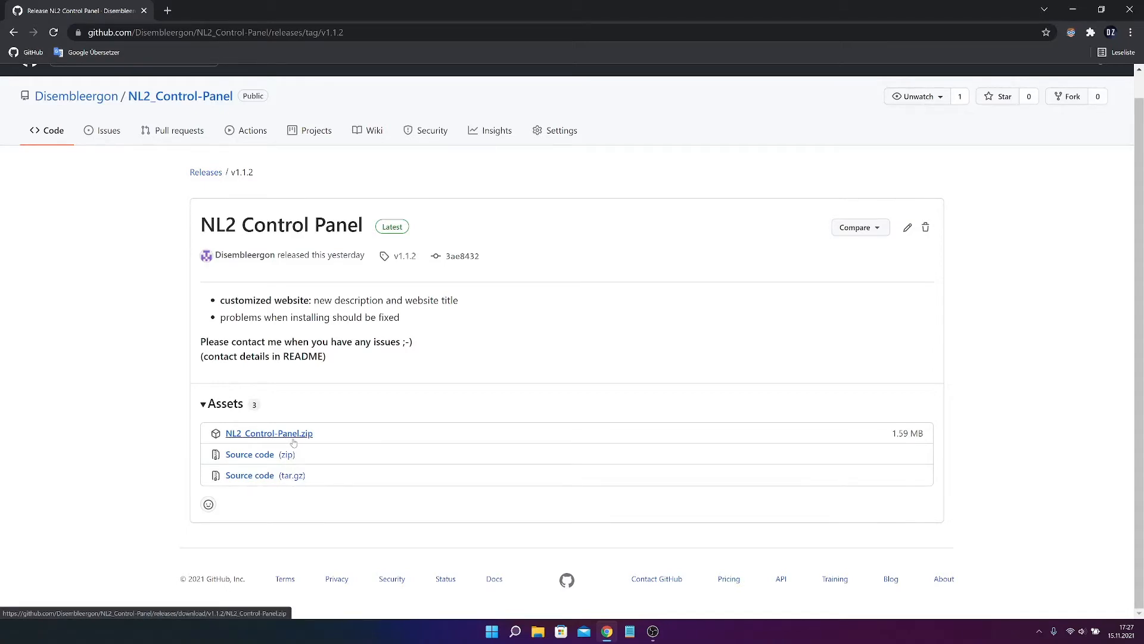
# - Download NL2_Control-Panel.zip from the v1.1.2 release assets
pyautogui.click(269, 433)
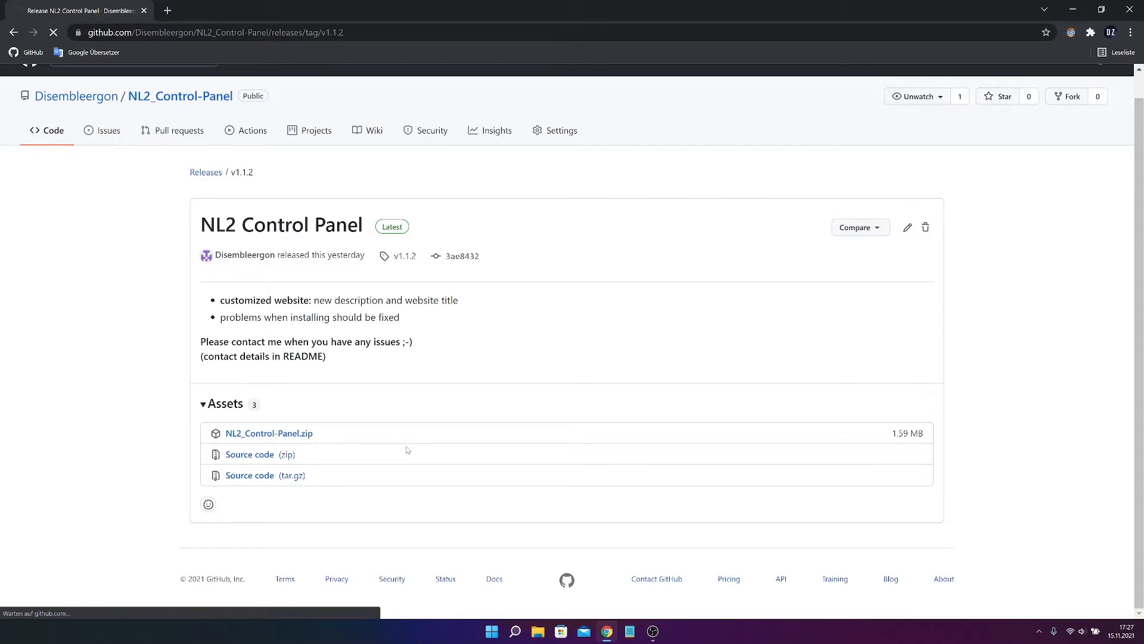
pyautogui.click(269, 433)
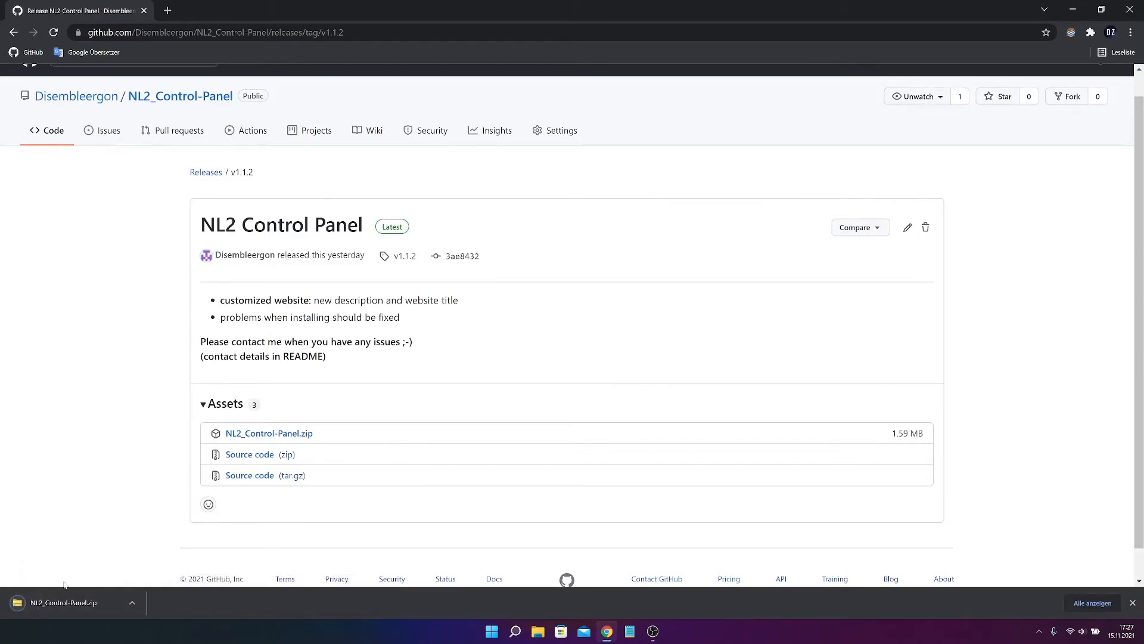
pyautogui.moveTo(309, 481)
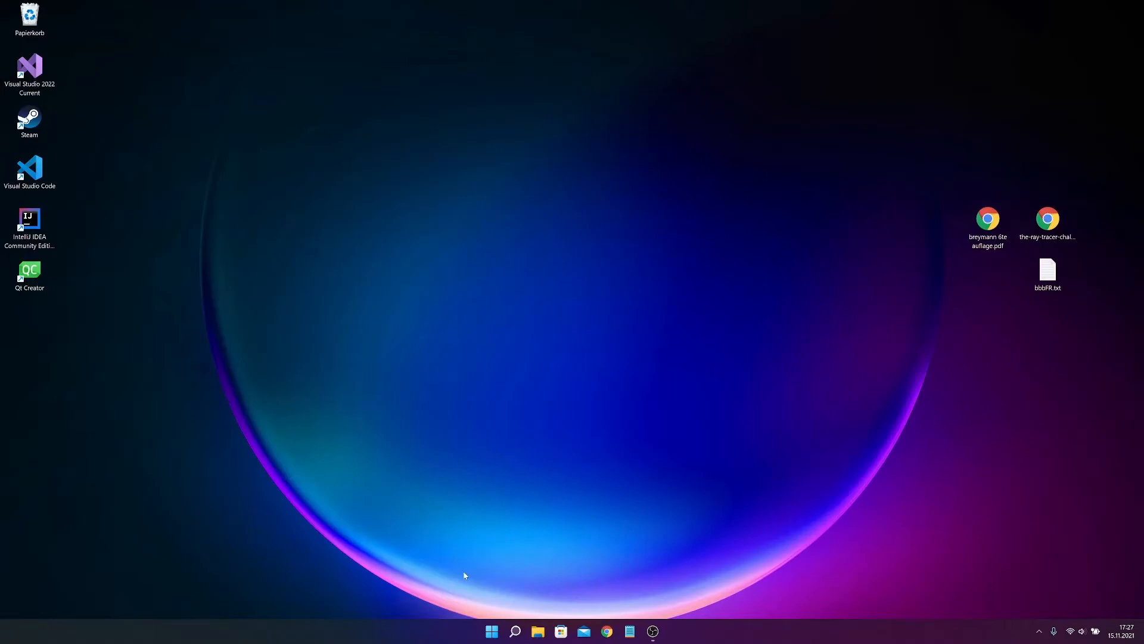
# - View NL2_Control-Panel.zip in Downloads, leaving its folder on the desktop, then close Explorer
pyautogui.click(515, 631)
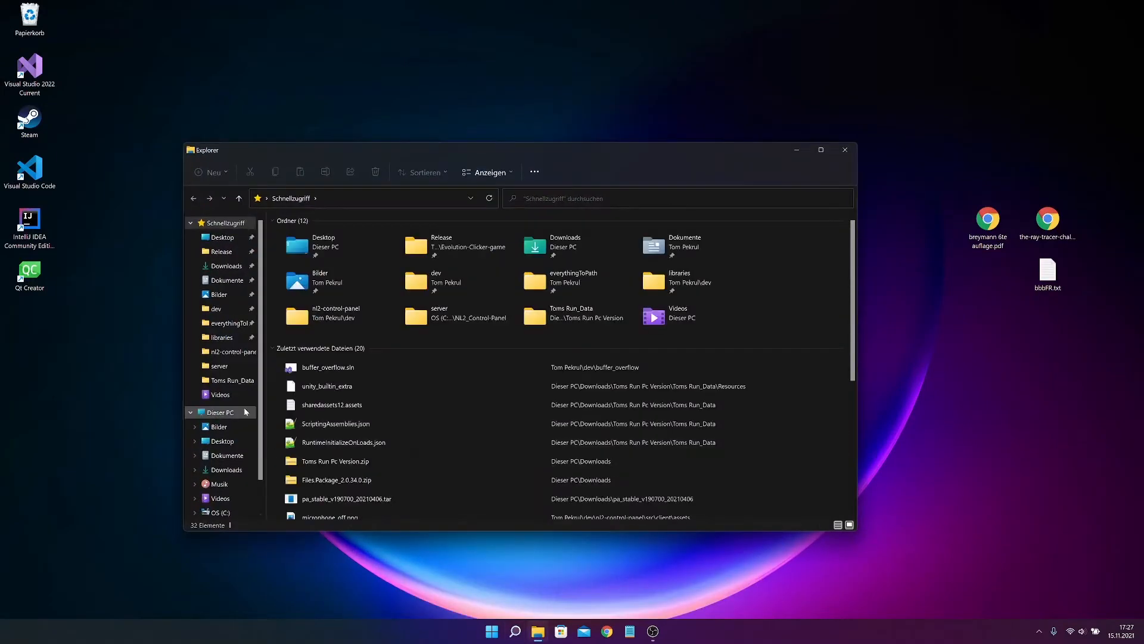
pyautogui.click(225, 264)
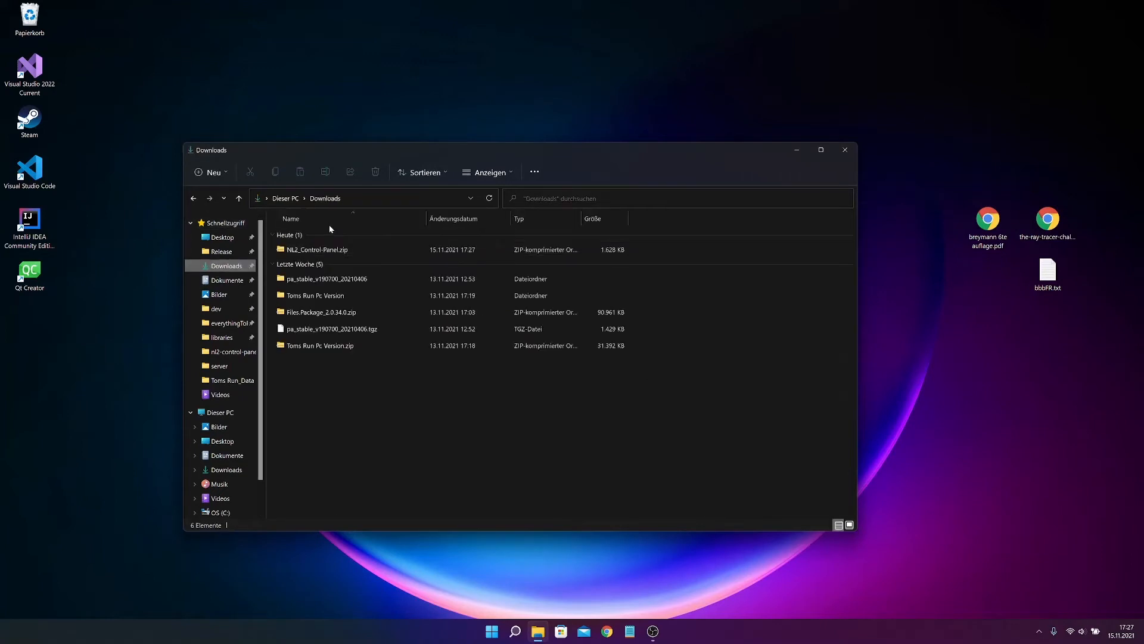
pyautogui.click(316, 249)
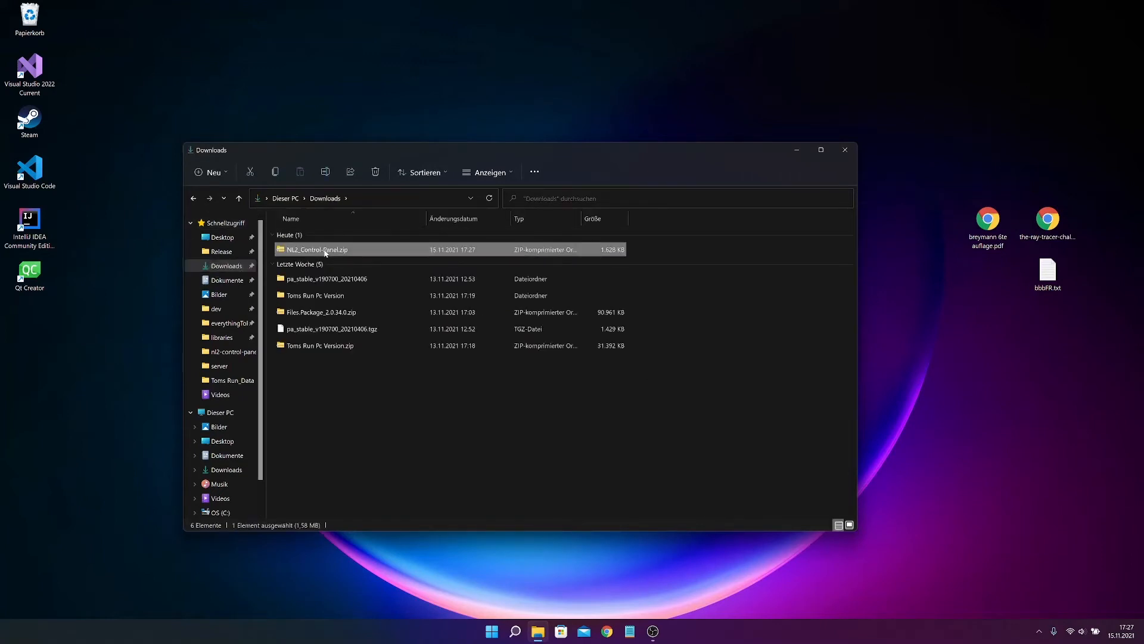
pyautogui.doubleClick(315, 250)
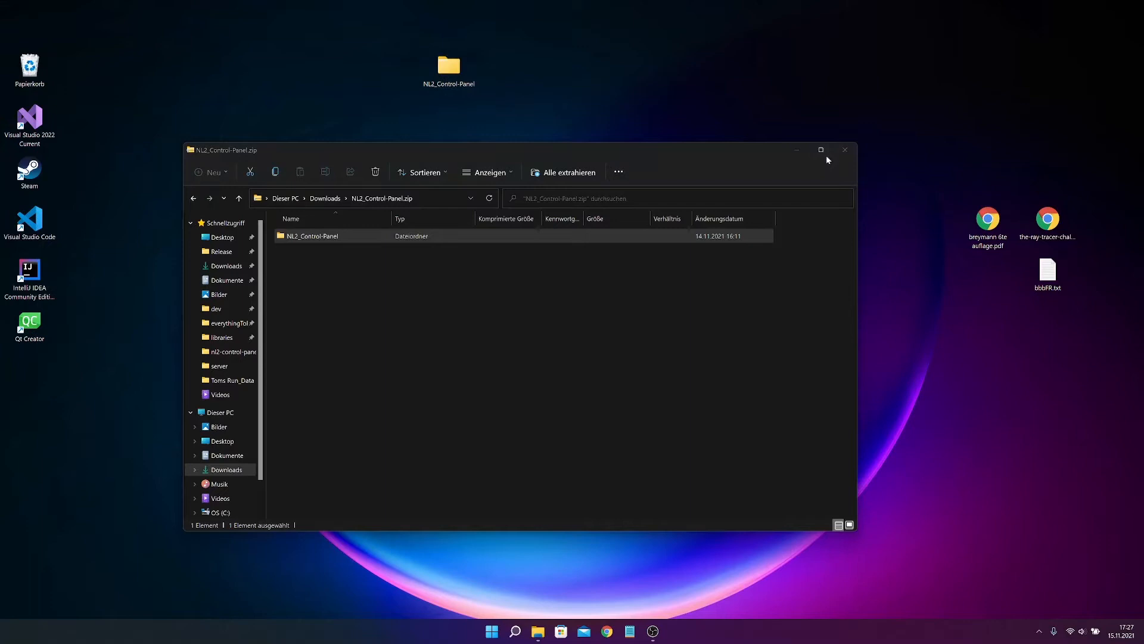
pyautogui.click(845, 150)
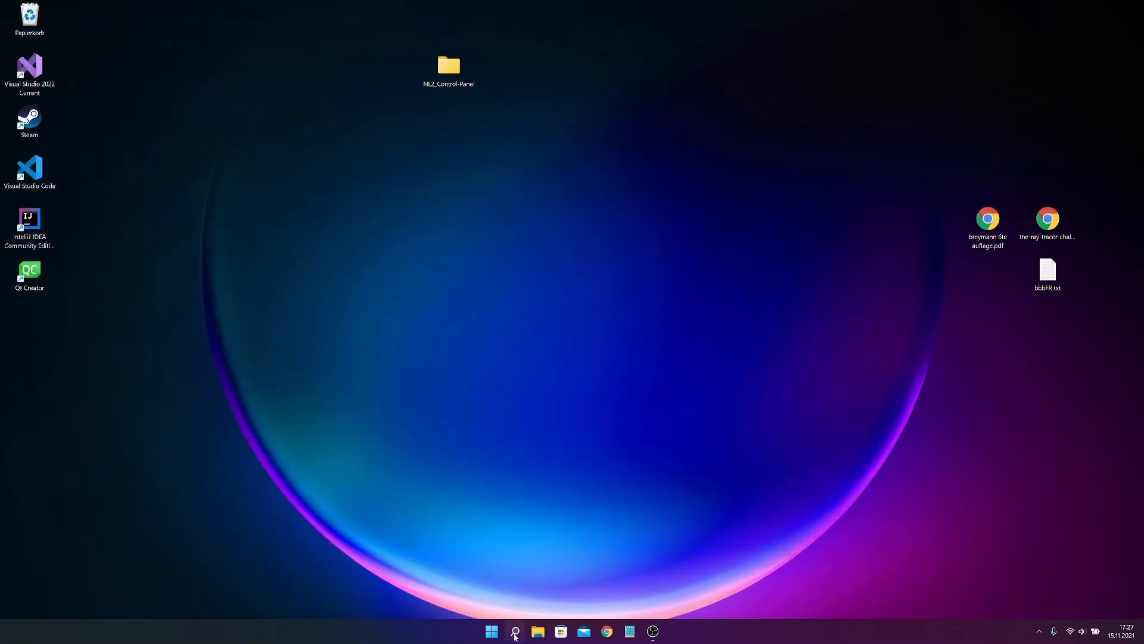
# - Enter the desktop NL2_Control-Panel folder and select install.bat
pyautogui.write('control Panel')
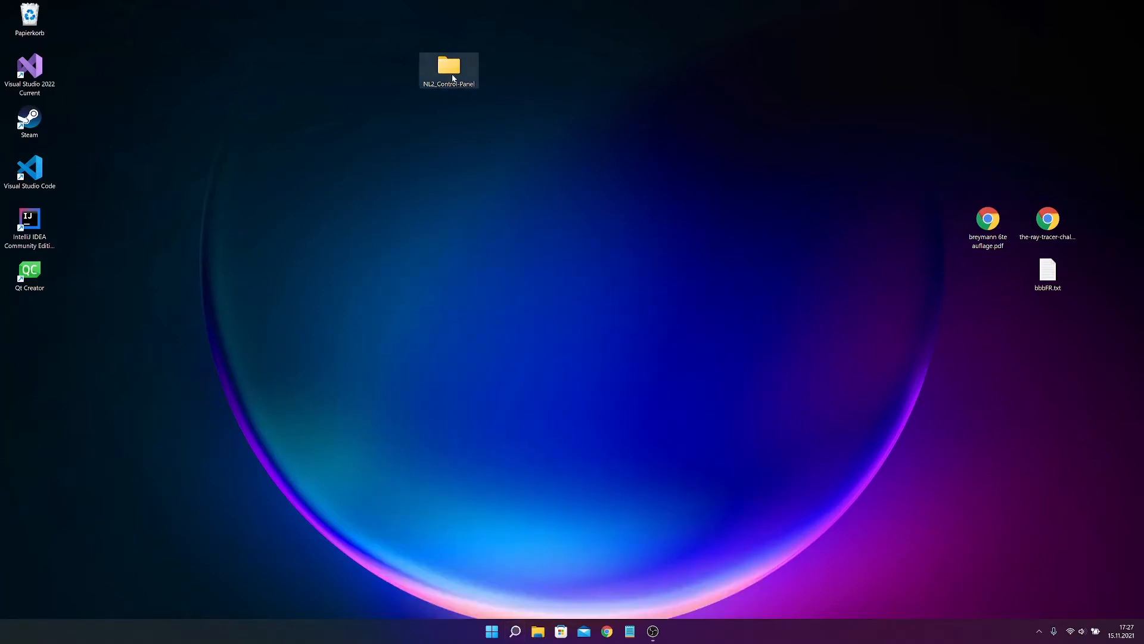
pyautogui.doubleClick(449, 65)
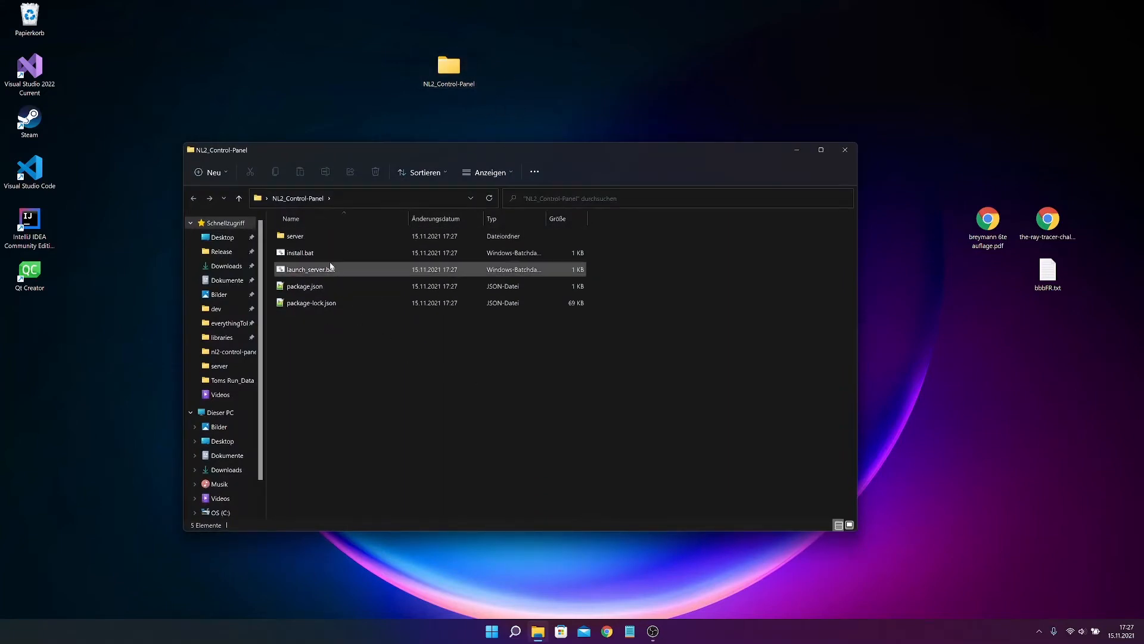
pyautogui.click(300, 253)
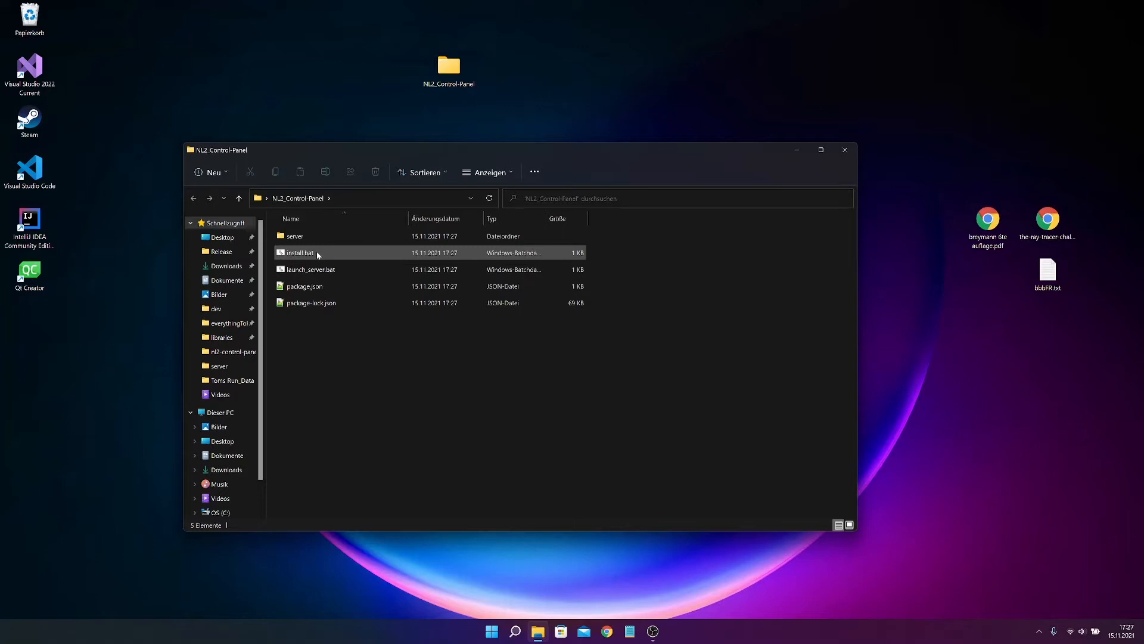
pyautogui.click(299, 253)
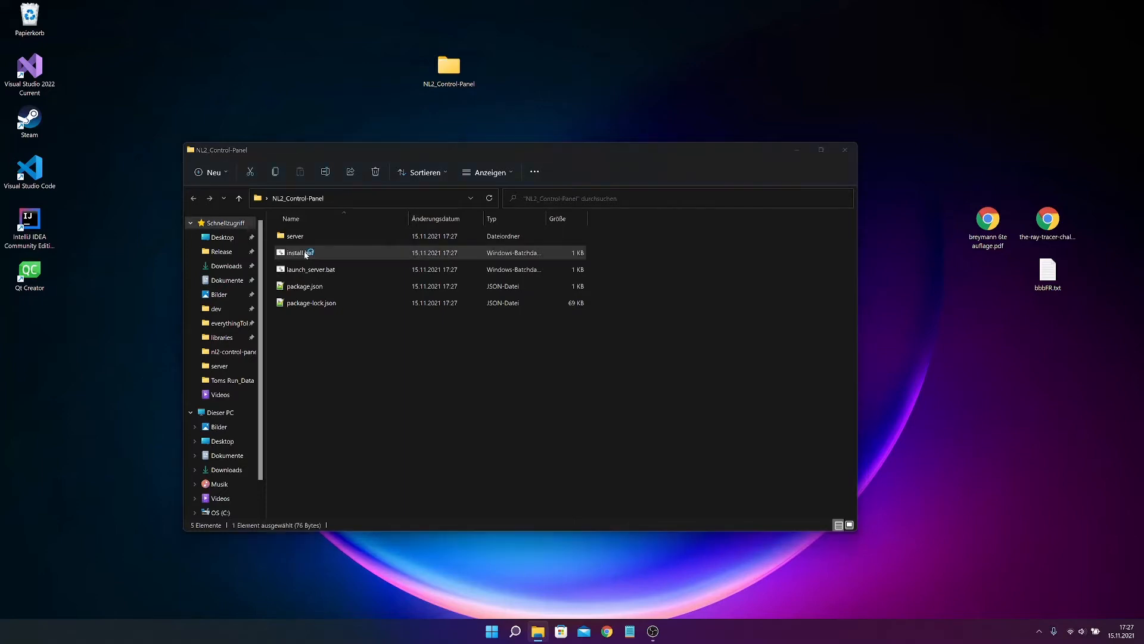
# - Run install.bat past the SmartScreen unknown-publisher warning via 'Trotzdem ausführen'
pyautogui.doubleClick(299, 253)
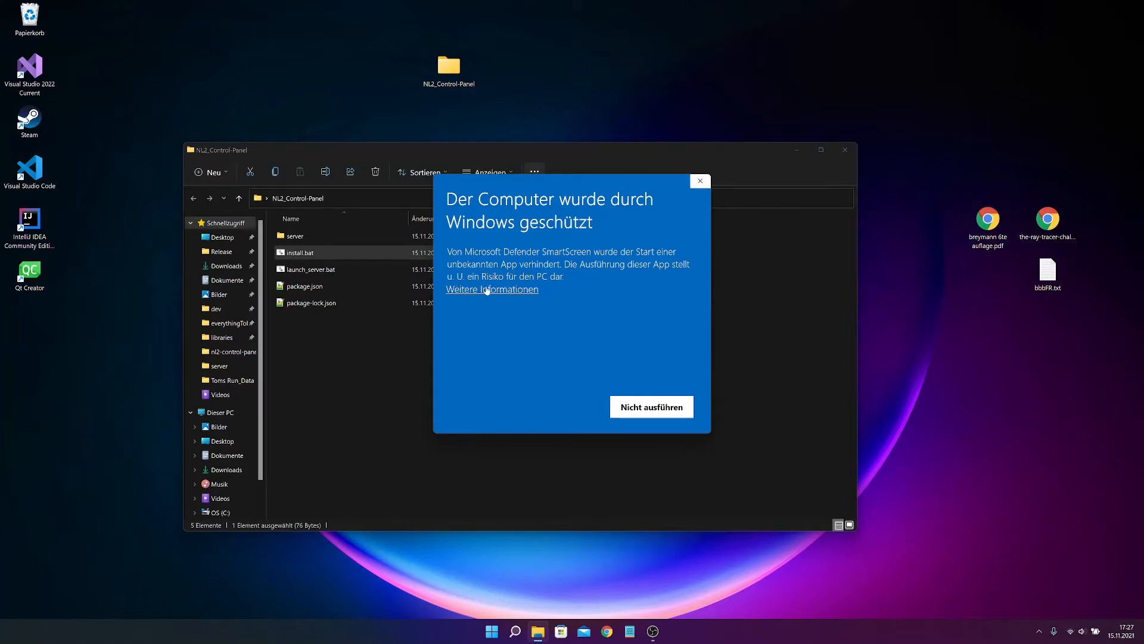
pyautogui.click(492, 289)
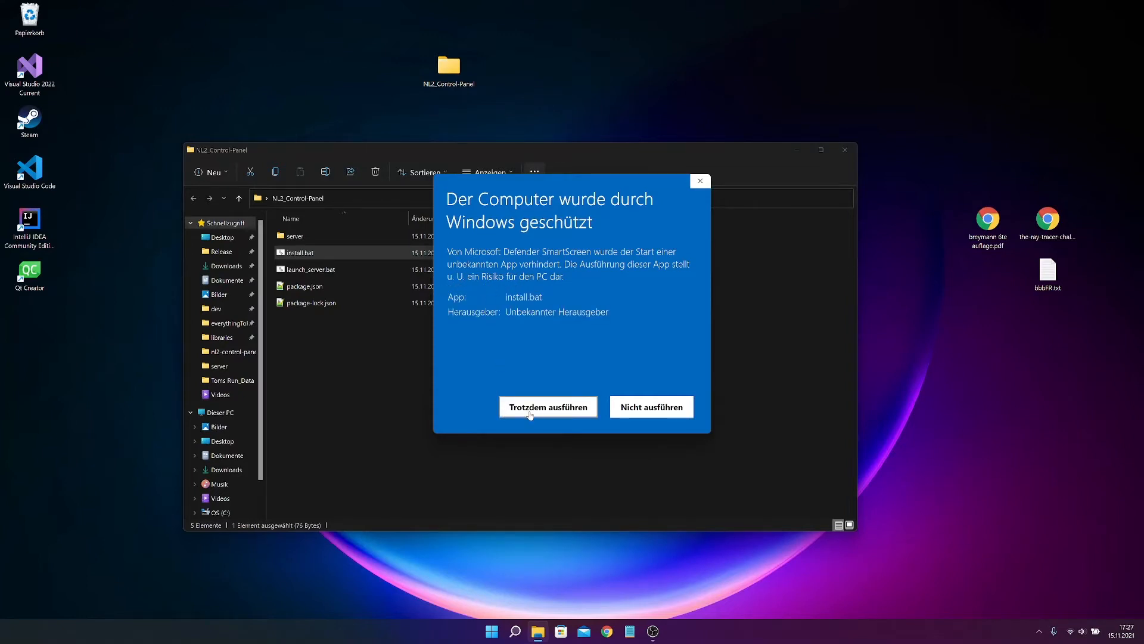
pyautogui.click(547, 406)
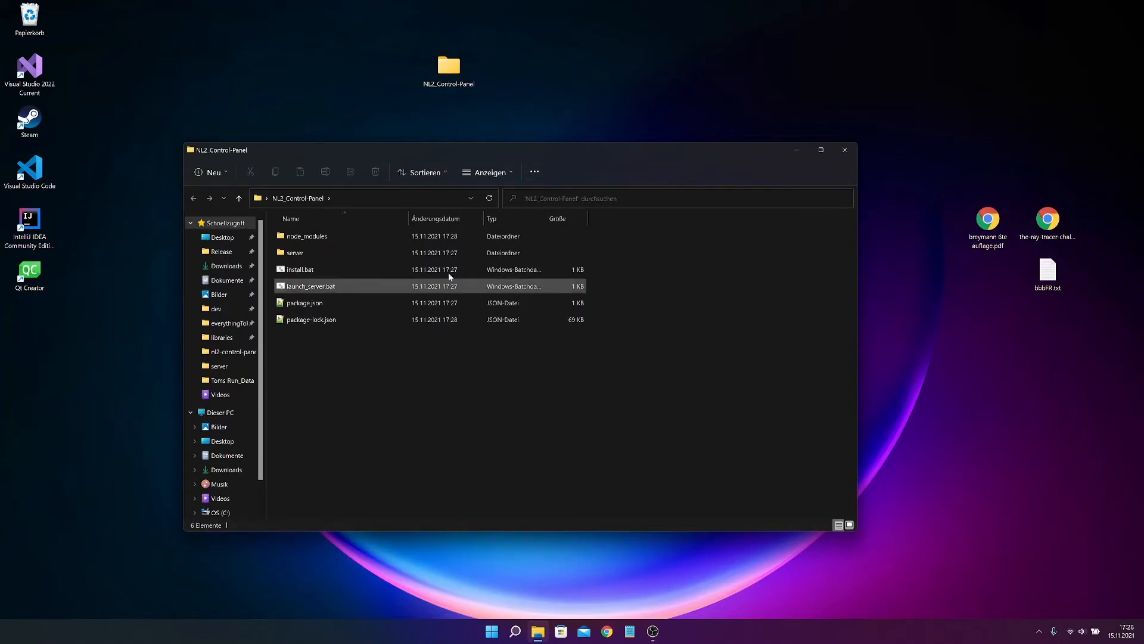
pyautogui.click(299, 268)
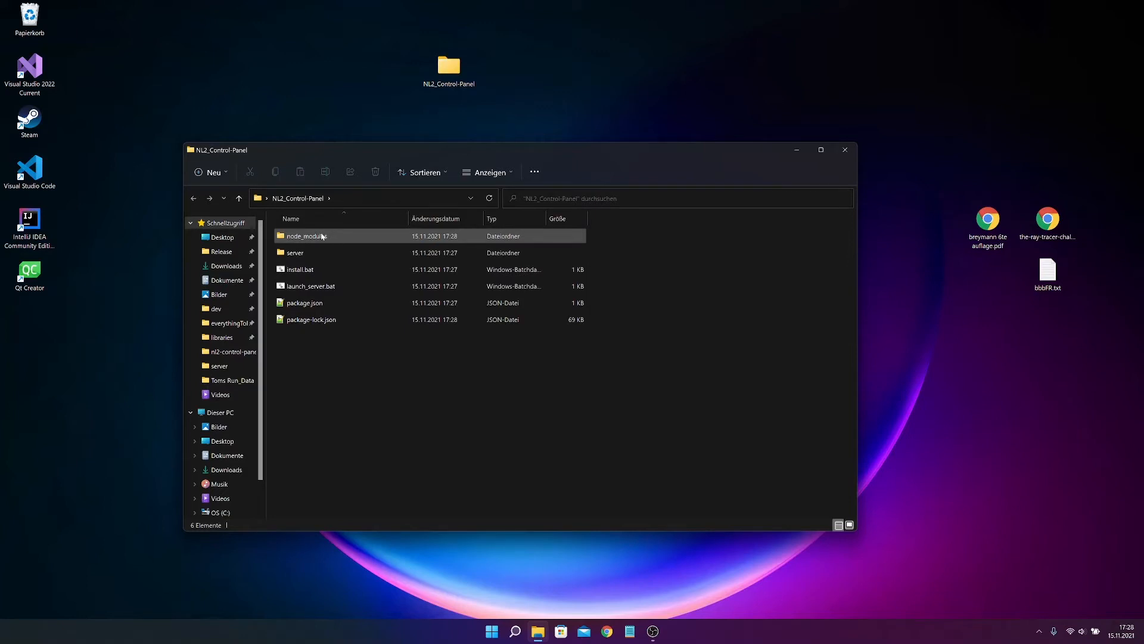
pyautogui.moveTo(305, 236)
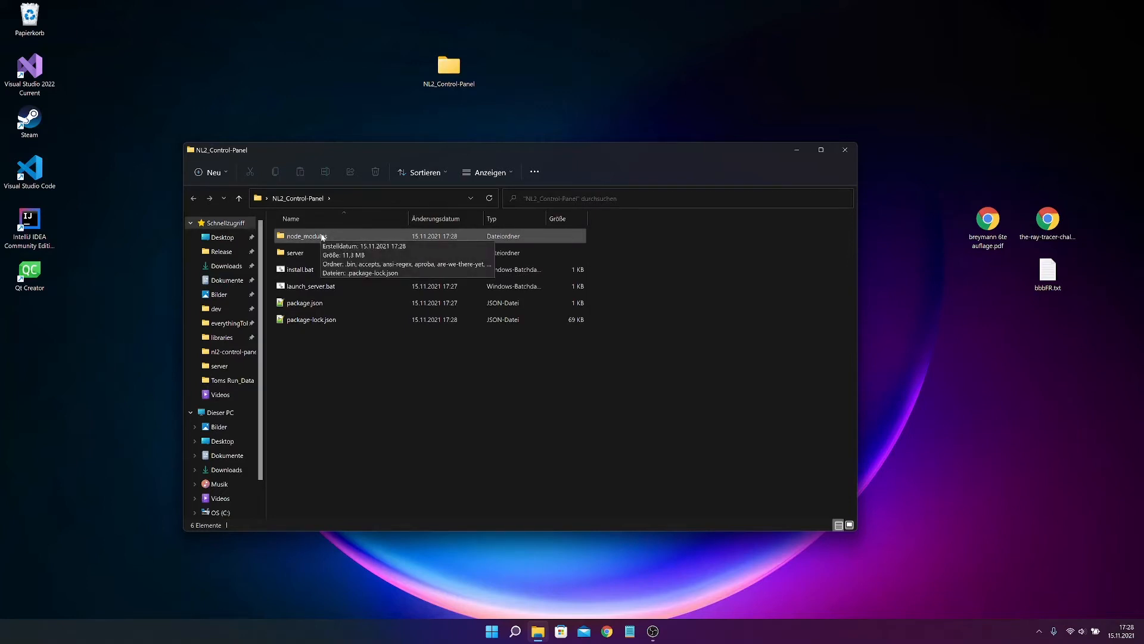
pyautogui.moveTo(368, 421)
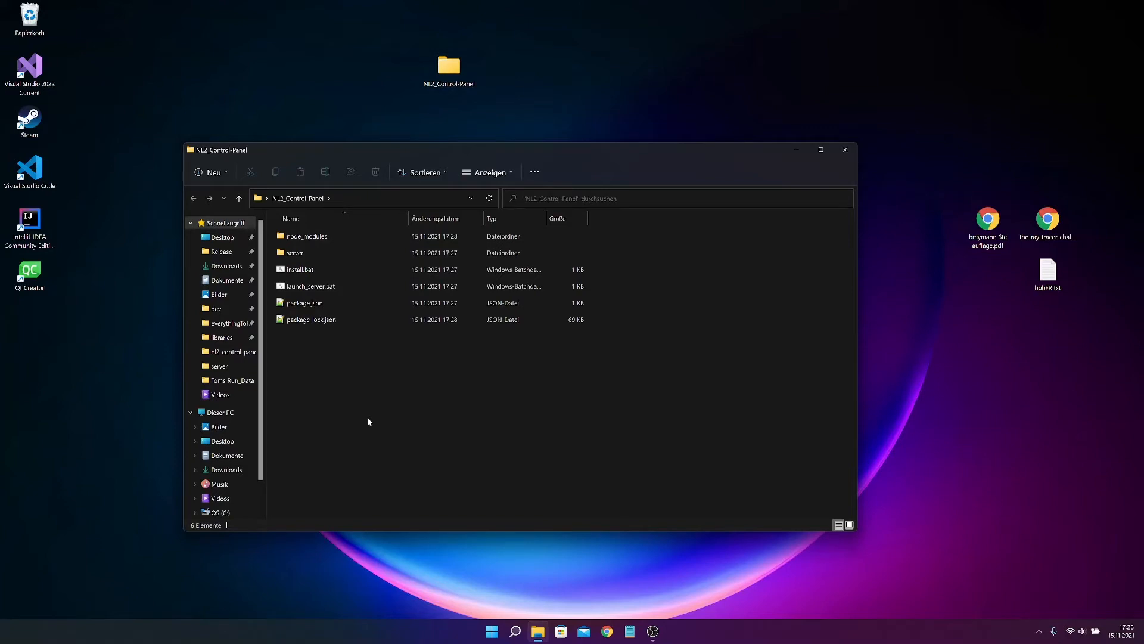
pyautogui.moveTo(379, 419)
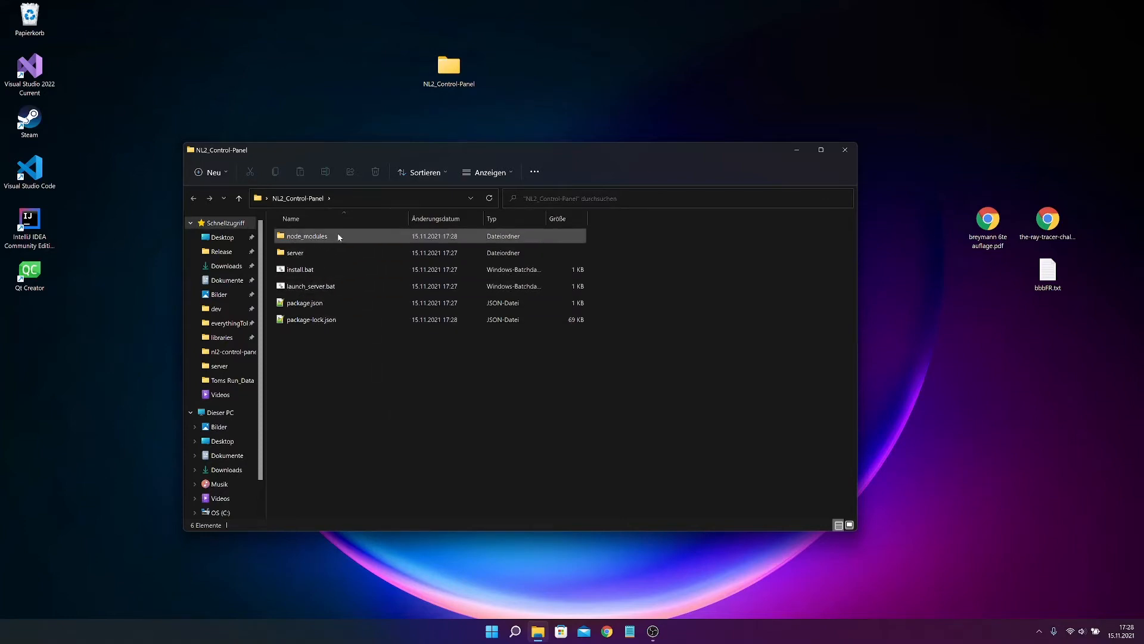
pyautogui.moveTo(305, 236)
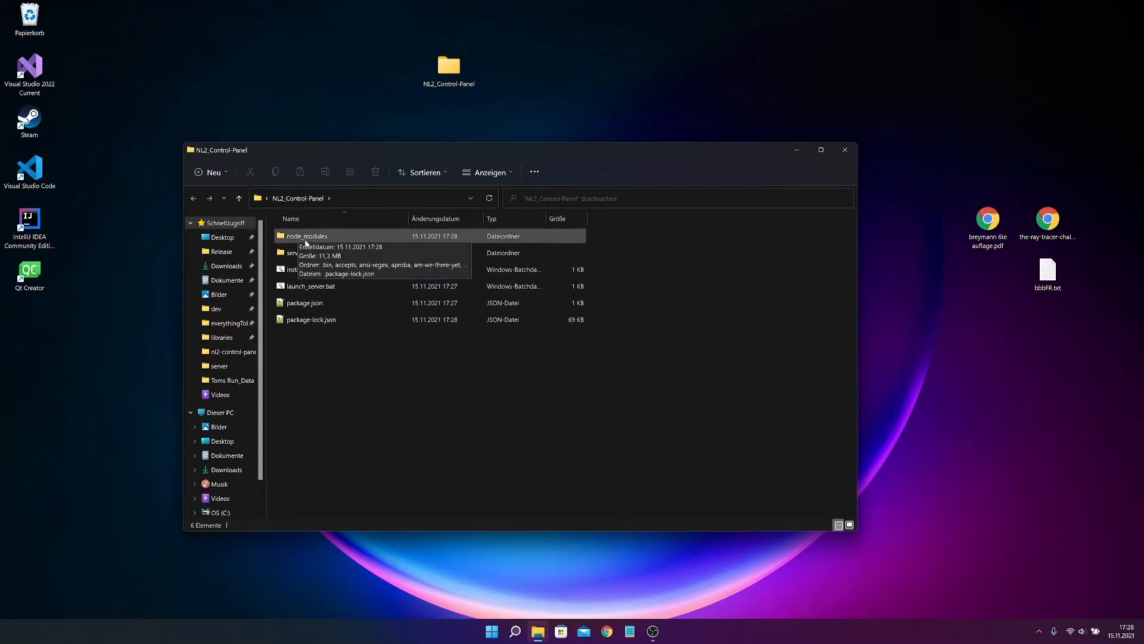
pyautogui.moveTo(329, 241)
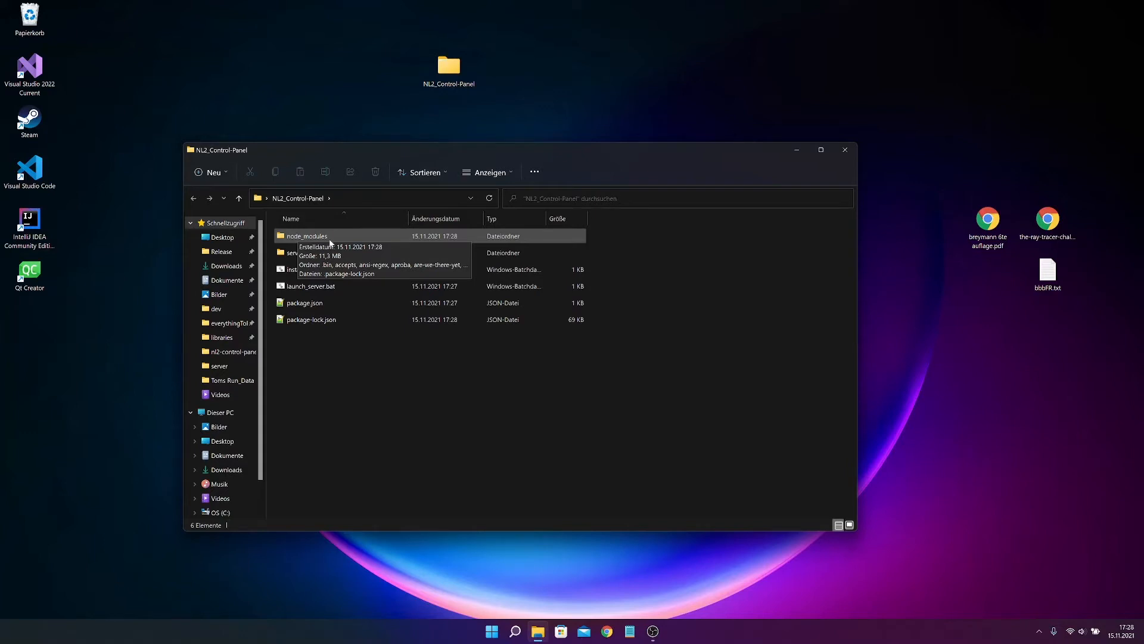
pyautogui.moveTo(786, 280)
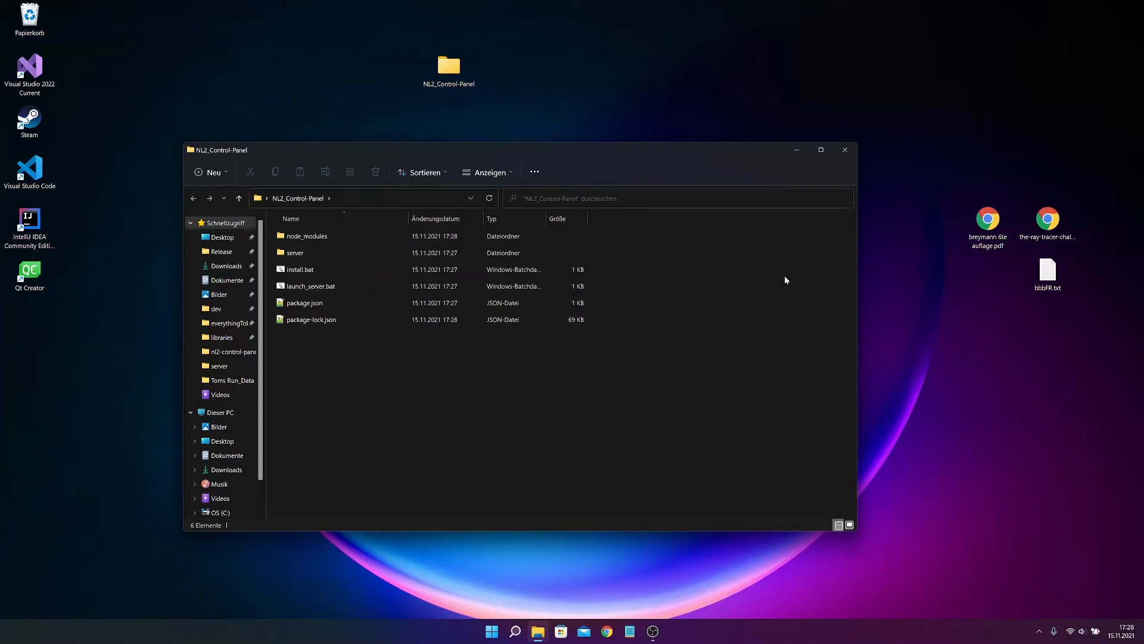
# - Run launch_server.bat past the SmartScreen warning, starting the server on port 4641
pyautogui.click(310, 285)
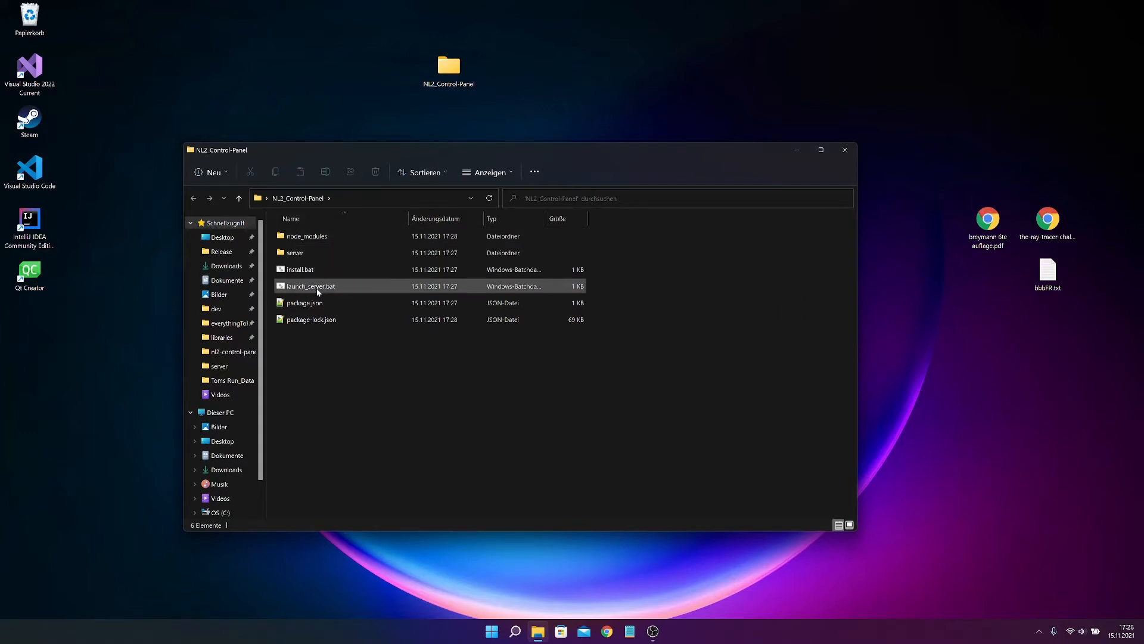
pyautogui.moveTo(314, 286)
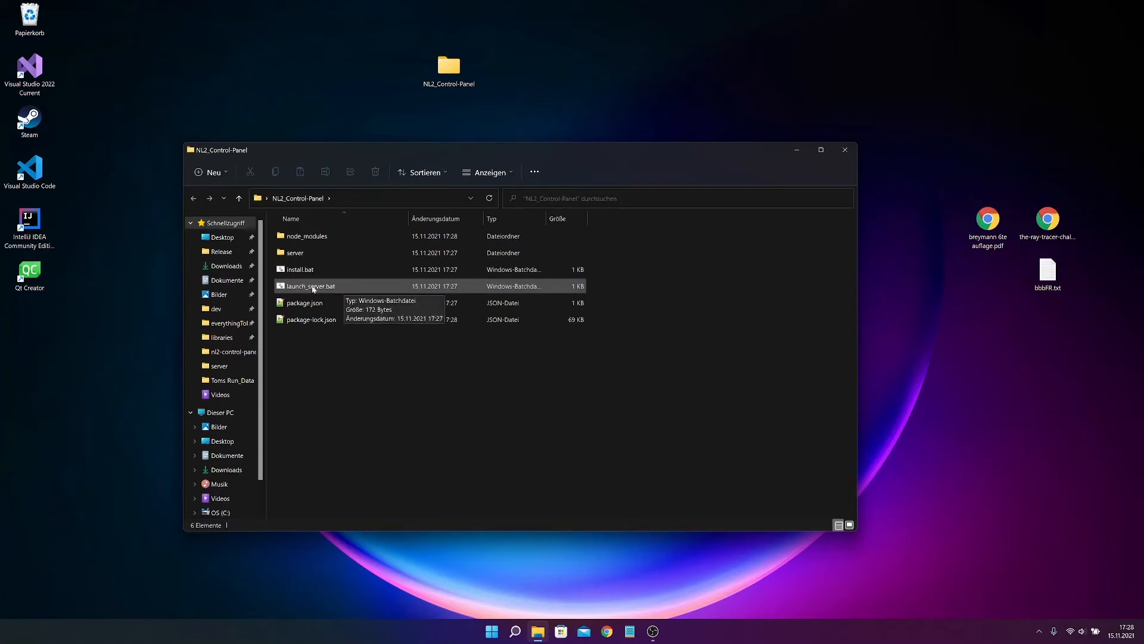
pyautogui.click(309, 285)
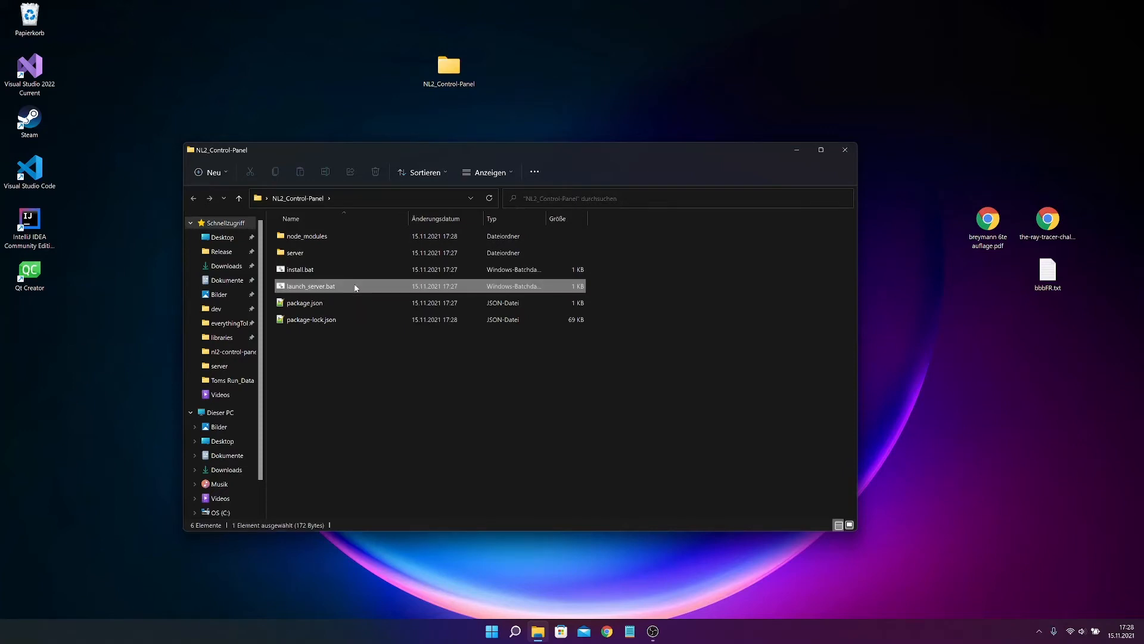
pyautogui.doubleClick(309, 286)
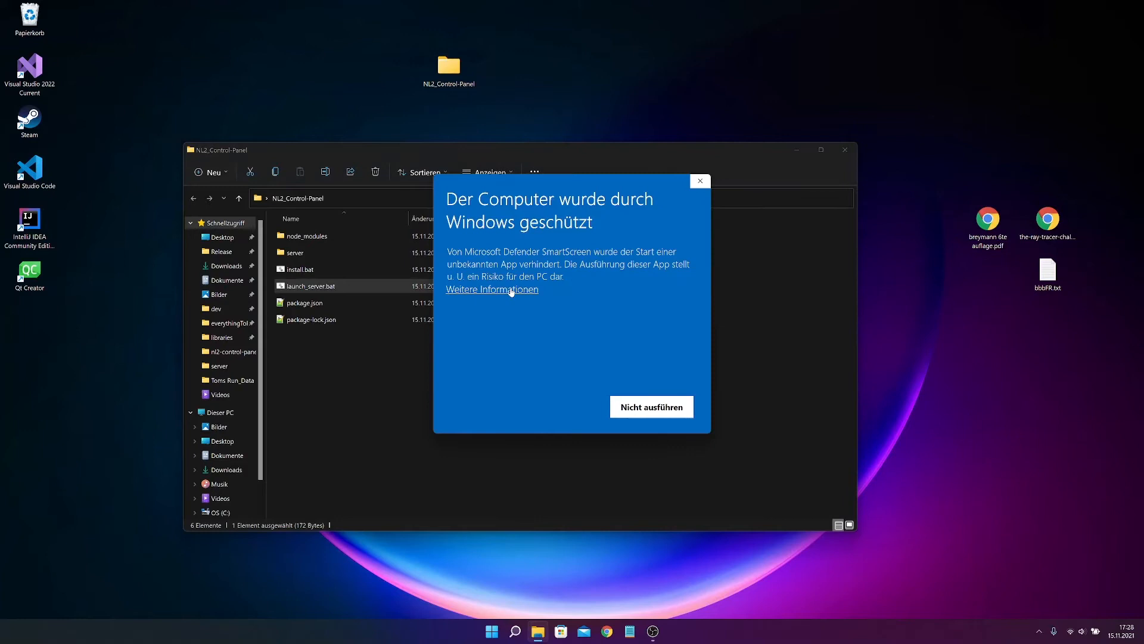
pyautogui.click(651, 406)
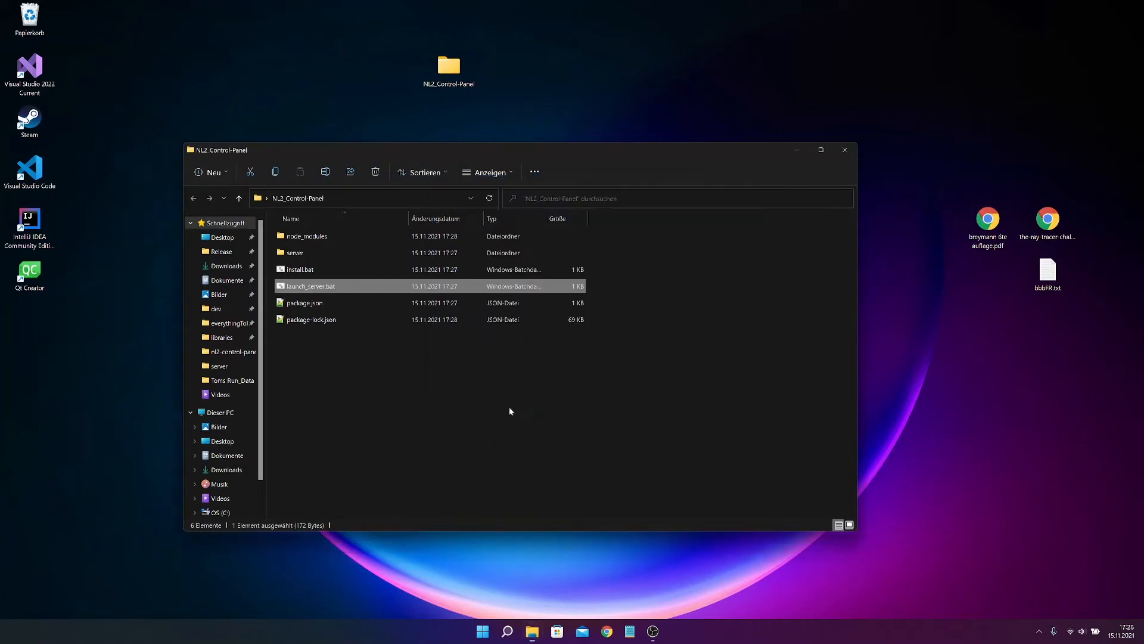
pyautogui.doubleClick(309, 285)
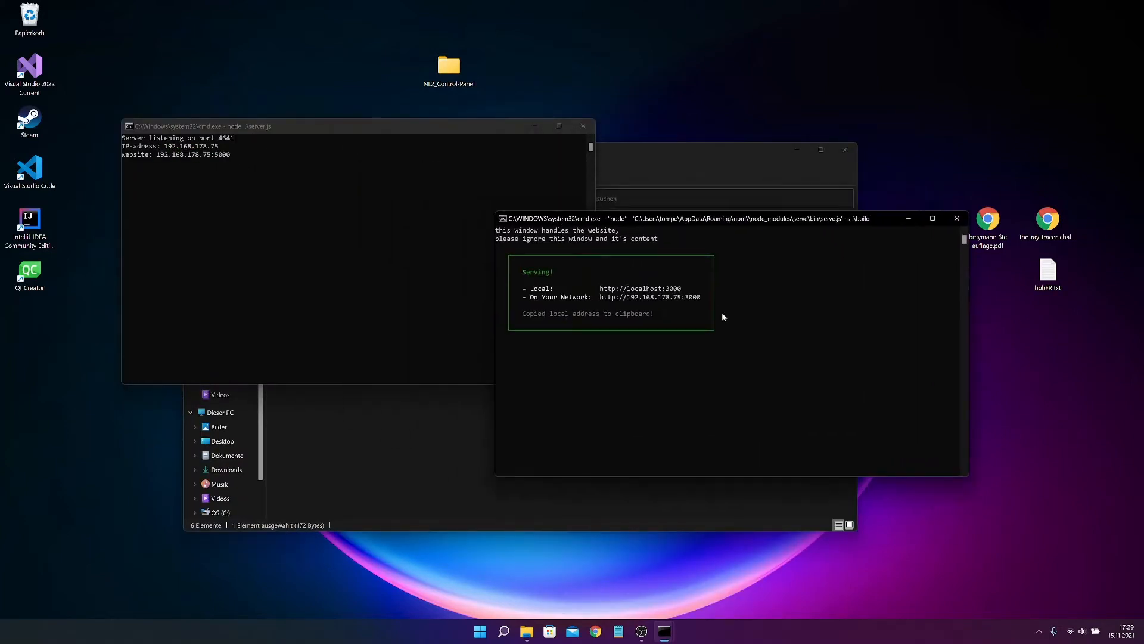
# - Minimize the server console and close the NL2_Control-Panel folder window
pyautogui.click(956, 218)
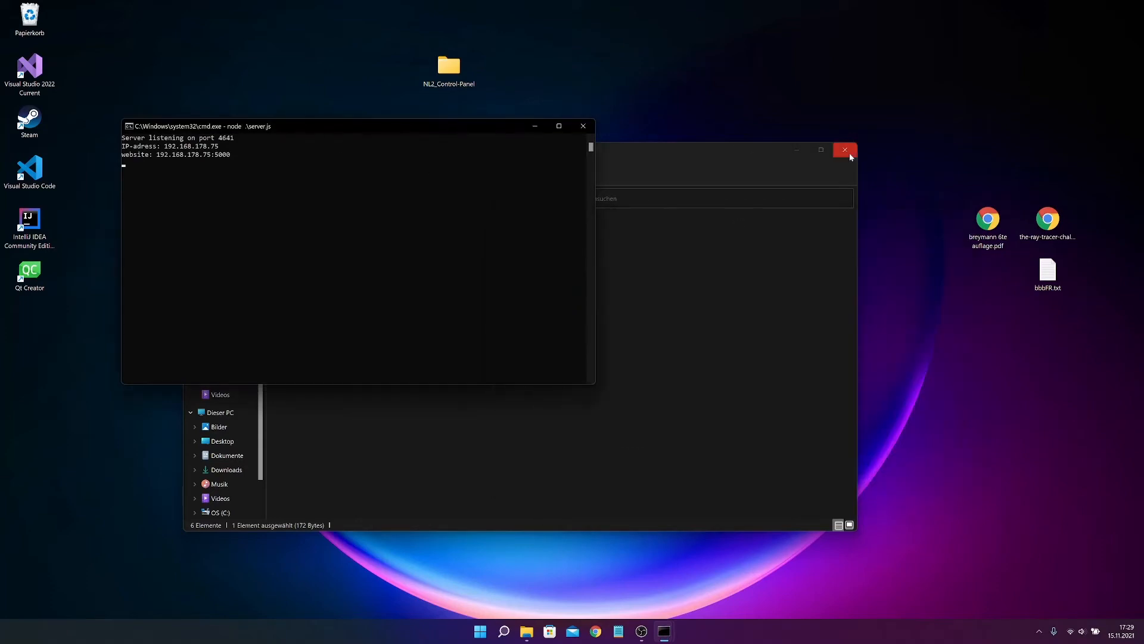
pyautogui.click(845, 150)
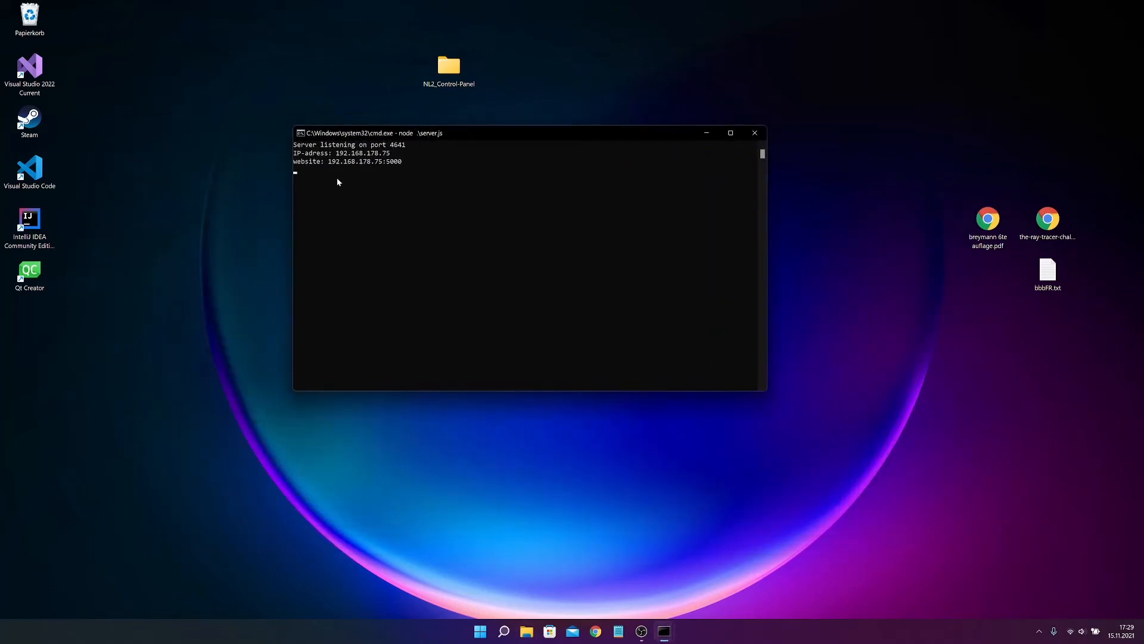
pyautogui.moveTo(344, 157)
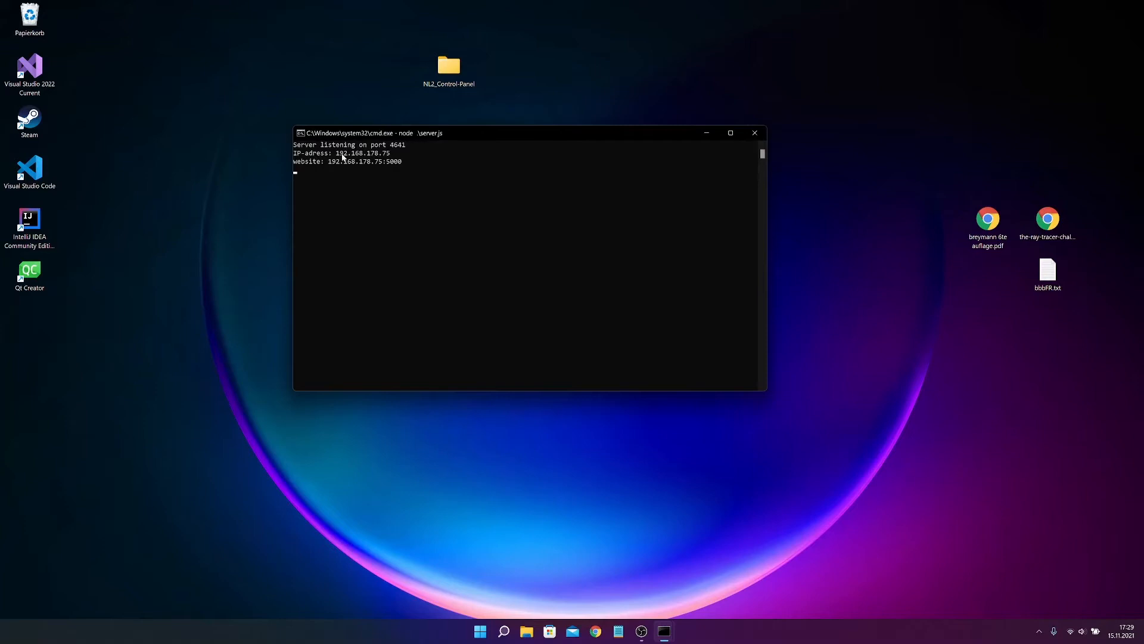
pyautogui.moveTo(361, 128)
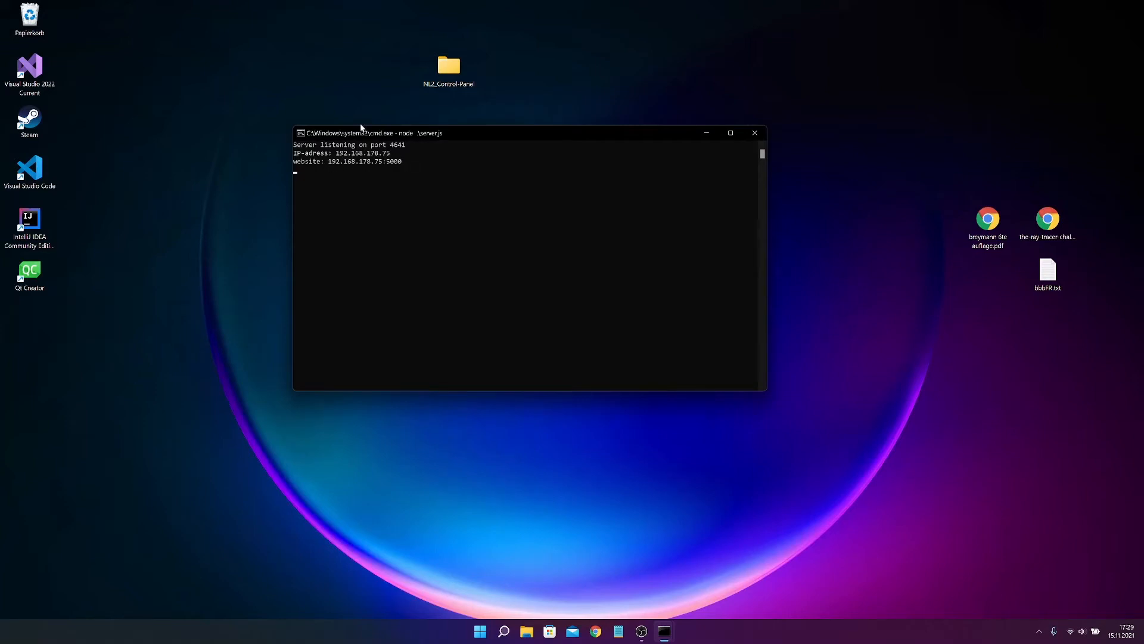
pyautogui.moveTo(380, 127)
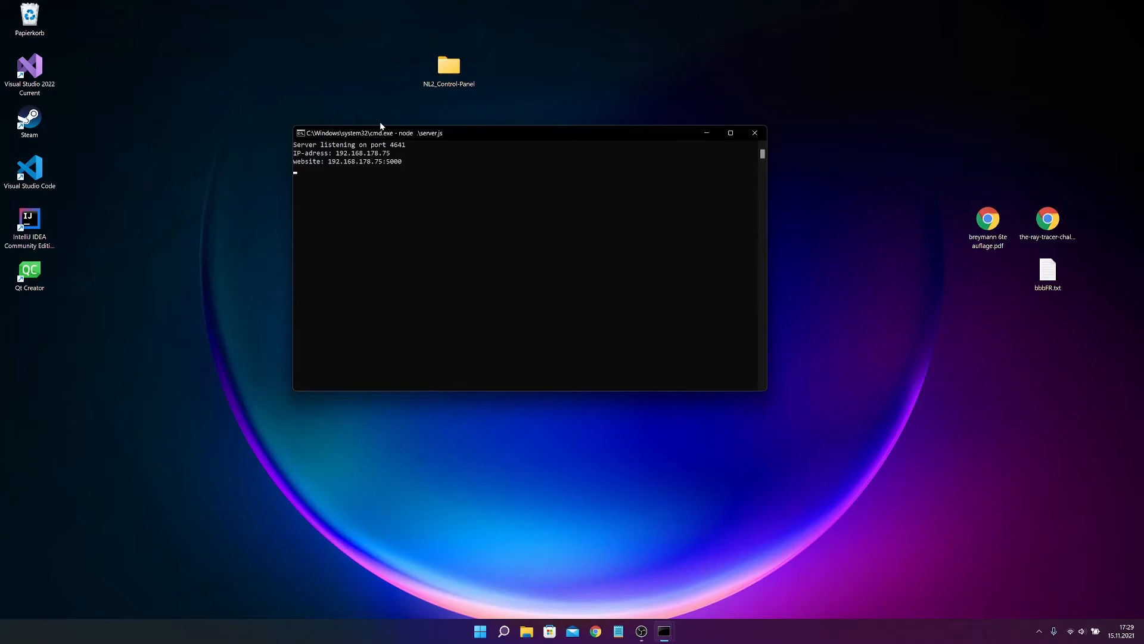
pyautogui.moveTo(377, 189)
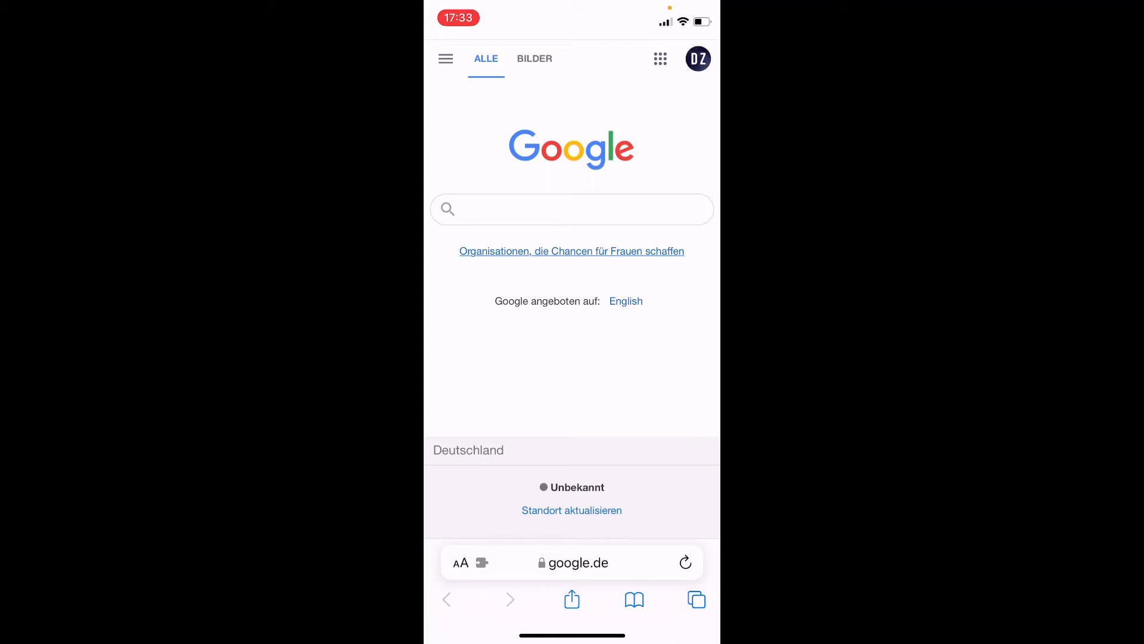
# - Enter the server address 192.168.178.75 in Safari's address field on the iPhone
pyautogui.click(577, 562)
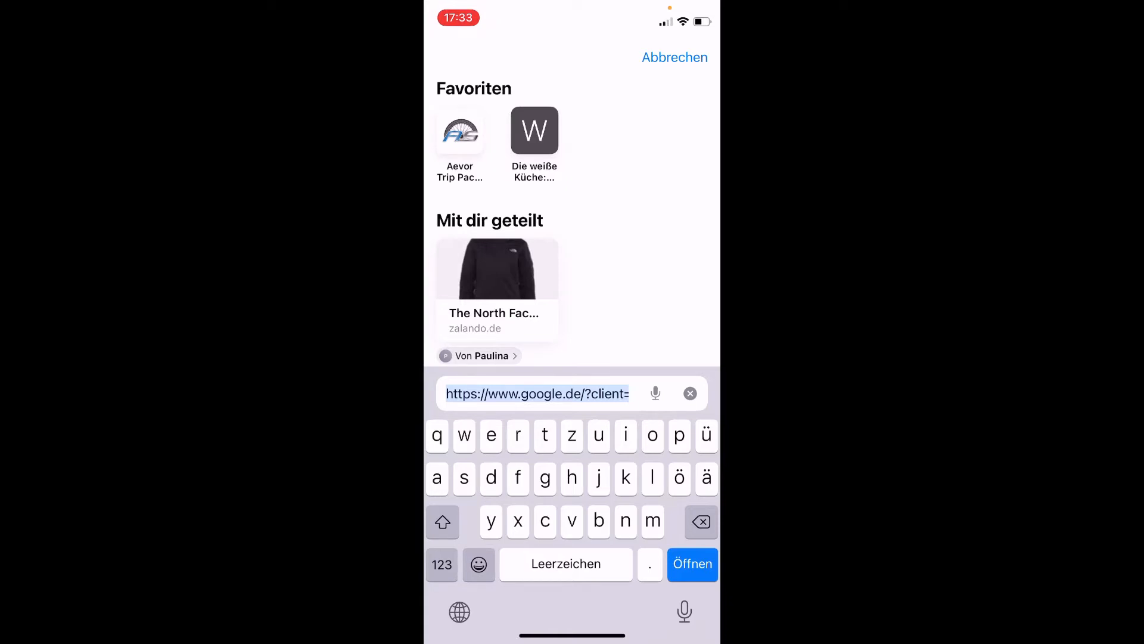
pyautogui.click(441, 563)
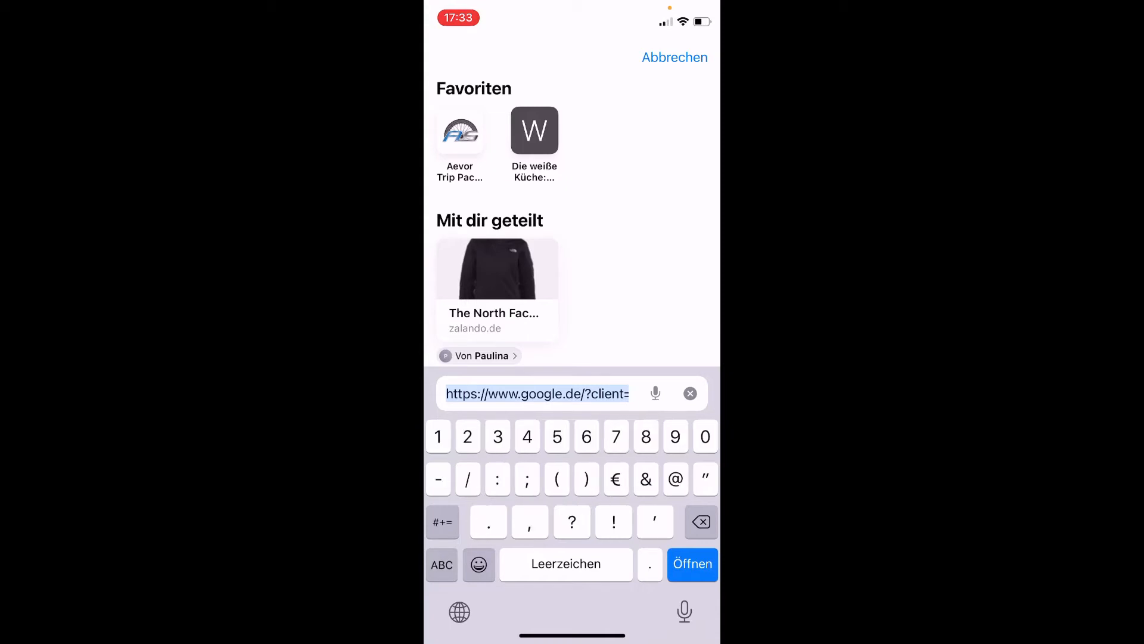
pyautogui.write('192.168.178.75:3000 — Contro')
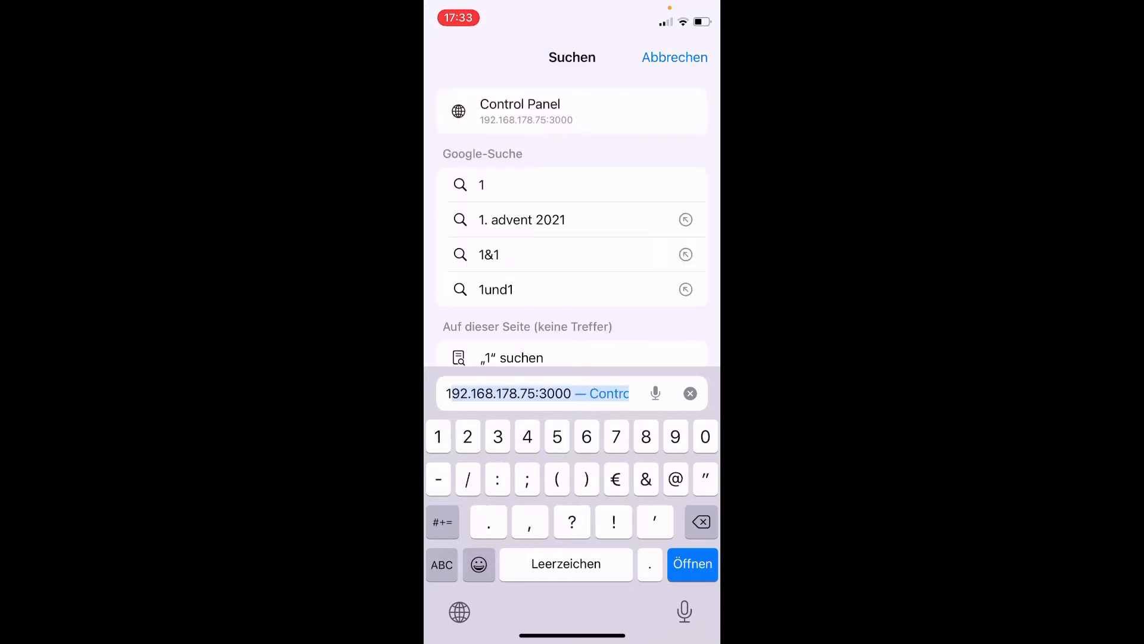
pyautogui.write('92.')
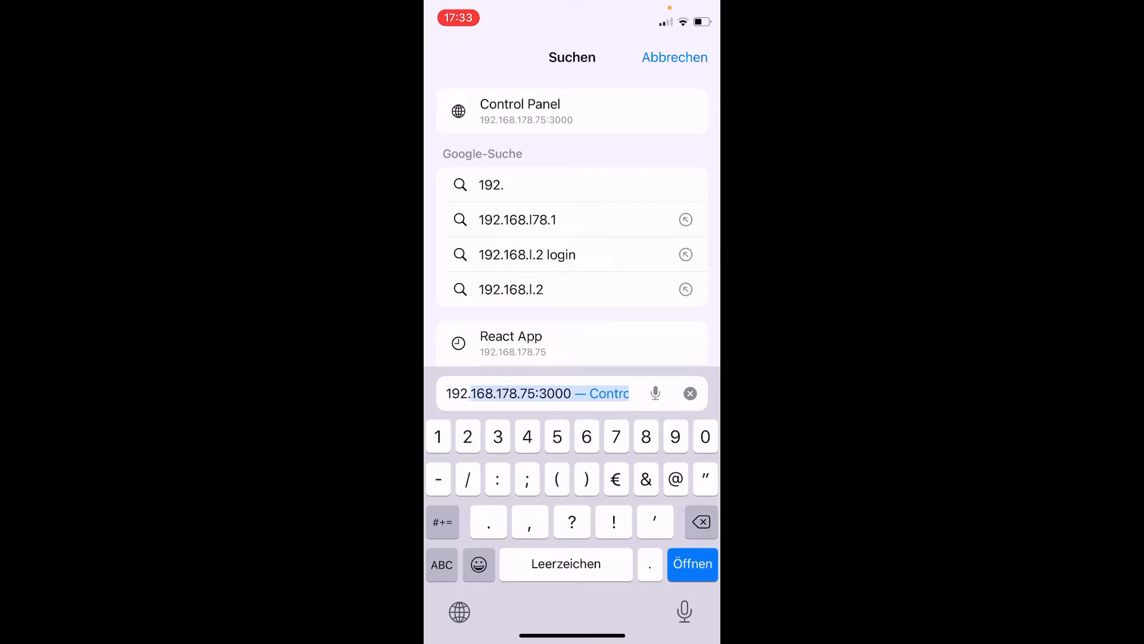
pyautogui.write('168.178')
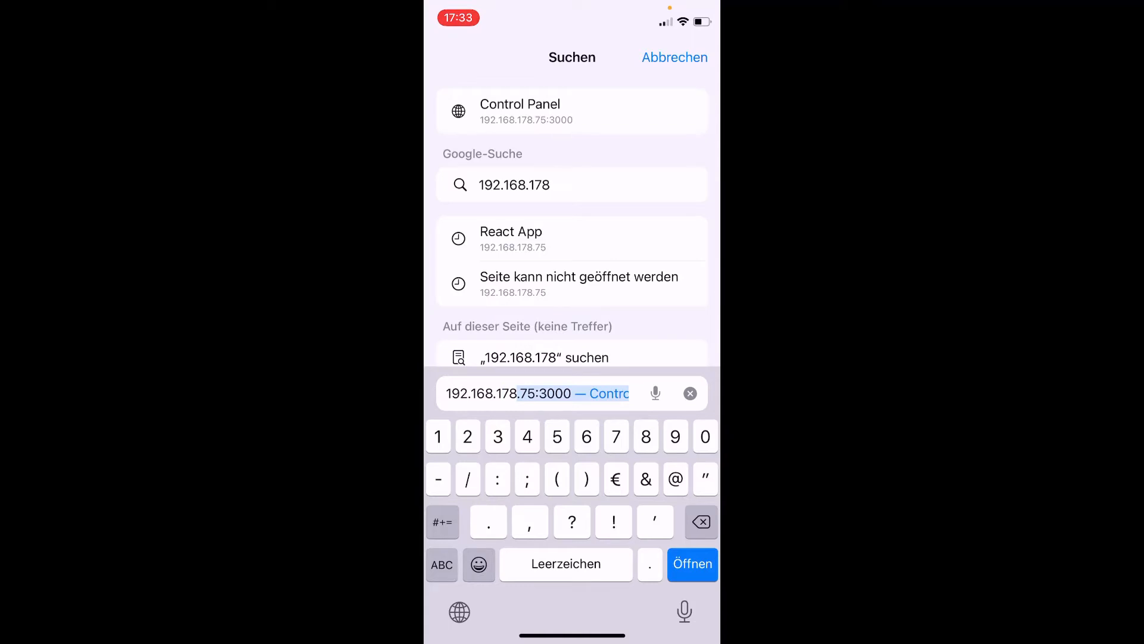
pyautogui.write('.')
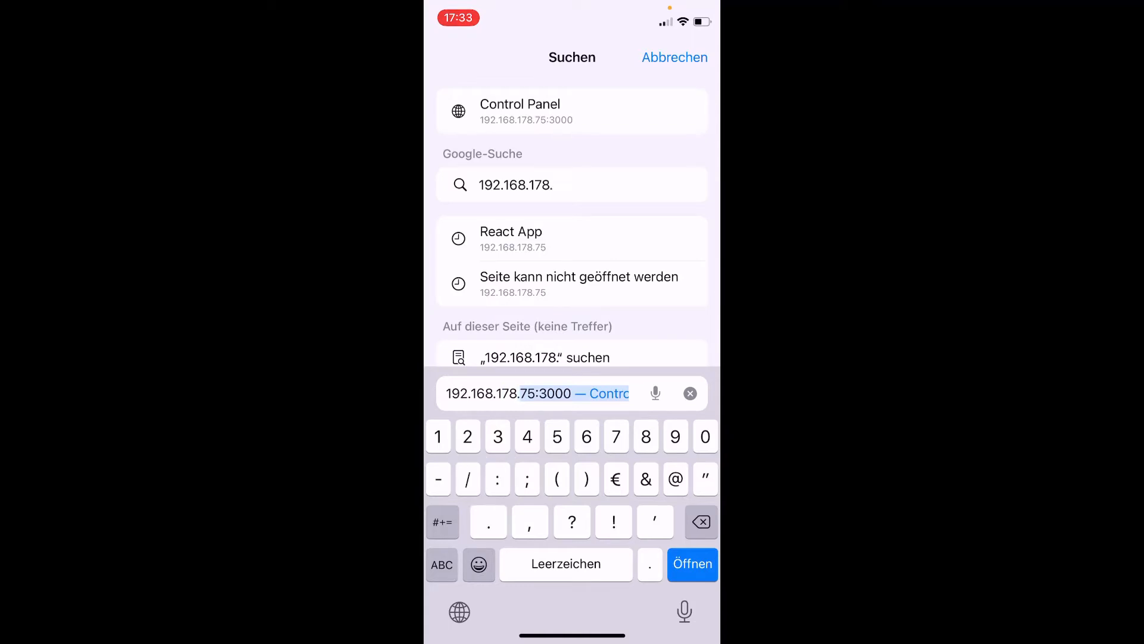
pyautogui.write('75')
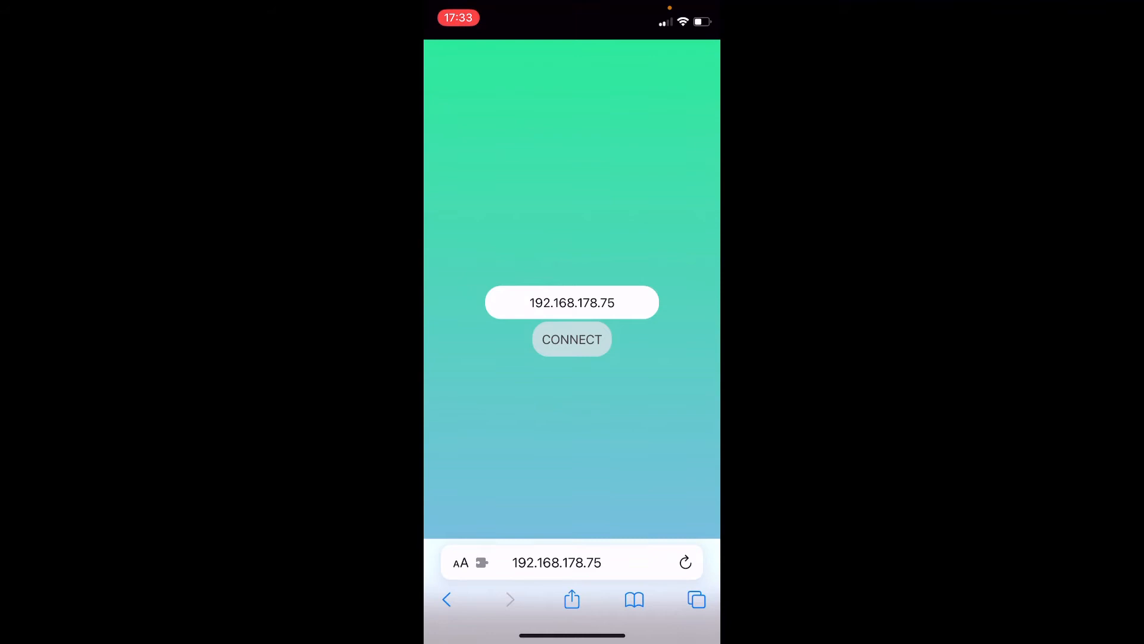
pyautogui.click(572, 303)
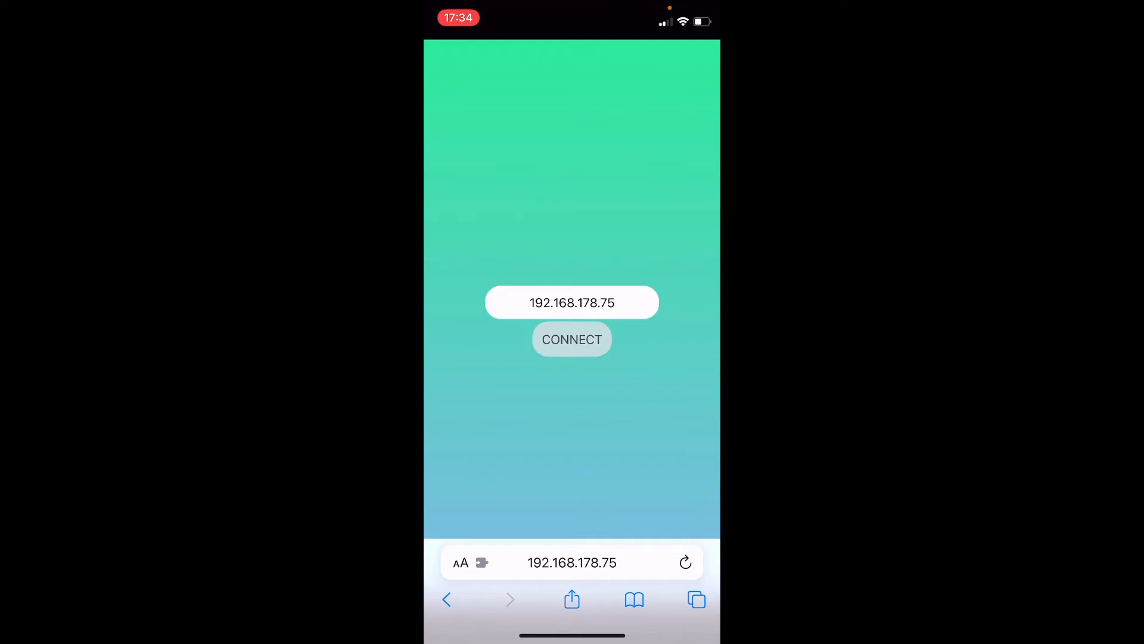
pyautogui.click(572, 339)
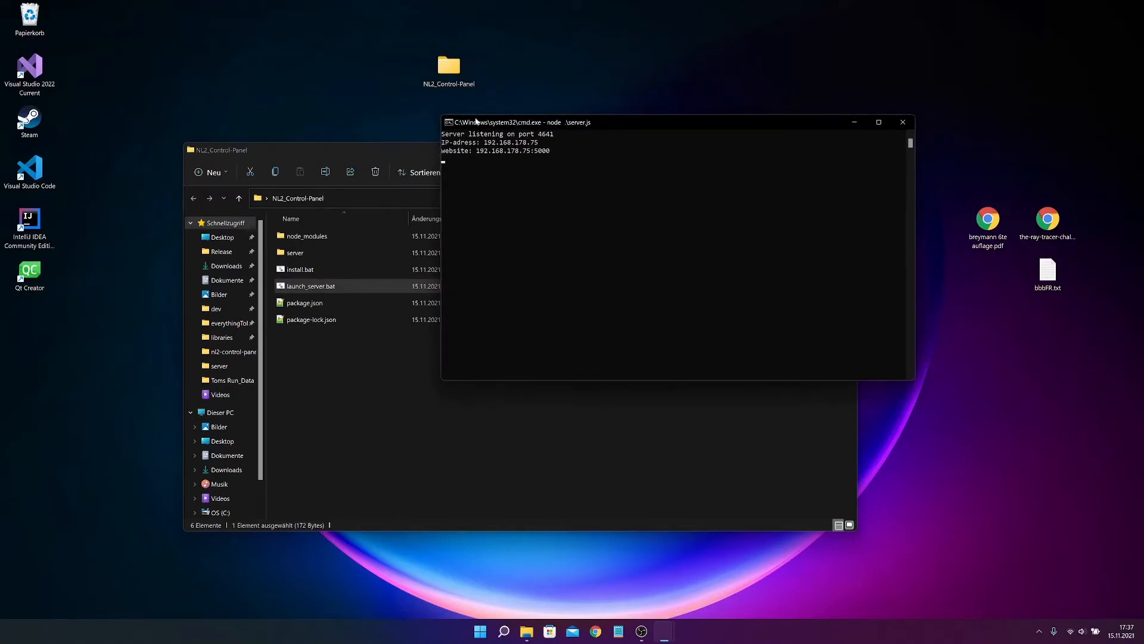
pyautogui.moveTo(930, 117)
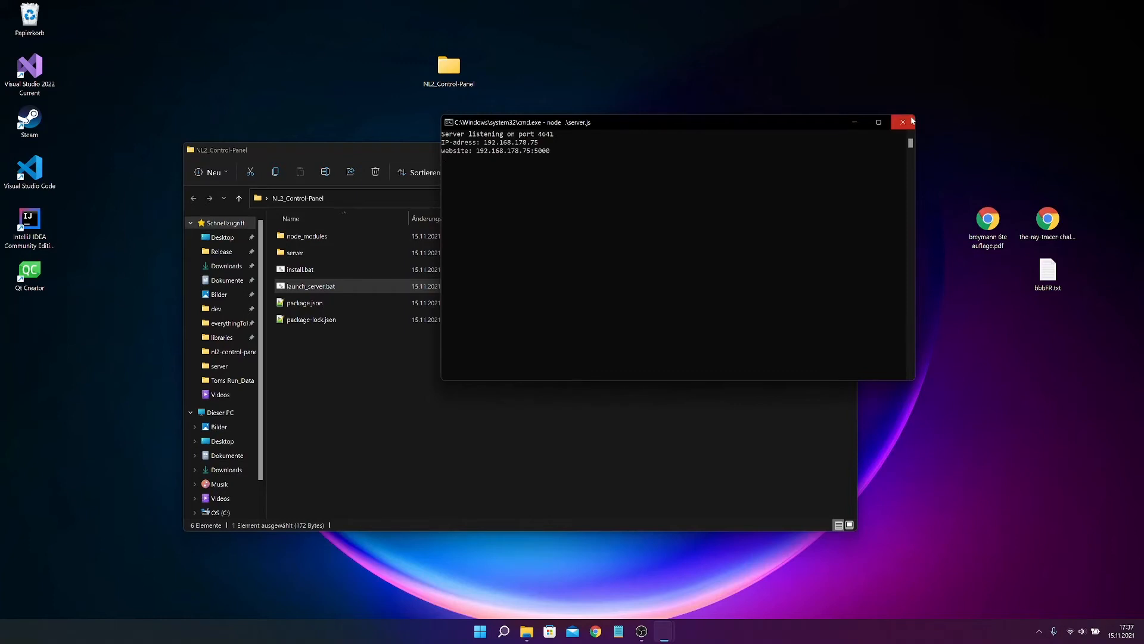
# - Stop the server by closing cmd.exe and close the project folder window
pyautogui.click(903, 121)
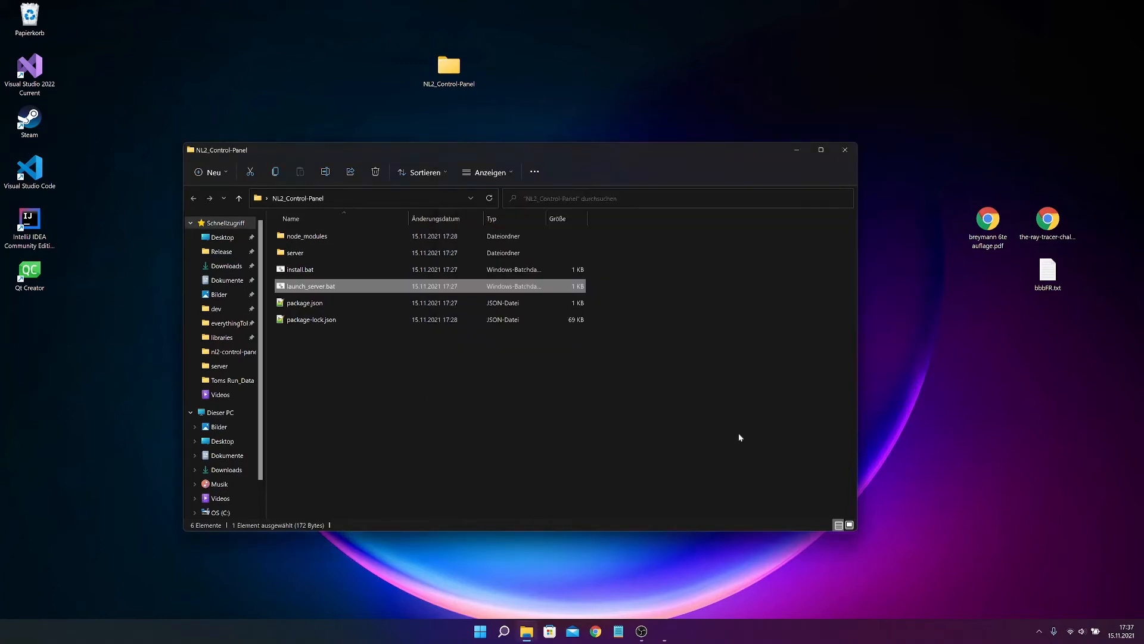
pyautogui.doubleClick(310, 286)
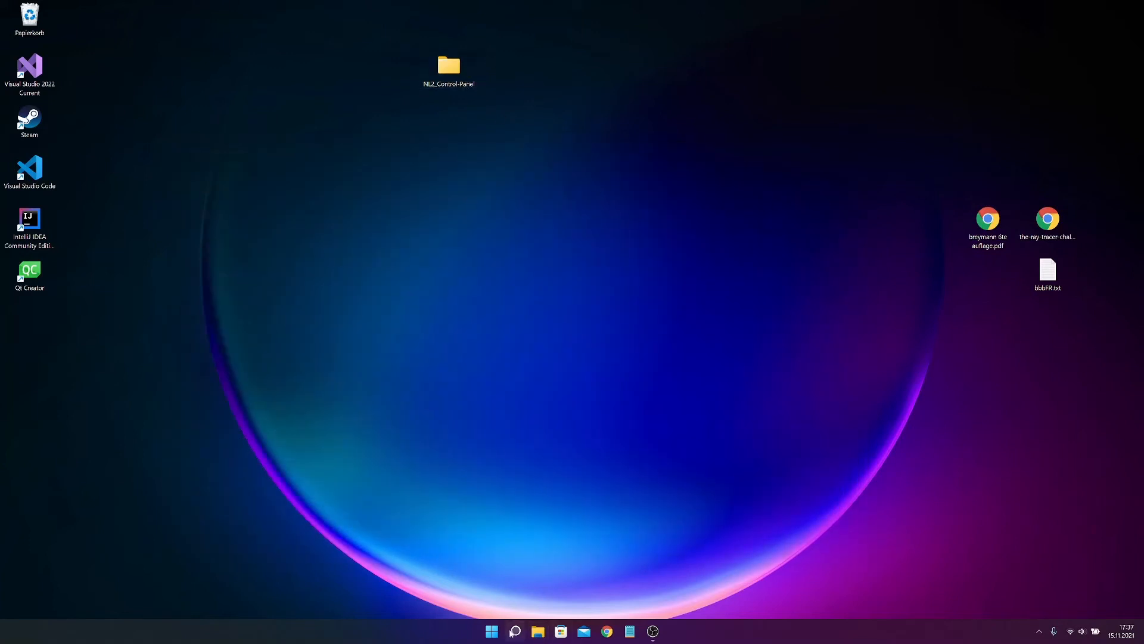
# - Search Windows for 'control Panel', then return to the NL2_Control-Panel desktop folder
pyautogui.click(448, 69)
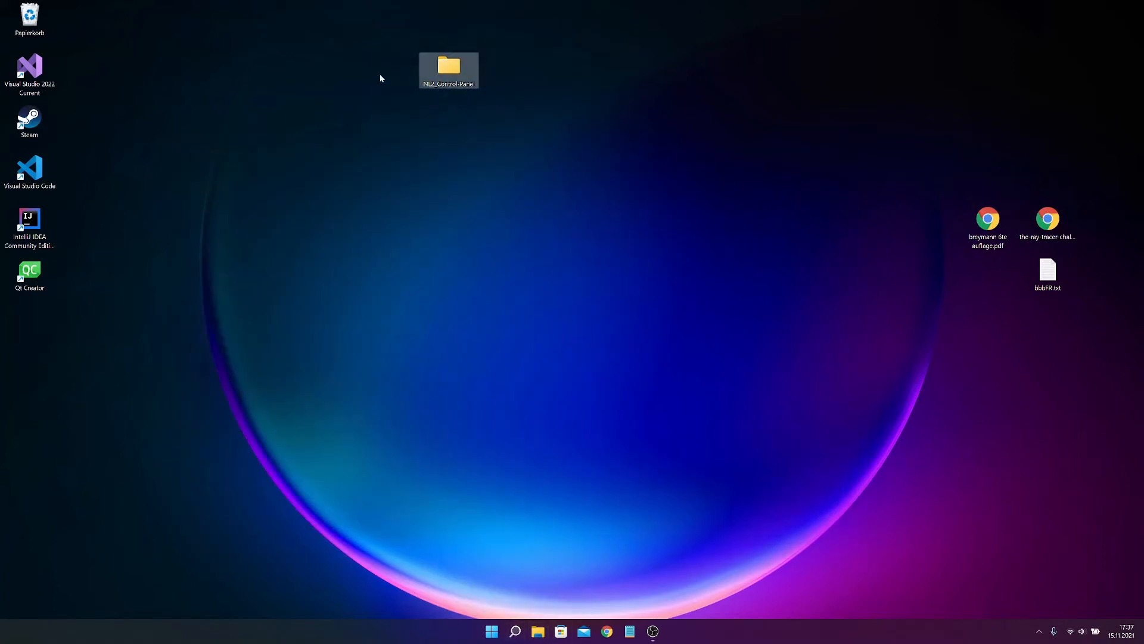
pyautogui.moveTo(615, 123)
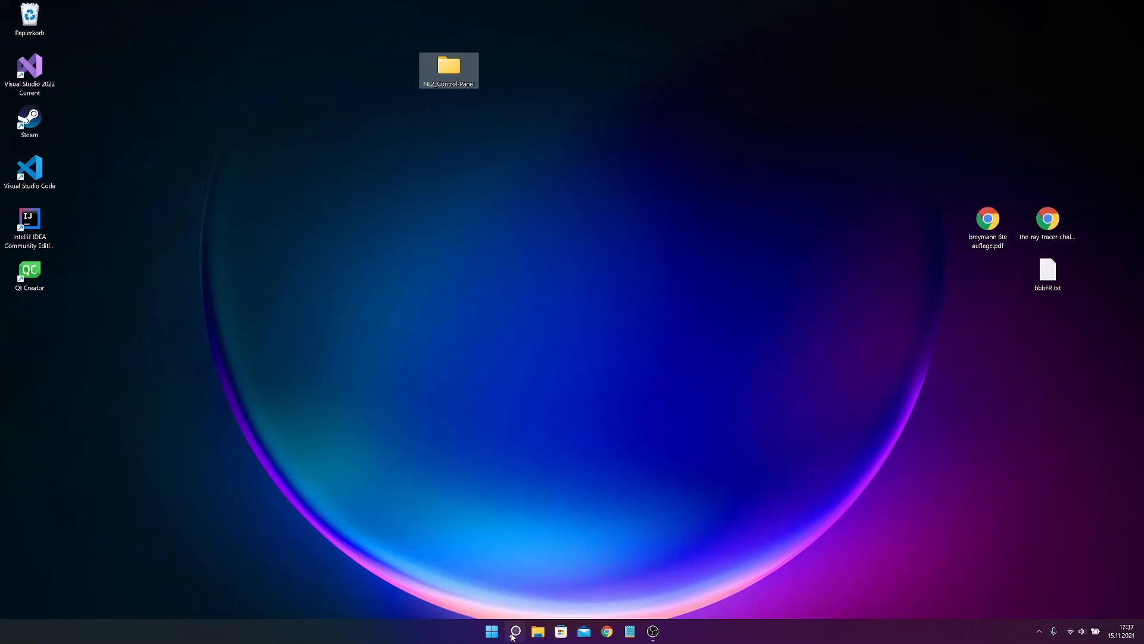
pyautogui.write('conm')
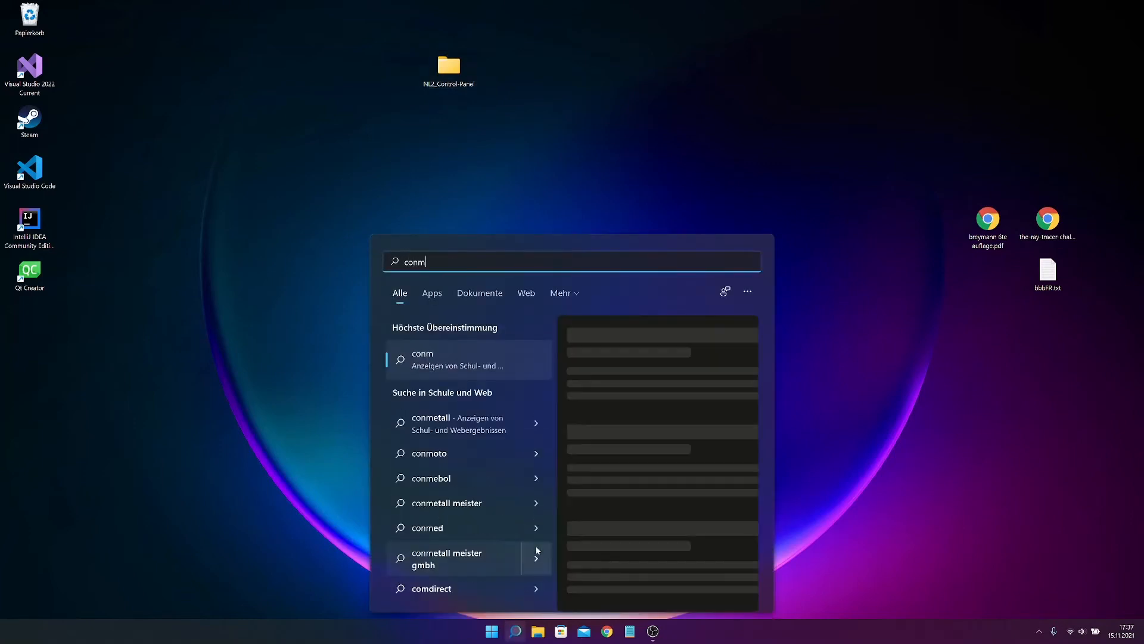
pyautogui.write('control Panel')
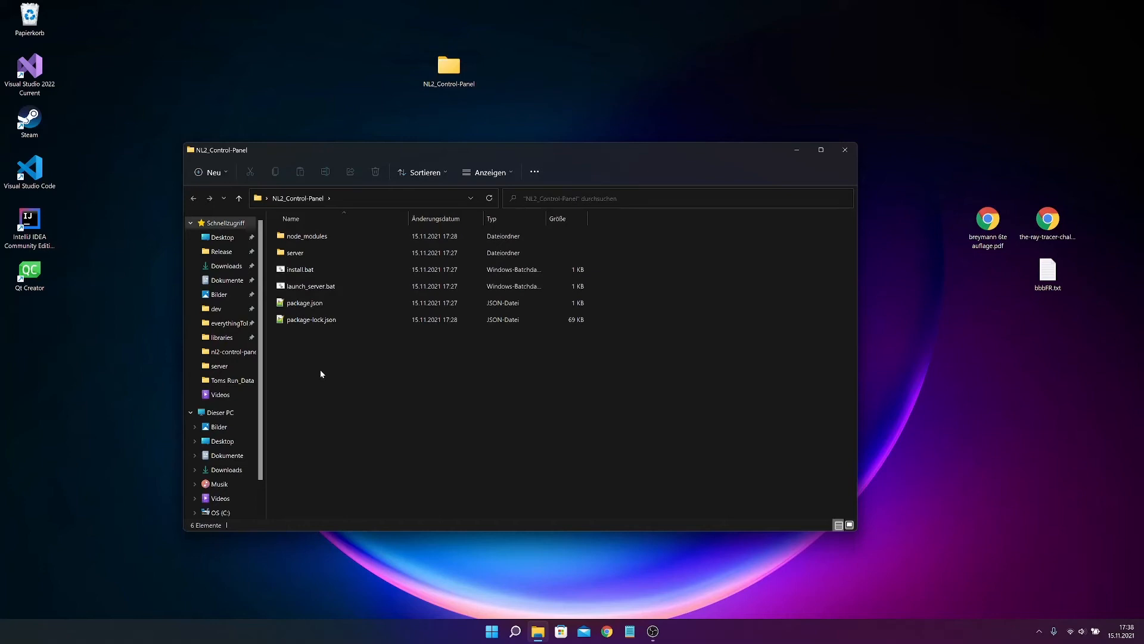
# - Create a shortcut to launch_server.bat via Weitere Optionen anzeigen > Verknüpfung erstellen
pyautogui.click(309, 285)
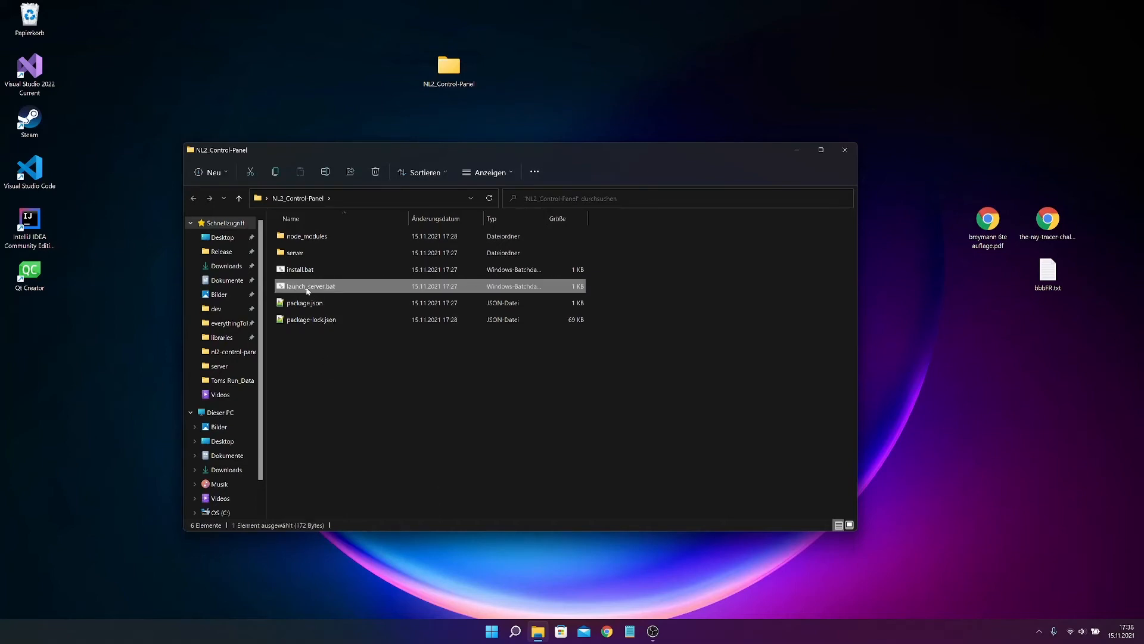
pyautogui.rightClick(309, 286)
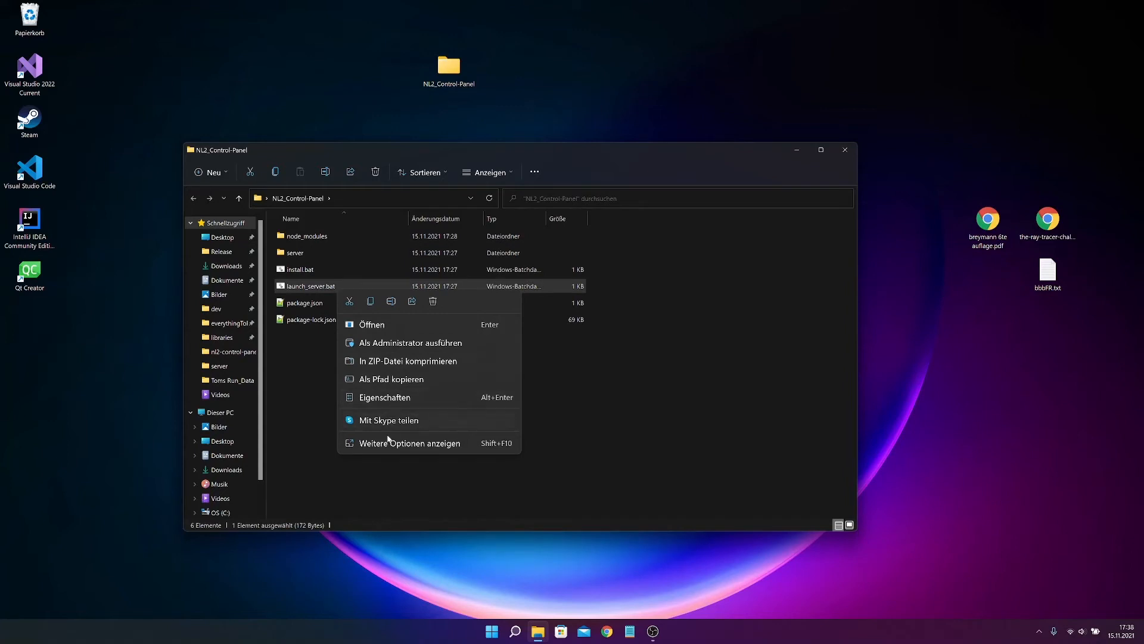
pyautogui.click(410, 443)
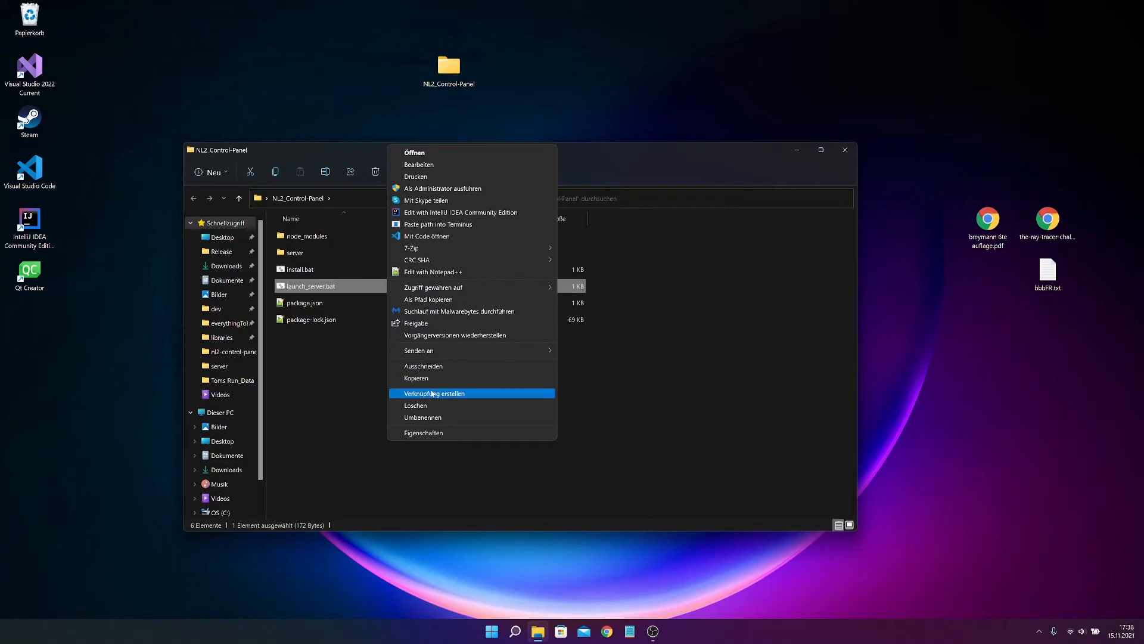
pyautogui.moveTo(439, 400)
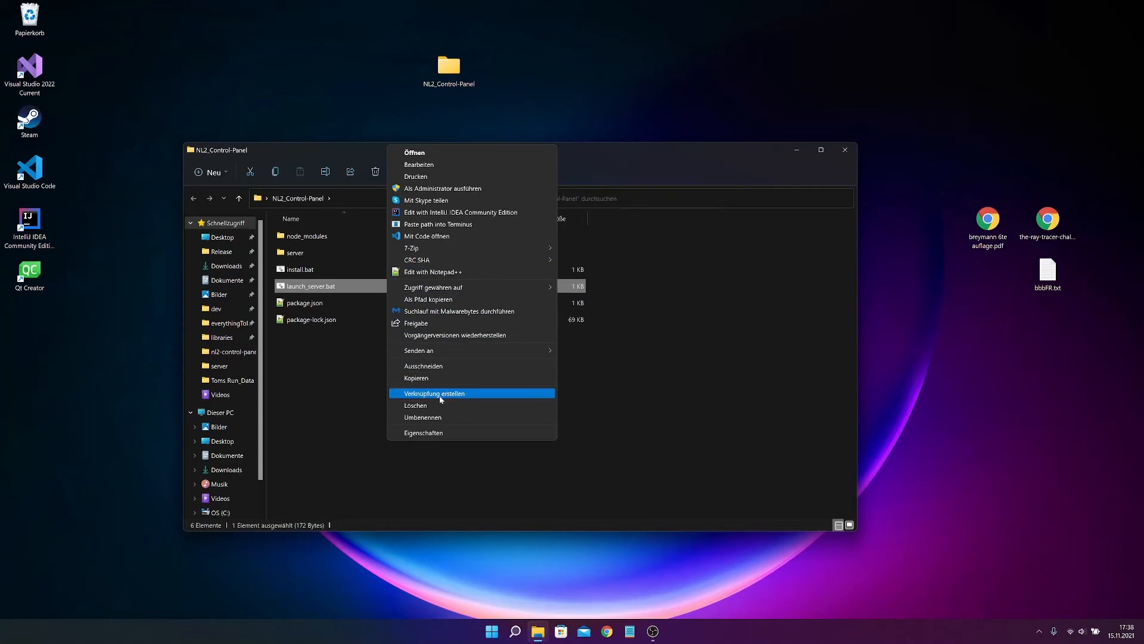
pyautogui.click(435, 393)
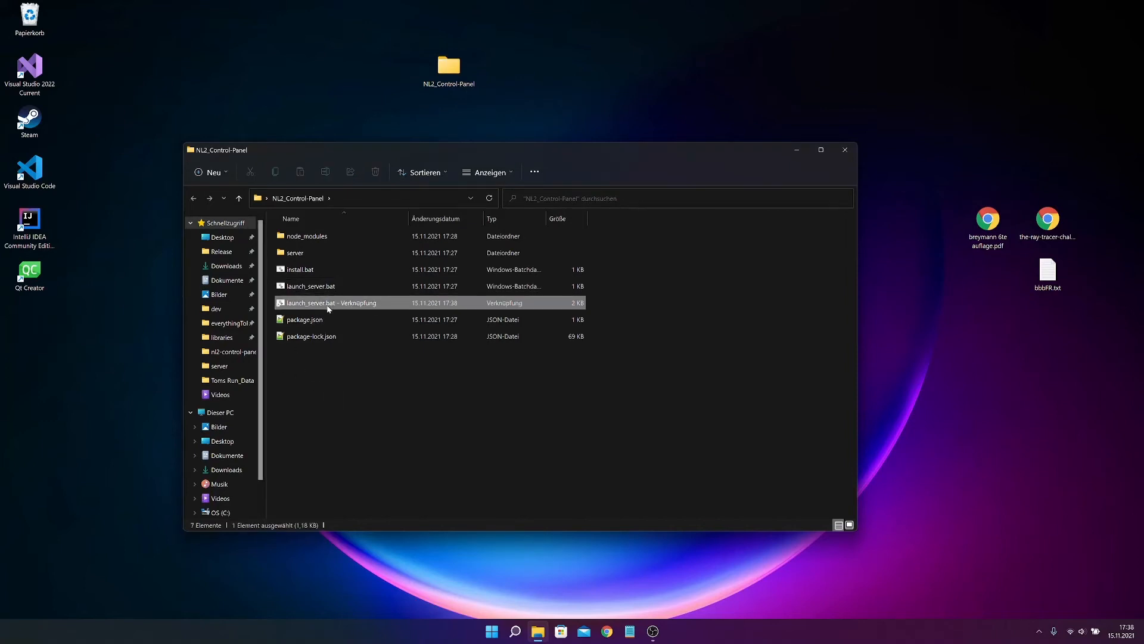
# - Rename the new shortcut to 'NL2 Control Panel' and search Windows for 'con'
pyautogui.rightClick(332, 302)
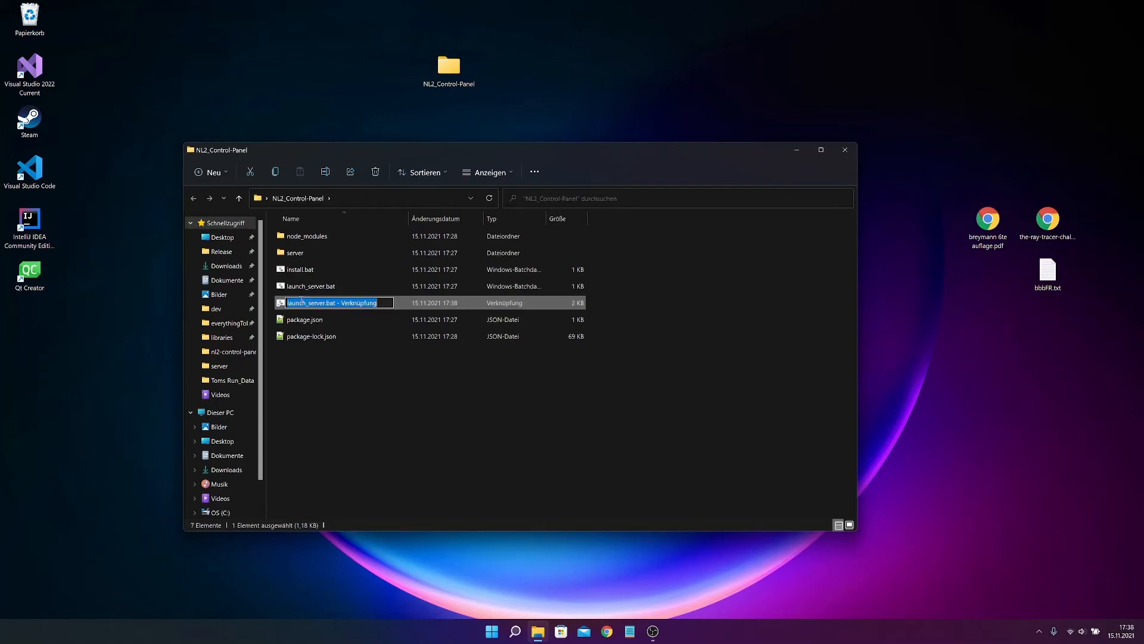
pyautogui.write('c')
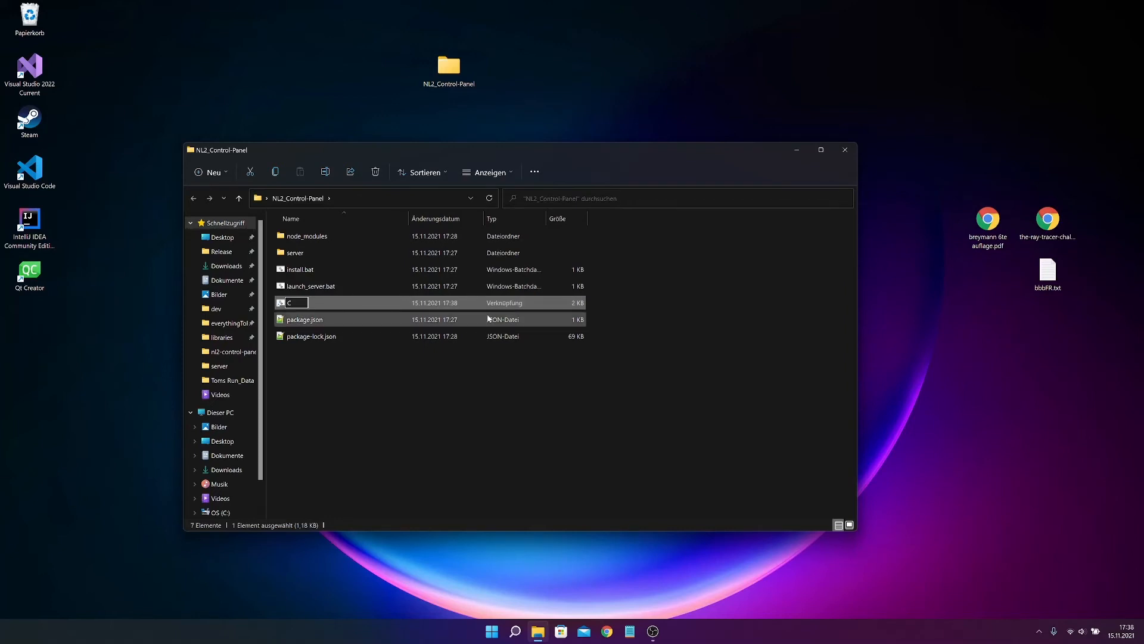
pyautogui.write('NL2')
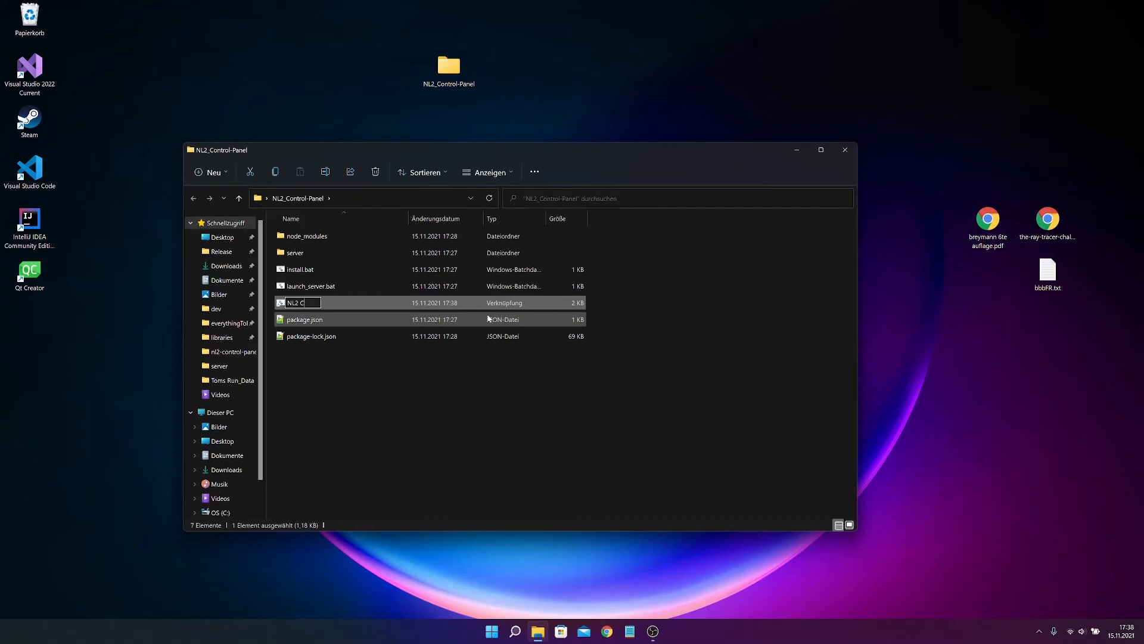
pyautogui.write('ontrol Panel')
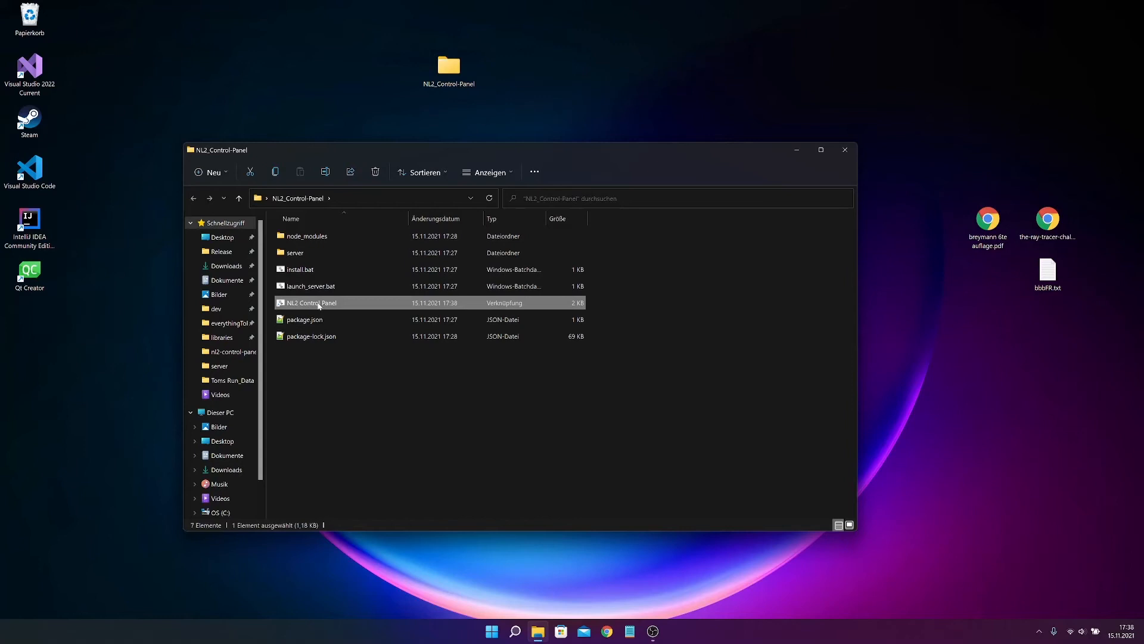
pyautogui.moveTo(343, 304)
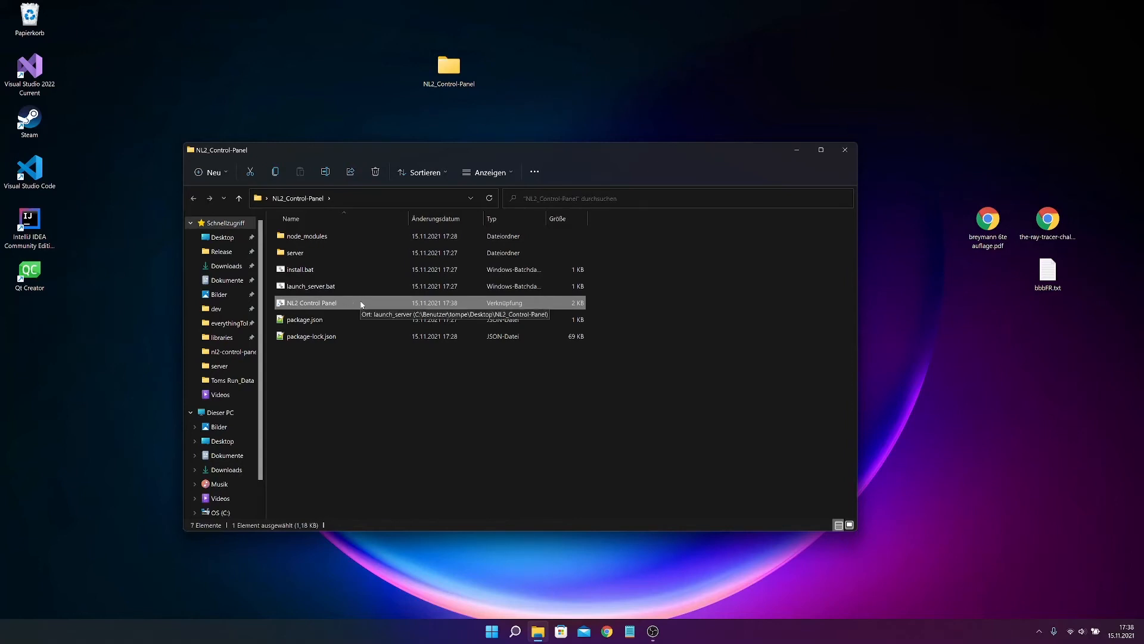
pyautogui.click(515, 631)
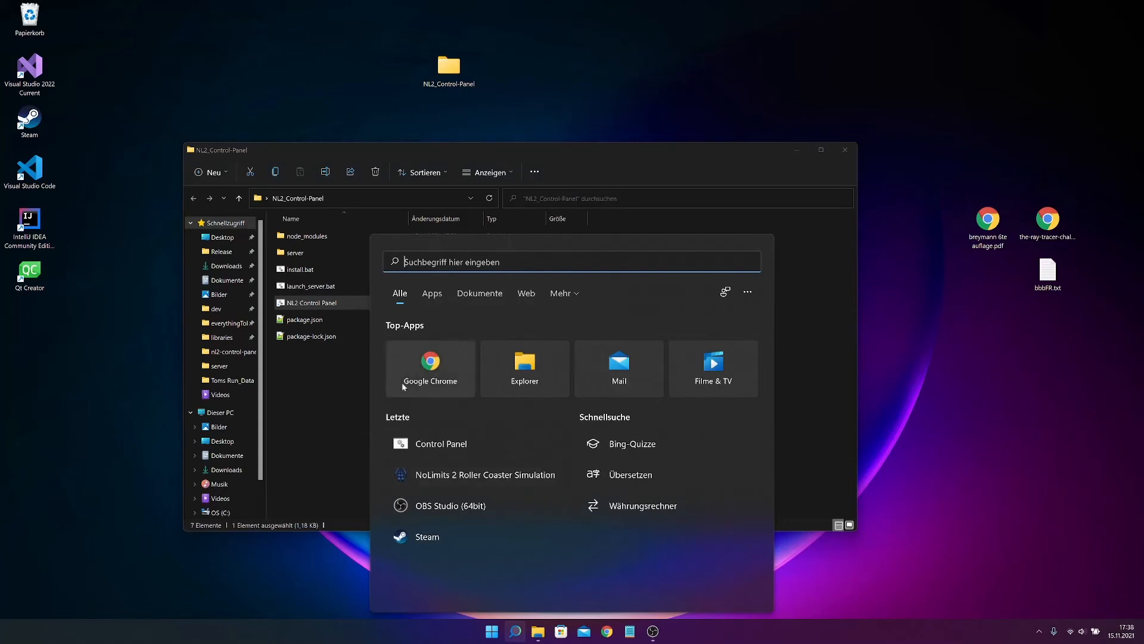
pyautogui.write('con')
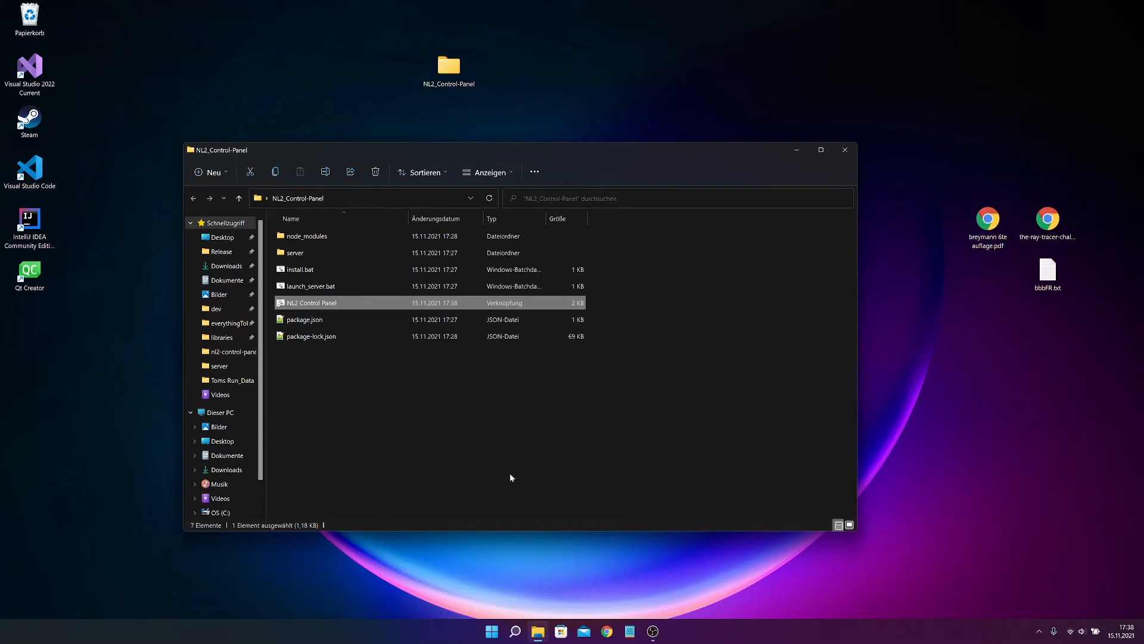
# - In a second Explorer window, navigate to ProgramData > Microsoft > Windows > Startmenü
pyautogui.click(457, 454)
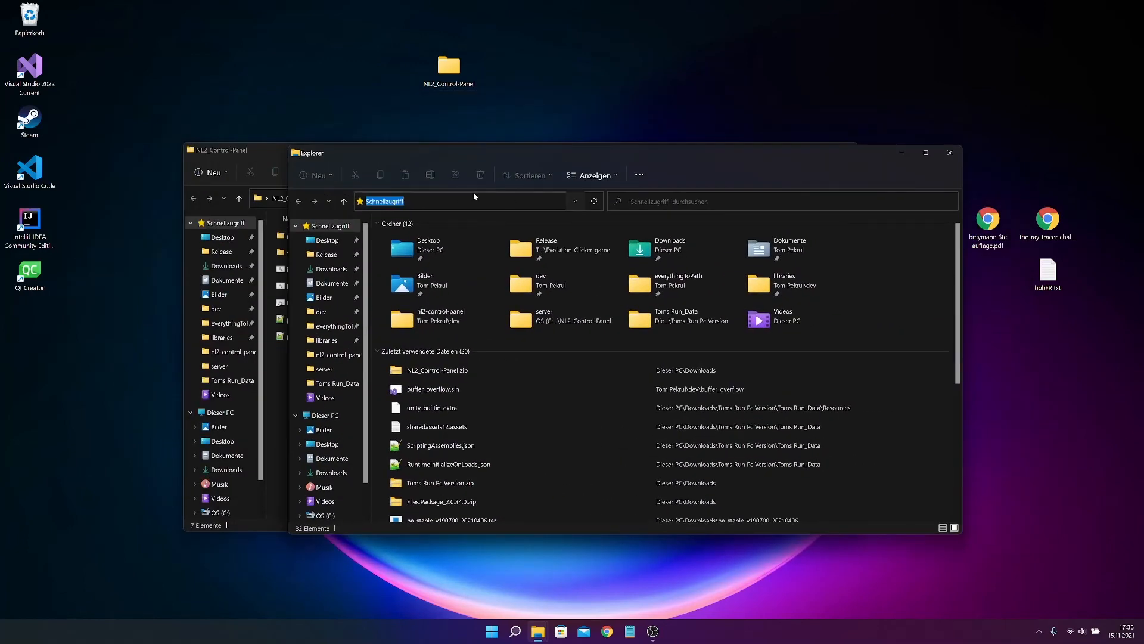
pyautogui.write('%')
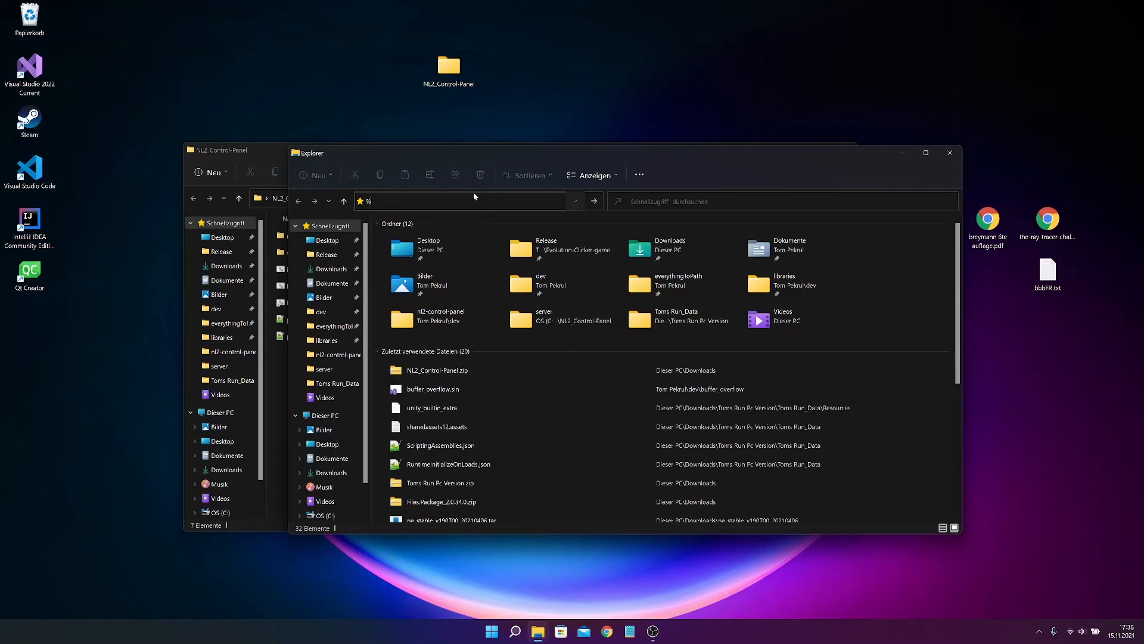
pyautogui.write('pr')
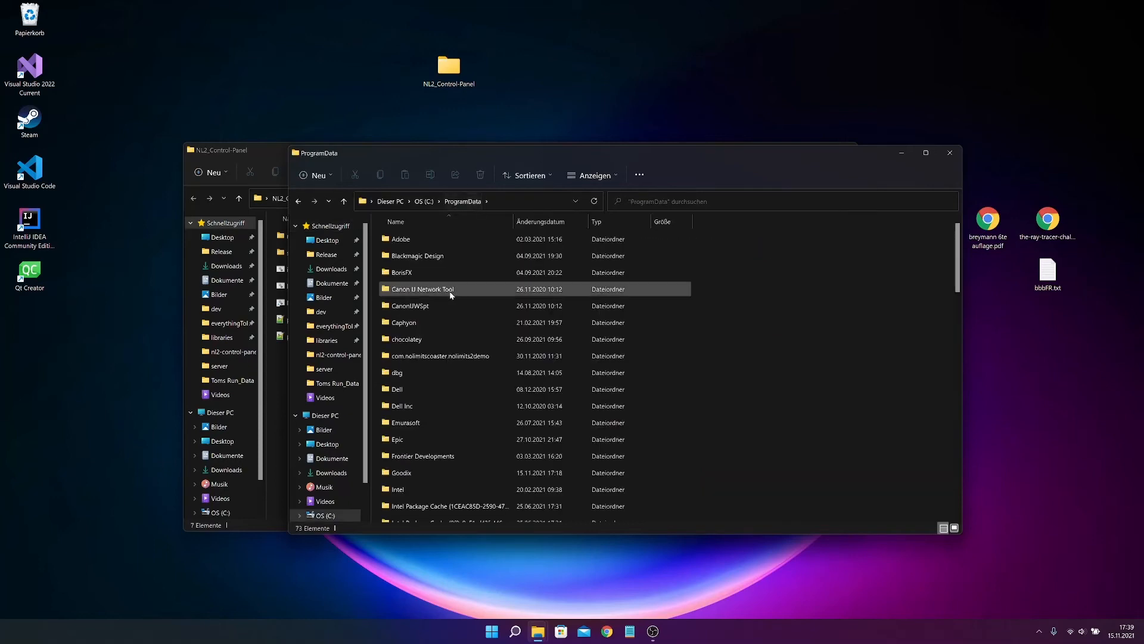
pyautogui.scroll(-3)
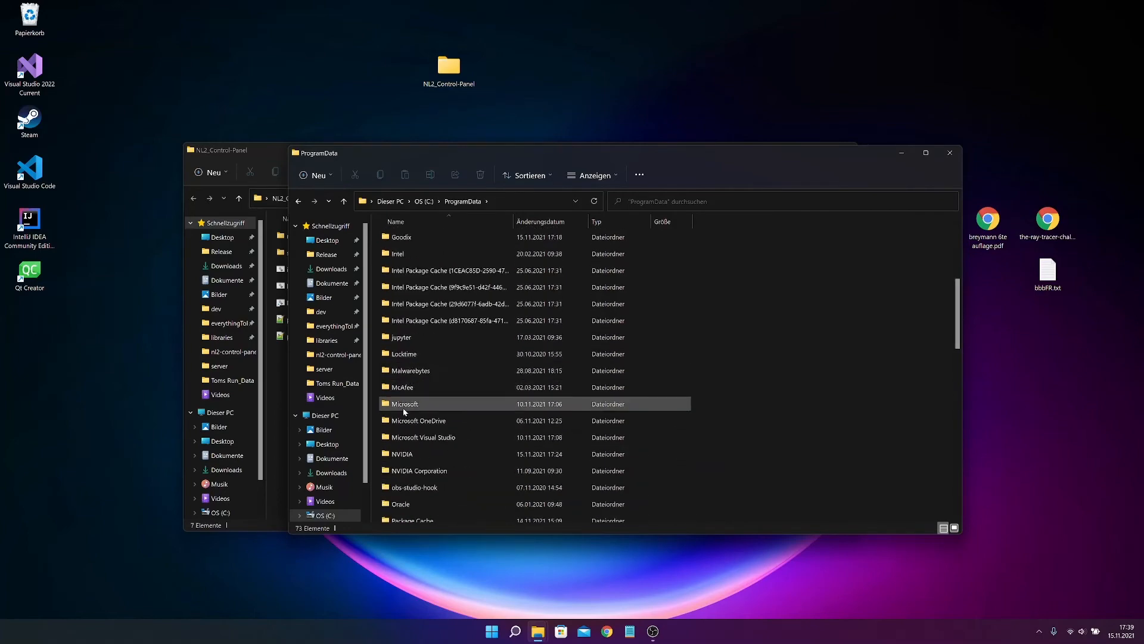
pyautogui.doubleClick(404, 404)
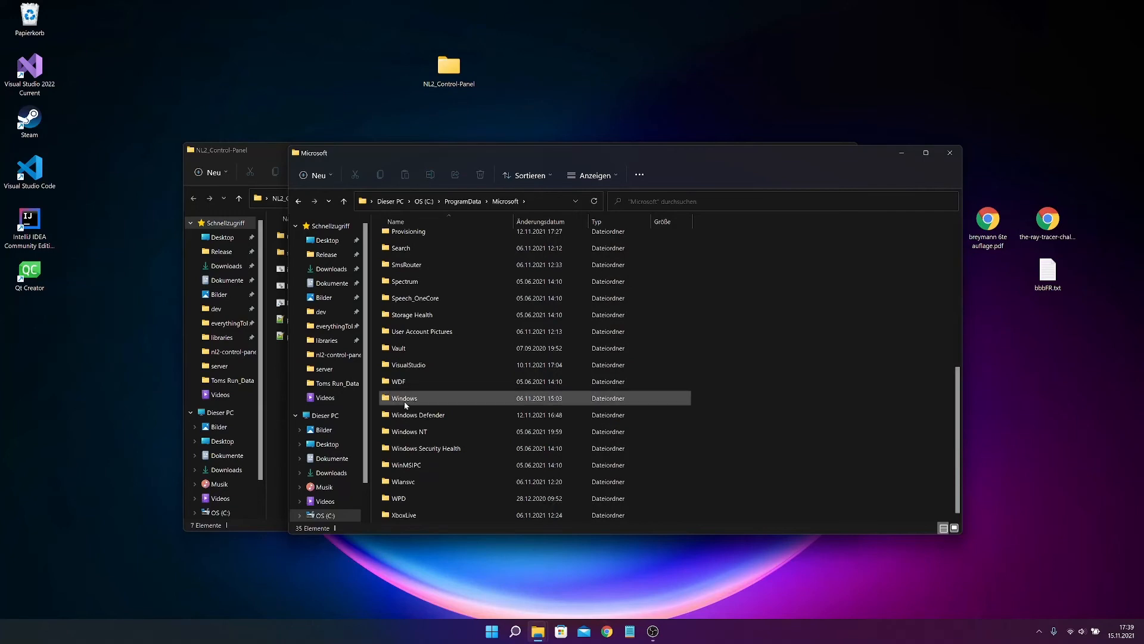
pyautogui.doubleClick(404, 398)
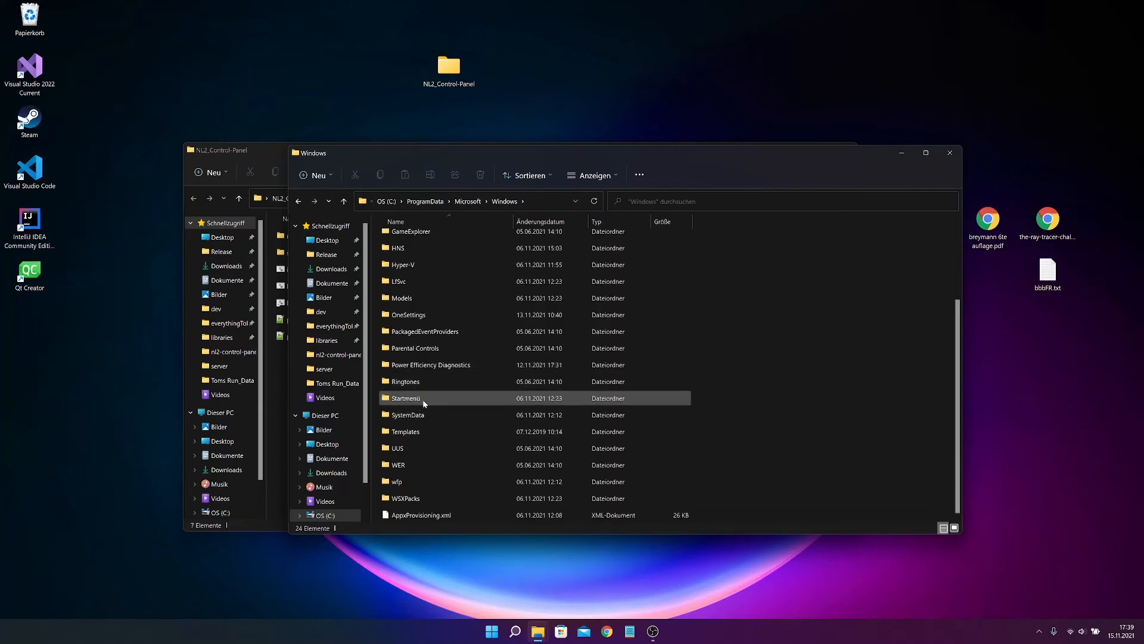
pyautogui.doubleClick(404, 397)
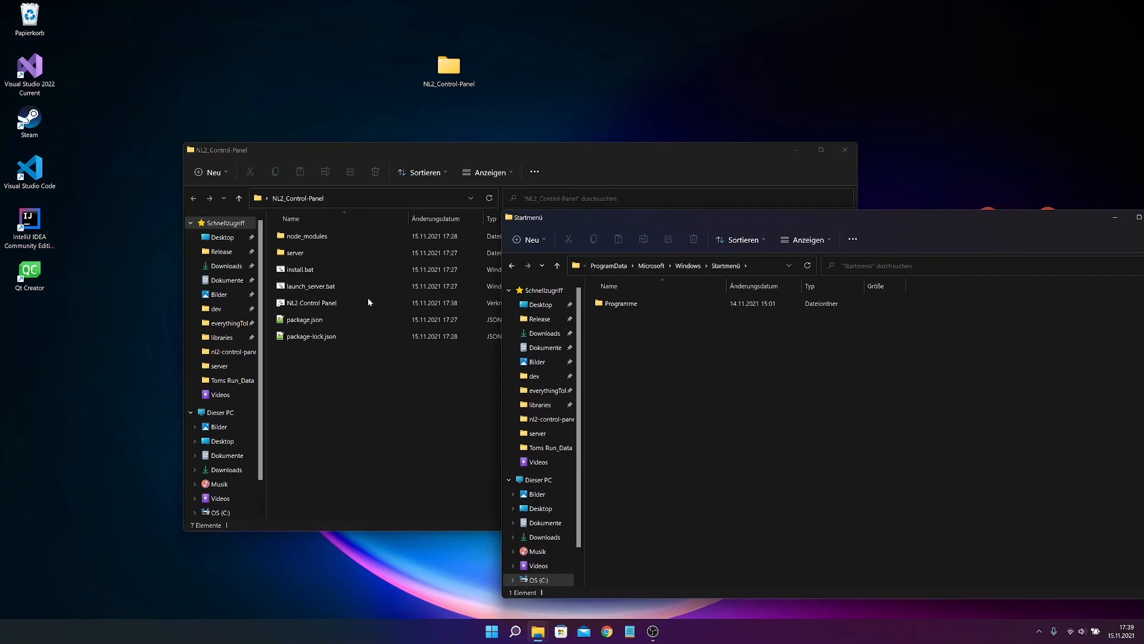
# - Drag the NL2 Control Panel shortcut into the Startmenü folder and bring up Start
pyautogui.click(309, 302)
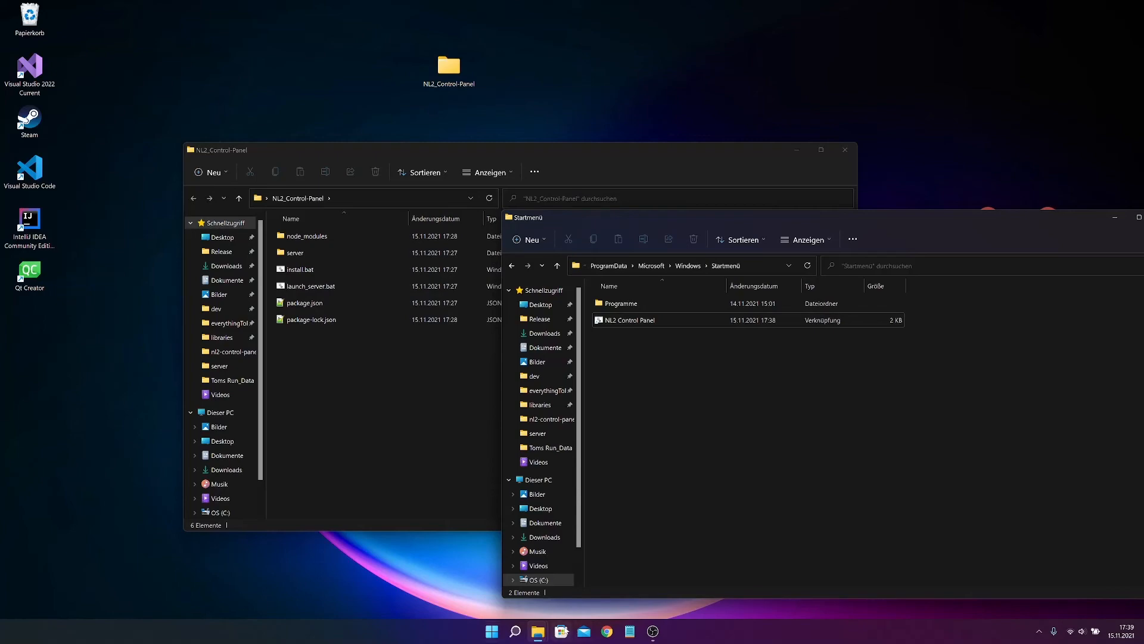
pyautogui.click(491, 630)
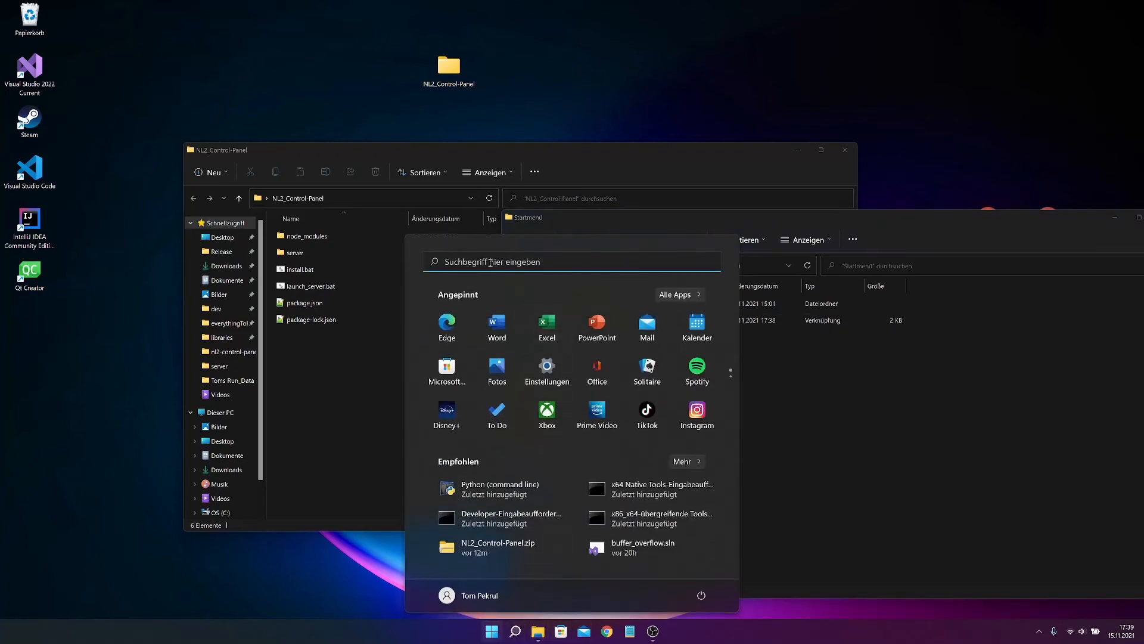
# - Search Start for 'NoLimits 2 Roller Coaster Simulation', then for 'Nl2 Control Panel'
pyautogui.write('NoLimits 2 Roller Coaster Simulation')
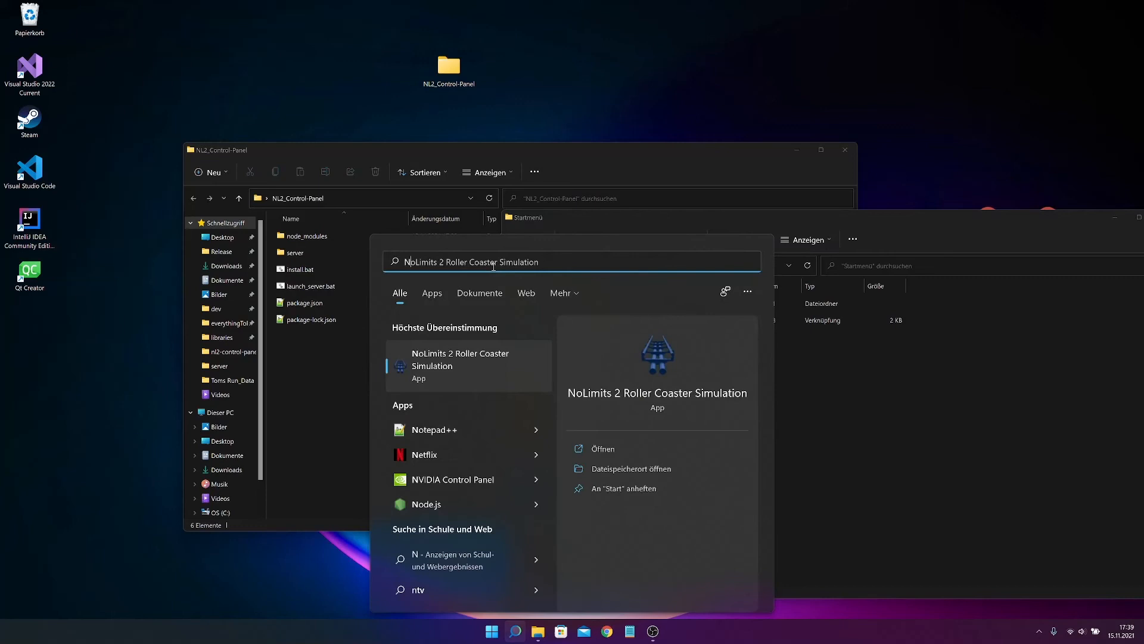
pyautogui.write('Nl2 Control Panel')
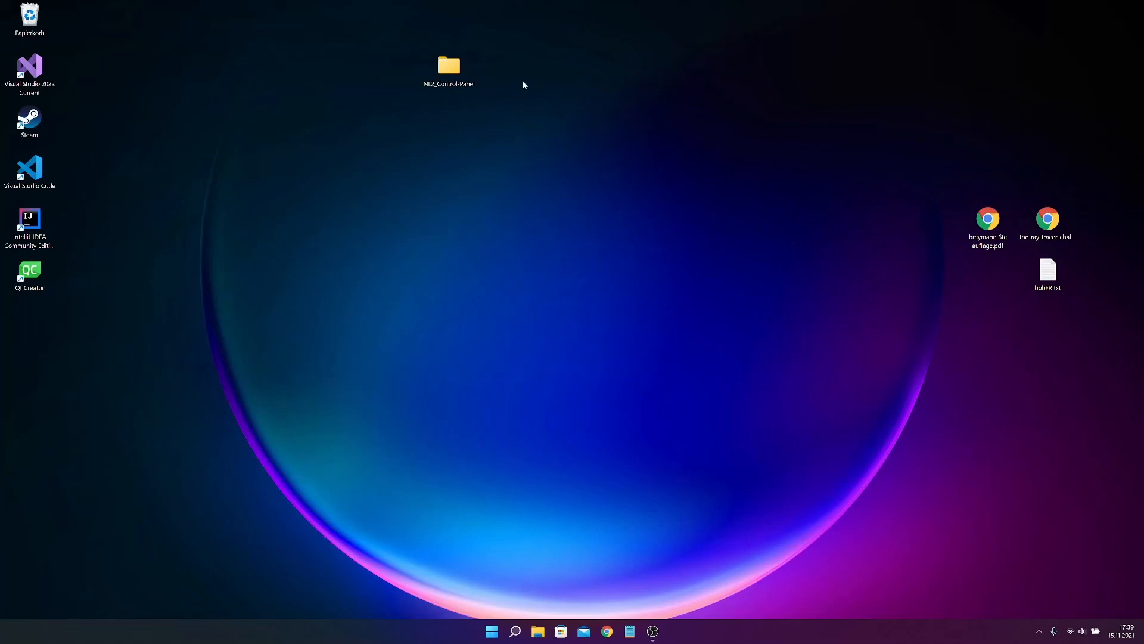
pyautogui.click(491, 631)
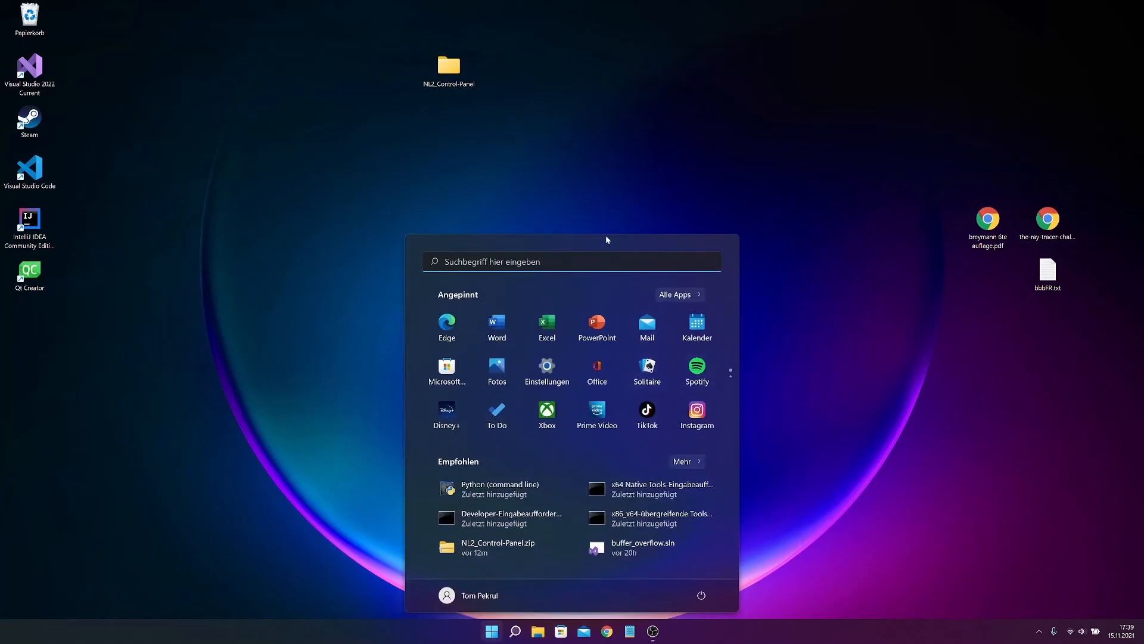
pyautogui.write('e')
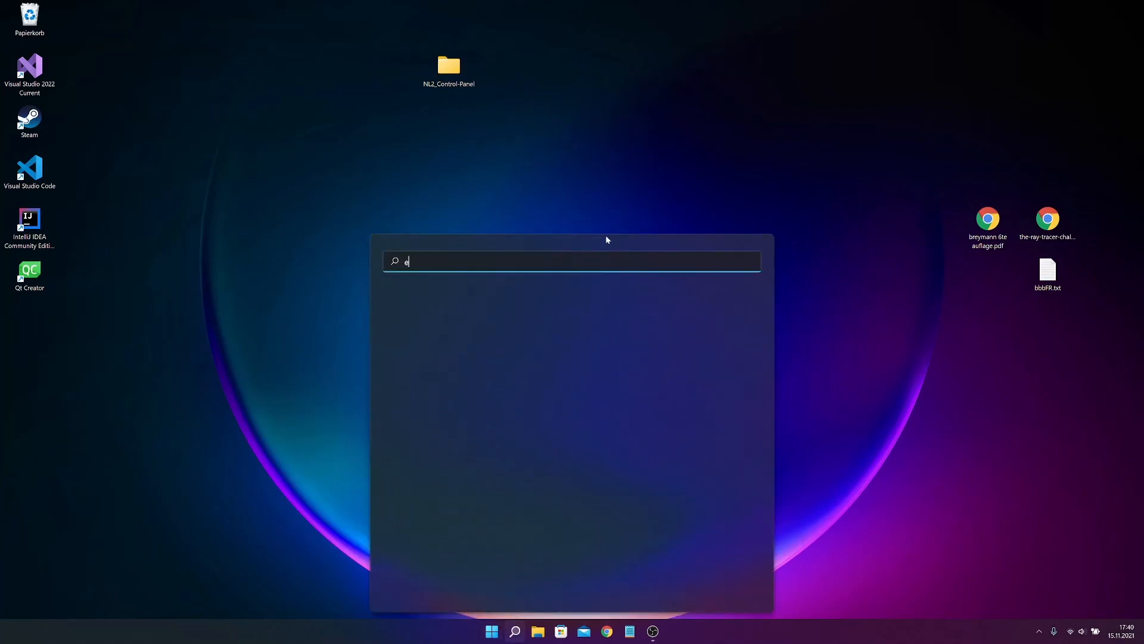
pyautogui.click(537, 631)
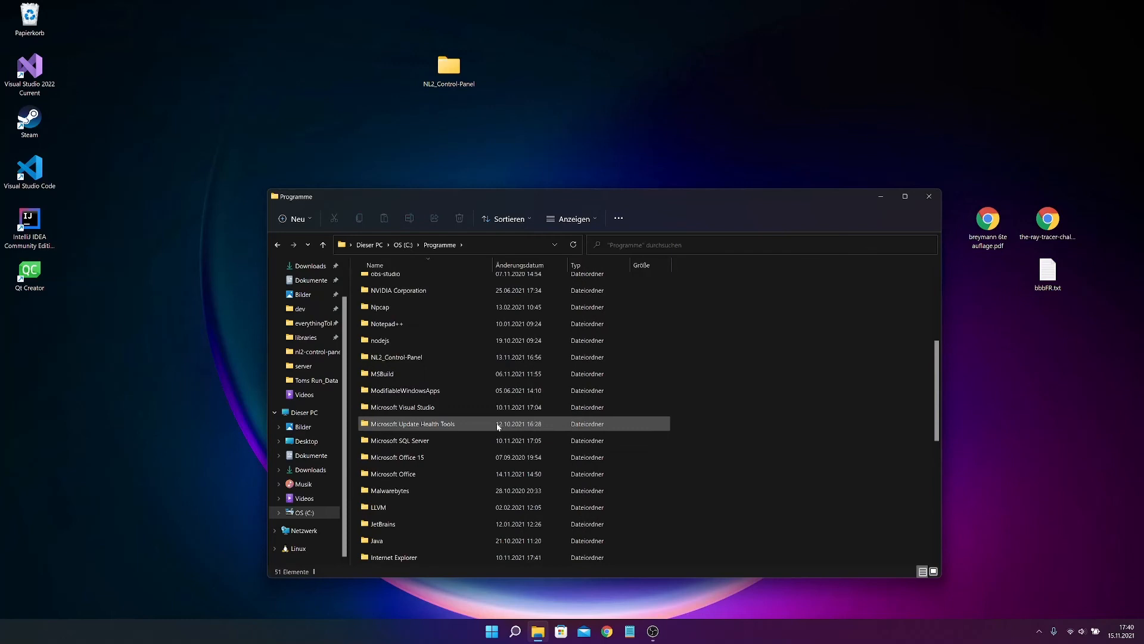
pyautogui.click(929, 197)
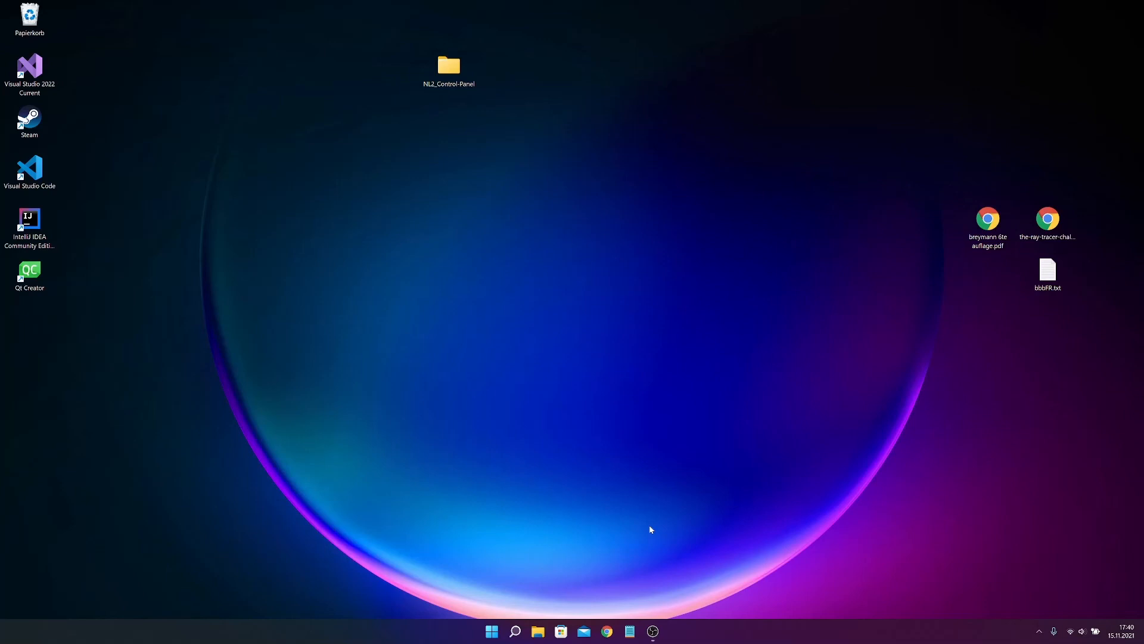
pyautogui.moveTo(533, 553)
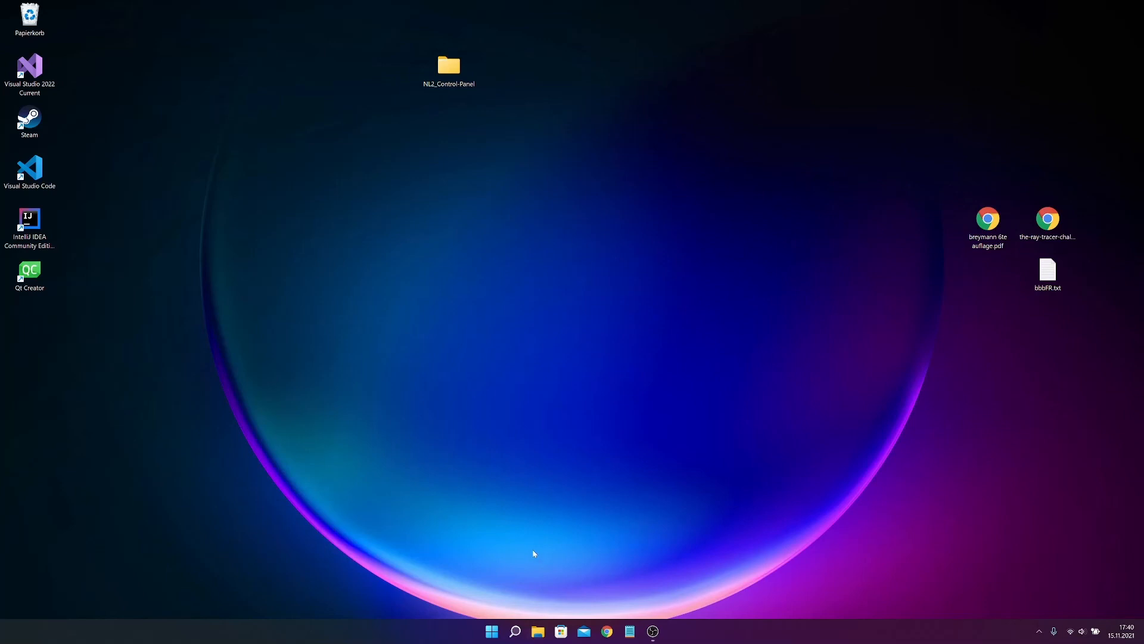
pyautogui.click(536, 631)
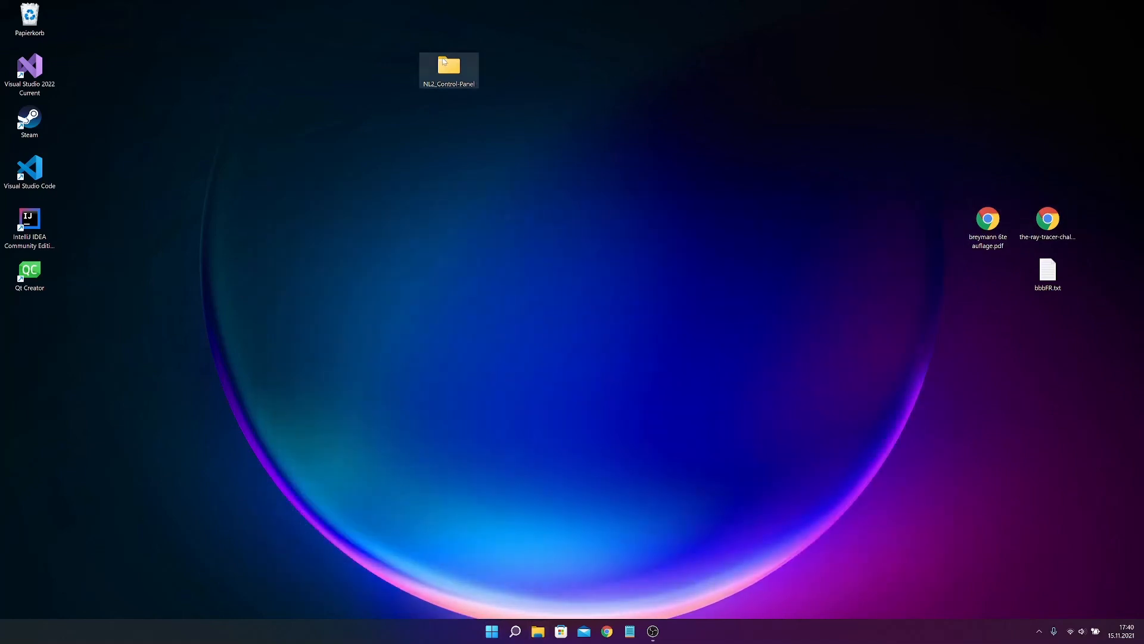
pyautogui.doubleClick(449, 65)
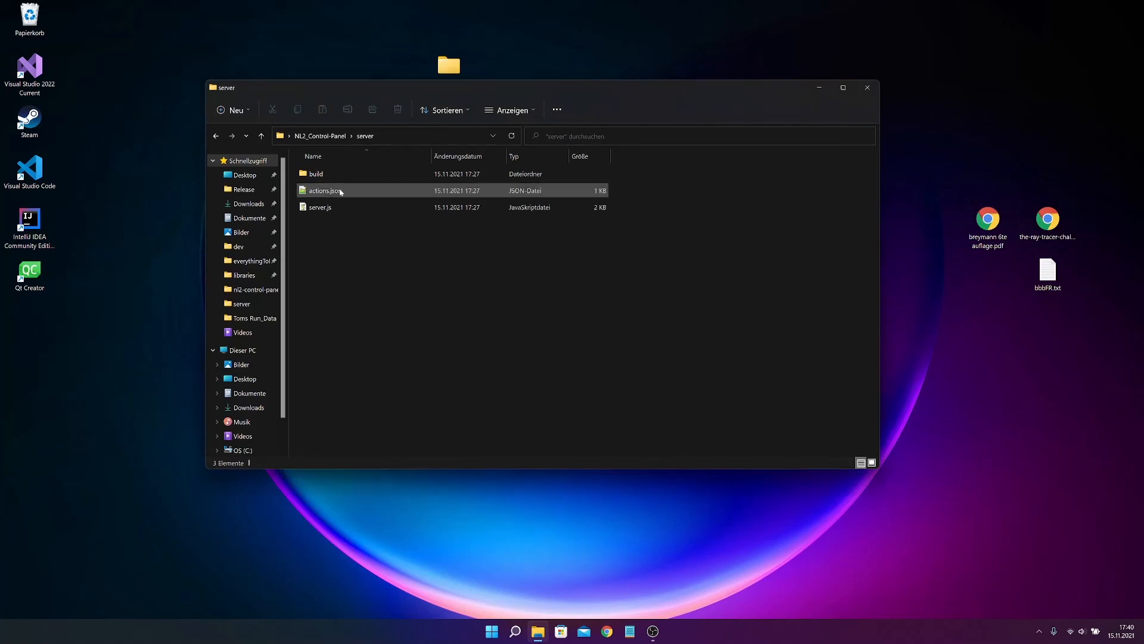
pyautogui.rightClick(323, 191)
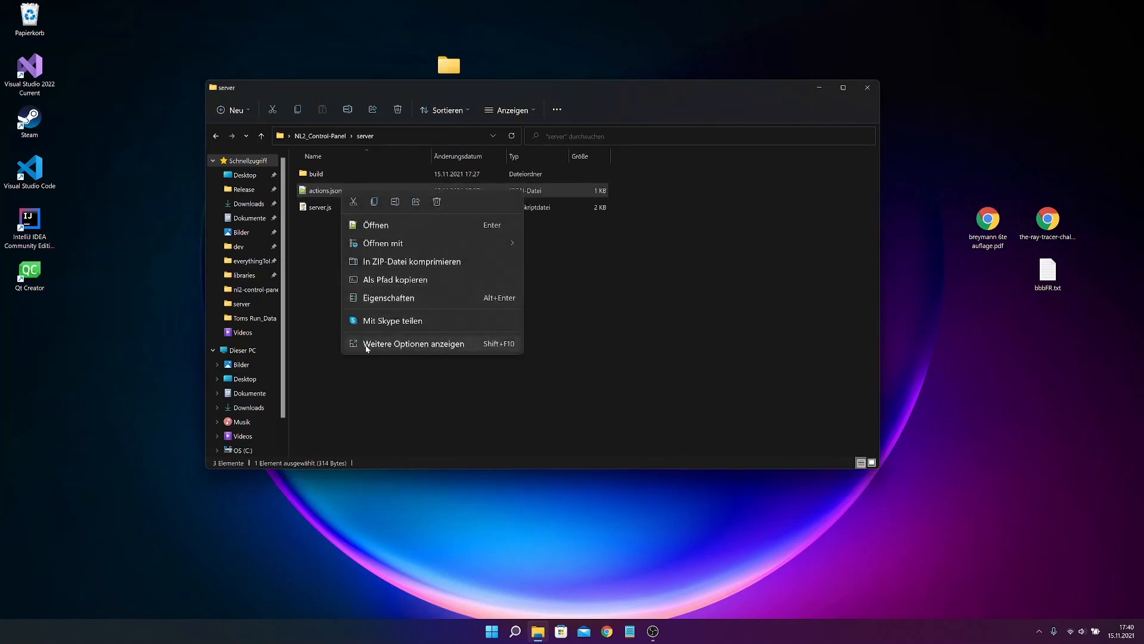
pyautogui.click(376, 225)
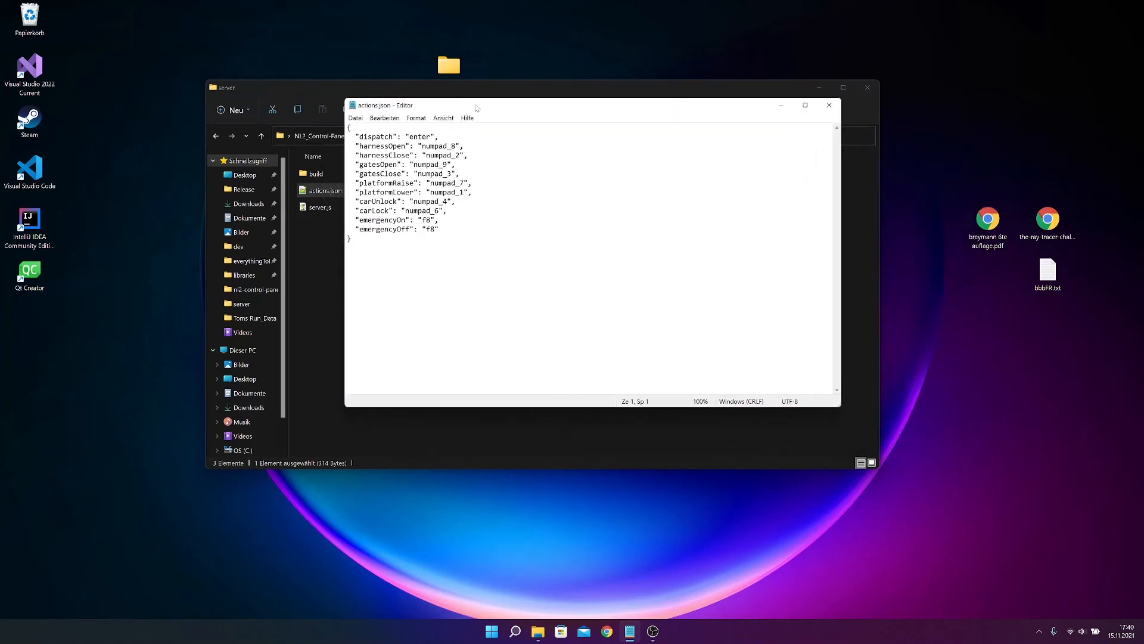
# - Try 'spac' as the dispatch binding in actions.json, restore it to 'enter', then switch to Chrome
pyautogui.moveTo(475, 104); pyautogui.dragTo(478, 106)
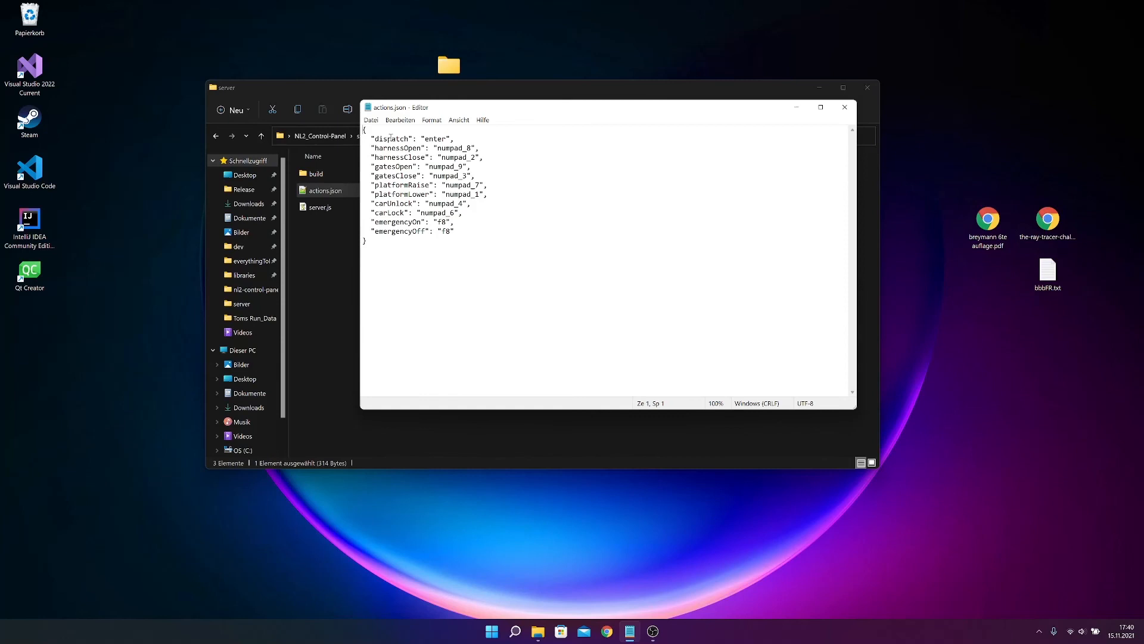
pyautogui.click(443, 138)
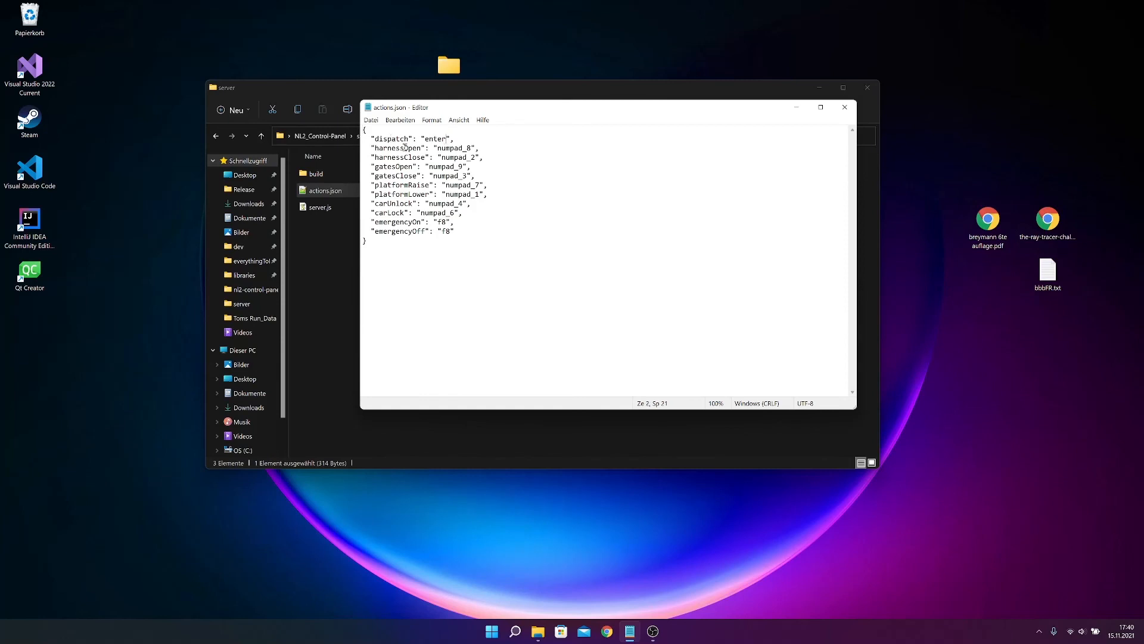
pyautogui.click(452, 147)
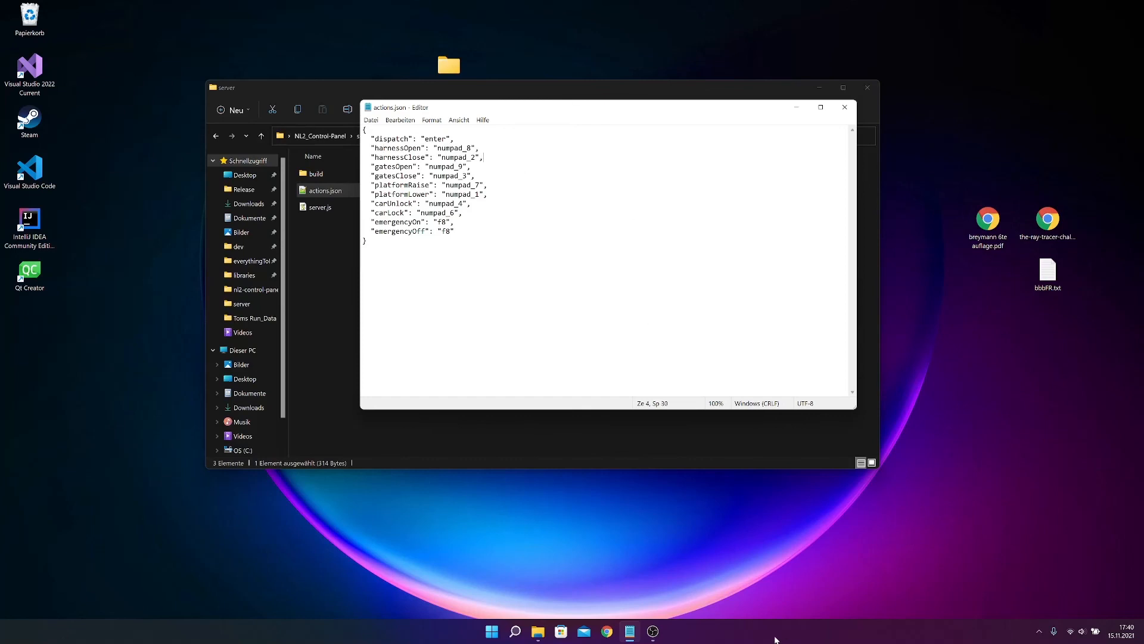
pyautogui.moveTo(745, 621)
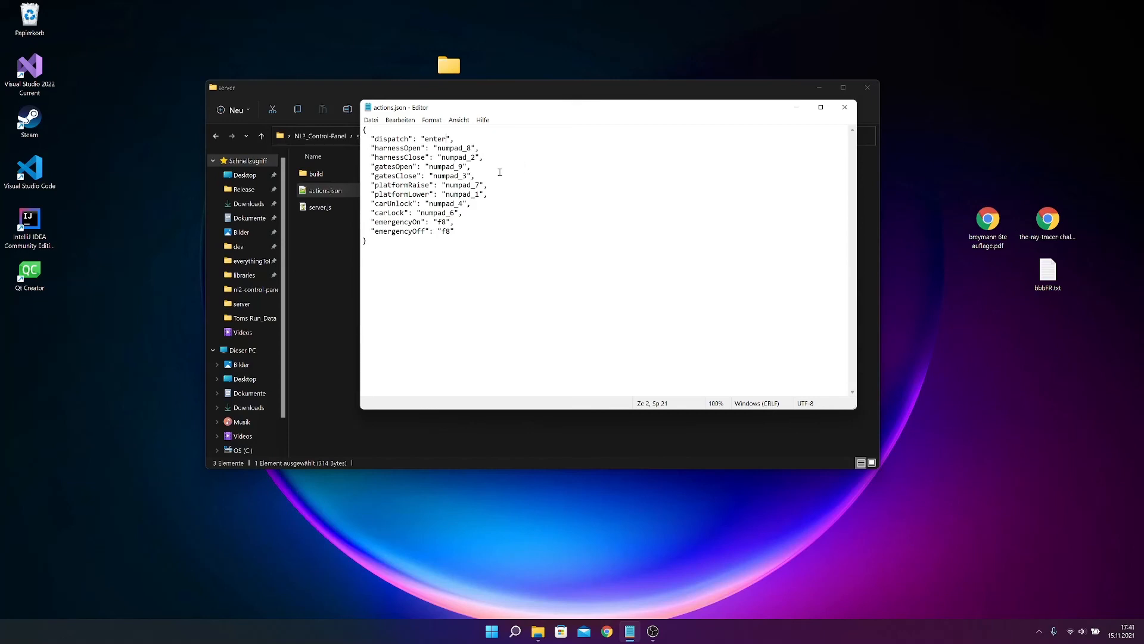
pyautogui.press('Backspace')
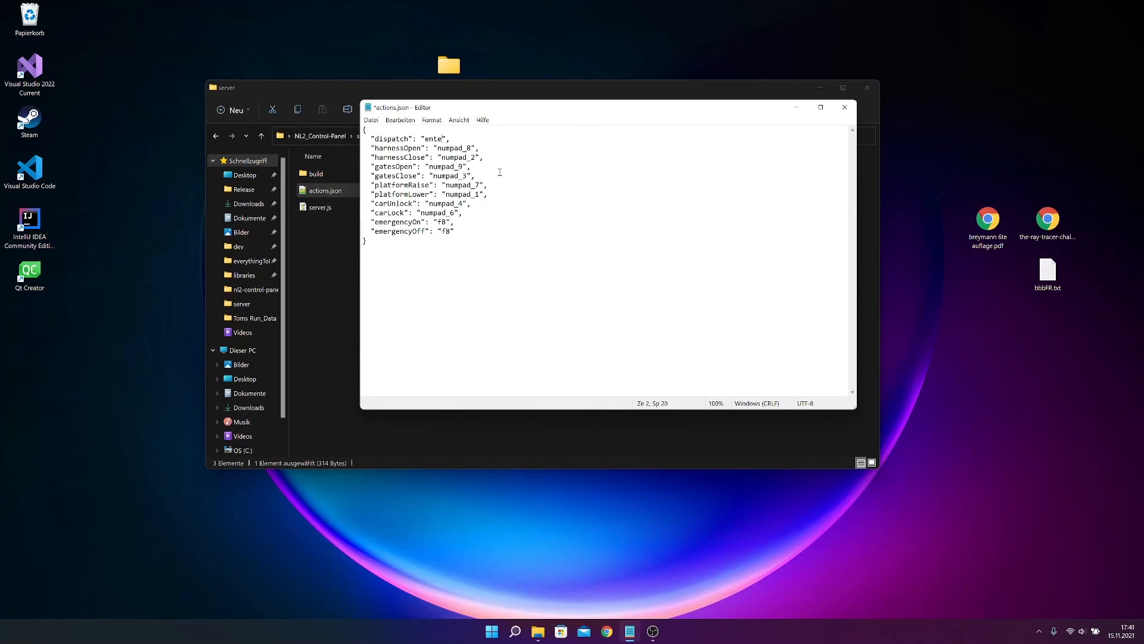
pyautogui.write('spac')
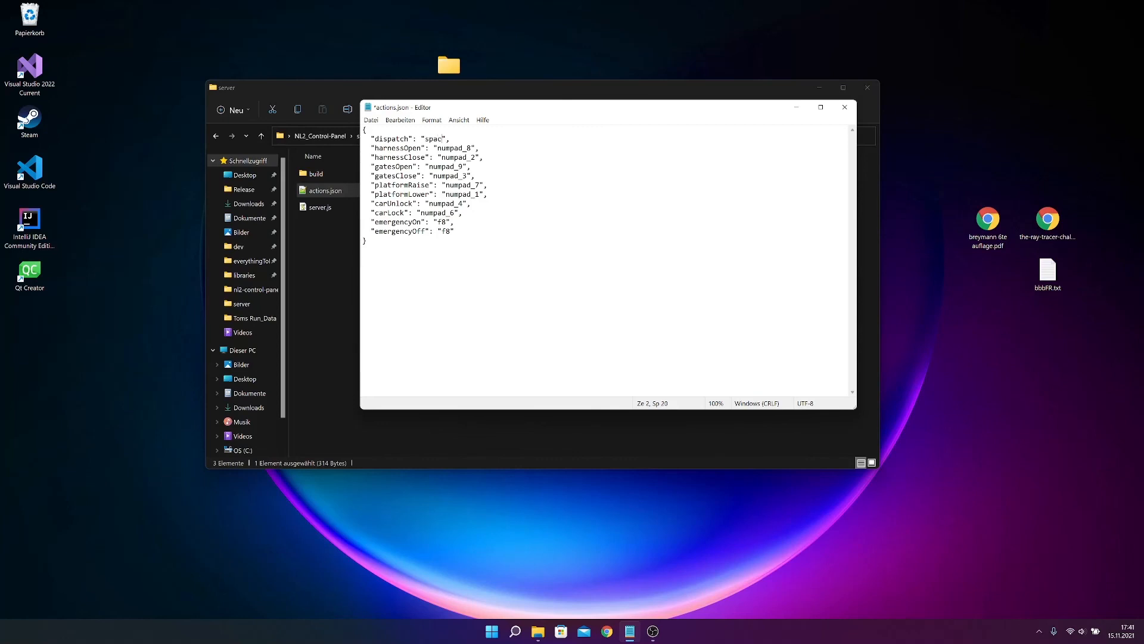
pyautogui.press('BackSpace')
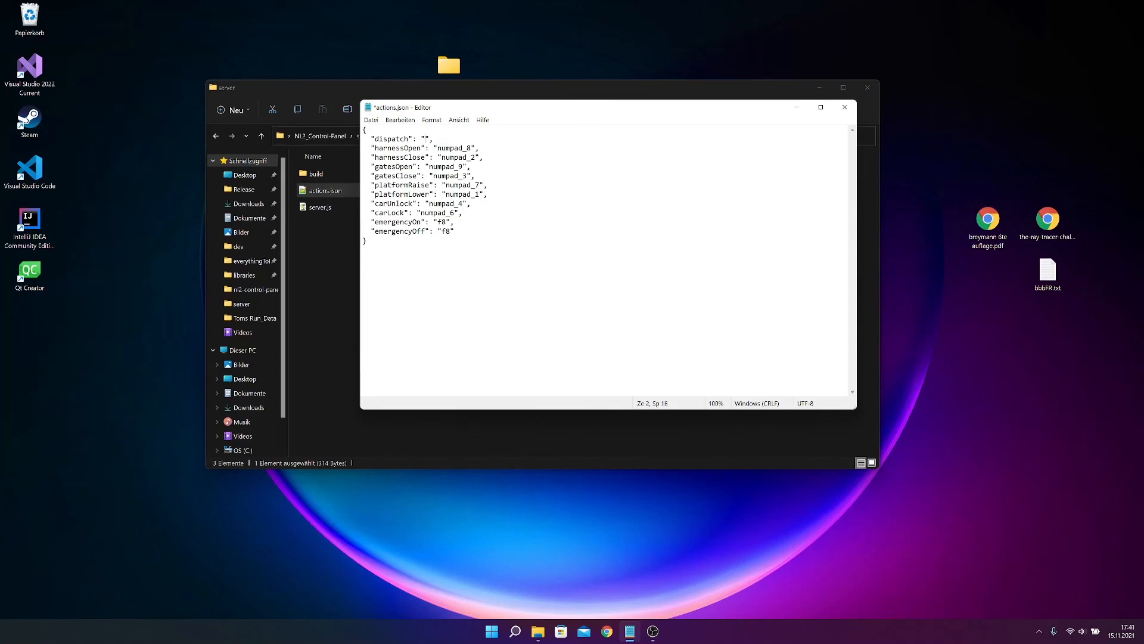
pyautogui.write('enter')
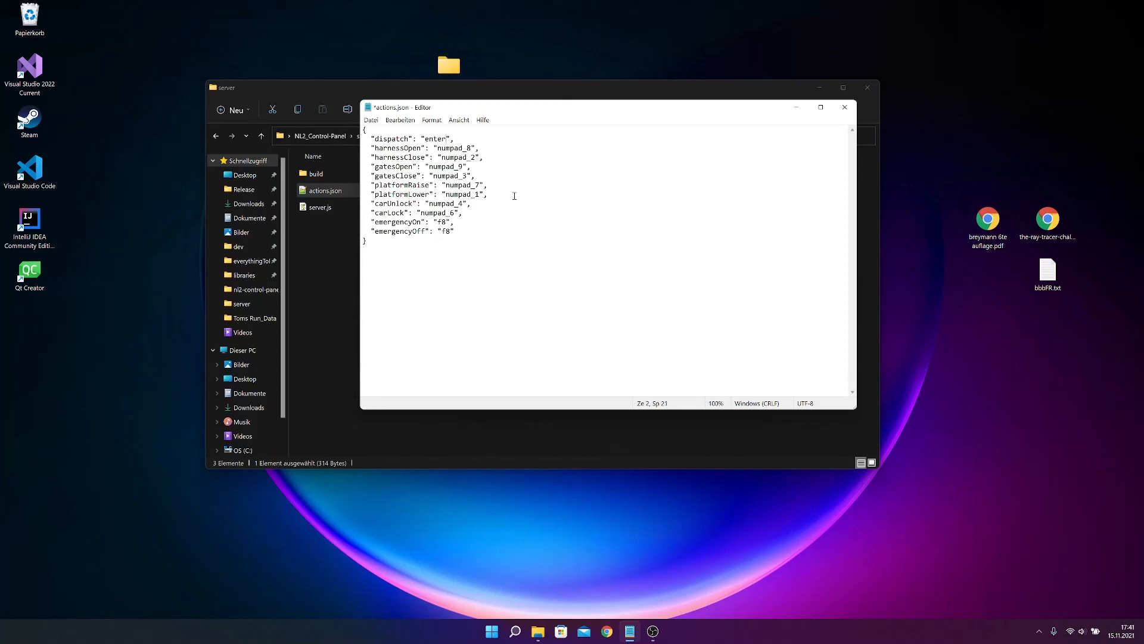
pyautogui.click(844, 107)
pyautogui.write('robotjs.io/docs/syntax')
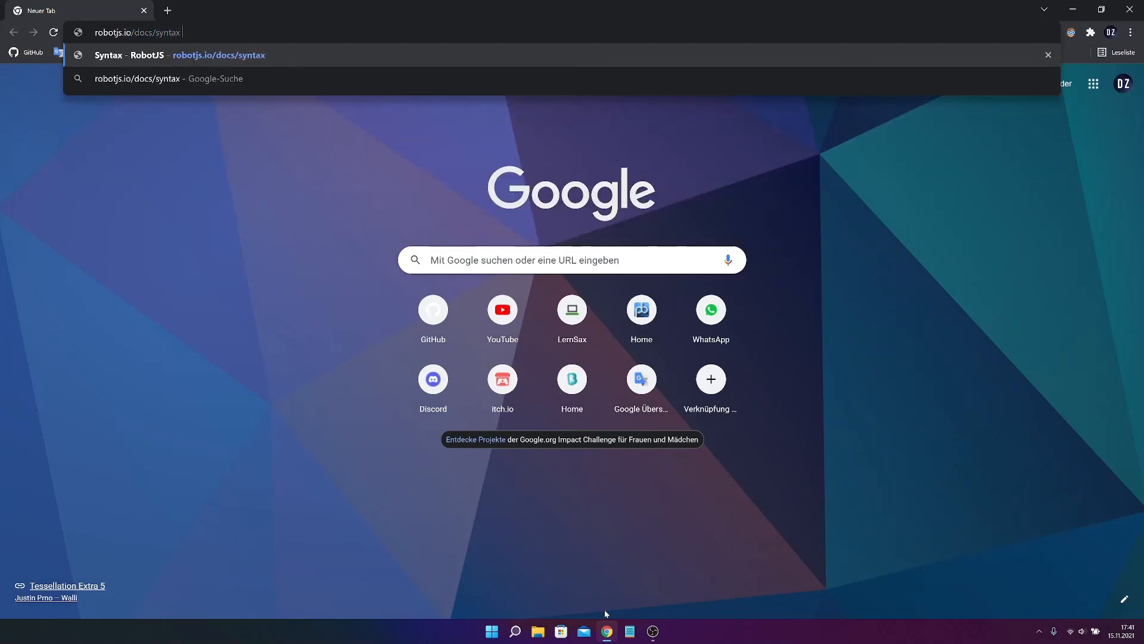
# - Go to robotjs.io/docs/syntax#keys and scroll through the supported key names table
pyautogui.write('#keys')
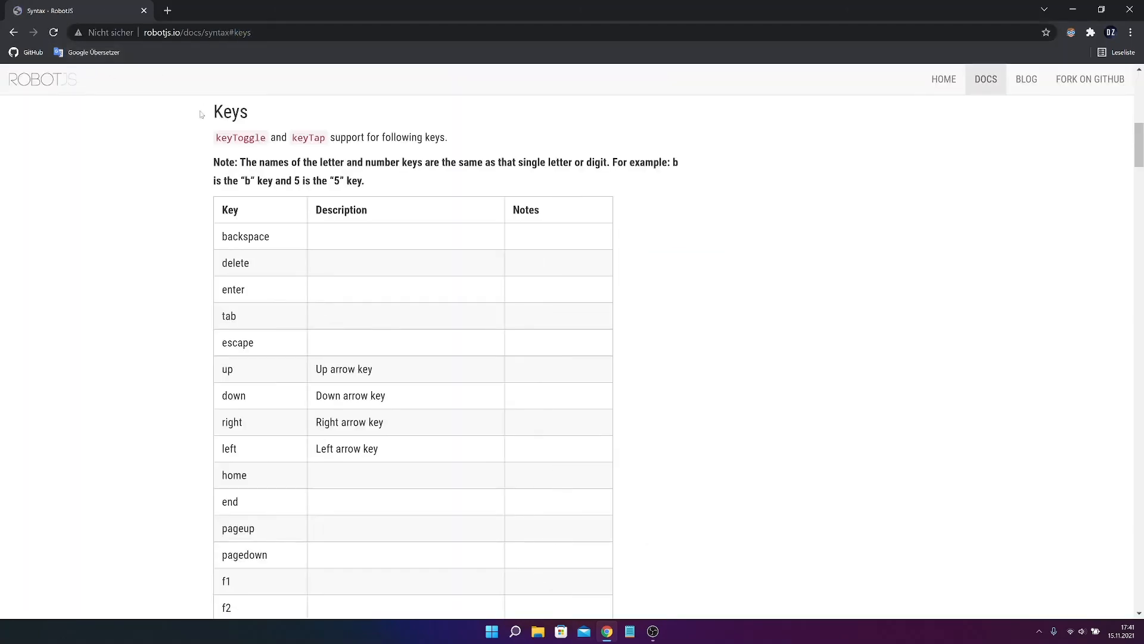
pyautogui.scroll(-3)
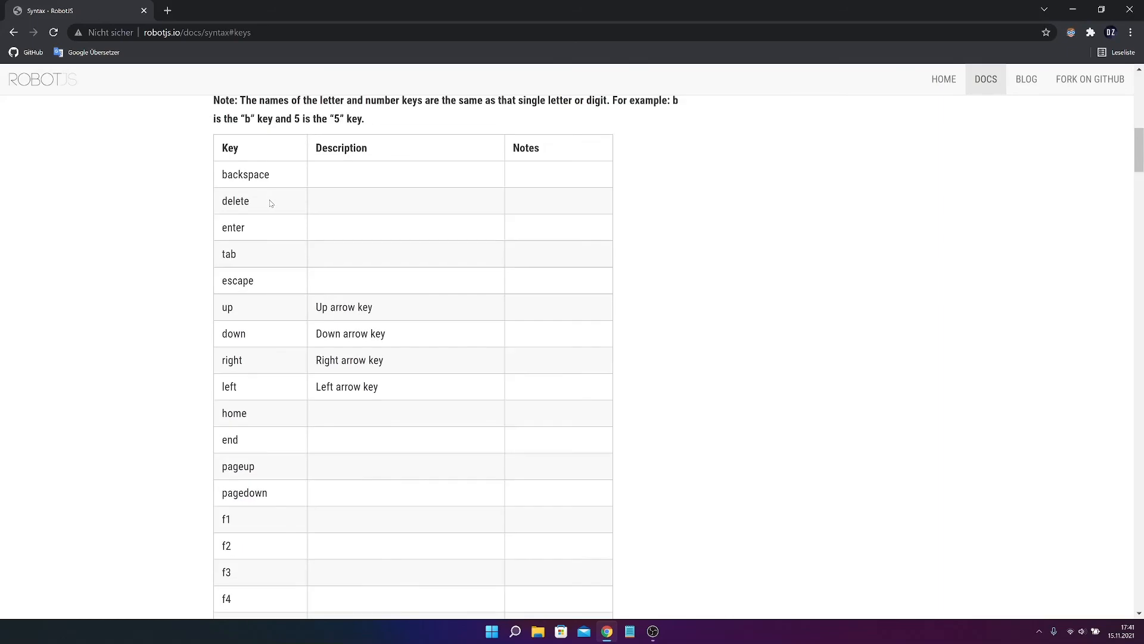
pyautogui.scroll(-3)
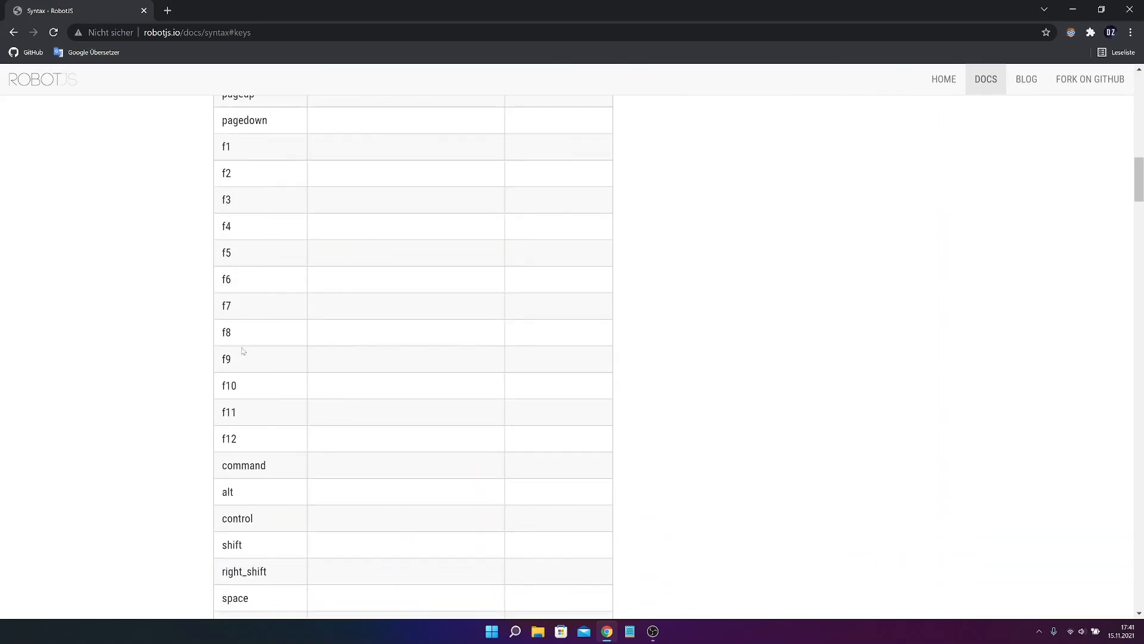
pyautogui.scroll(-3)
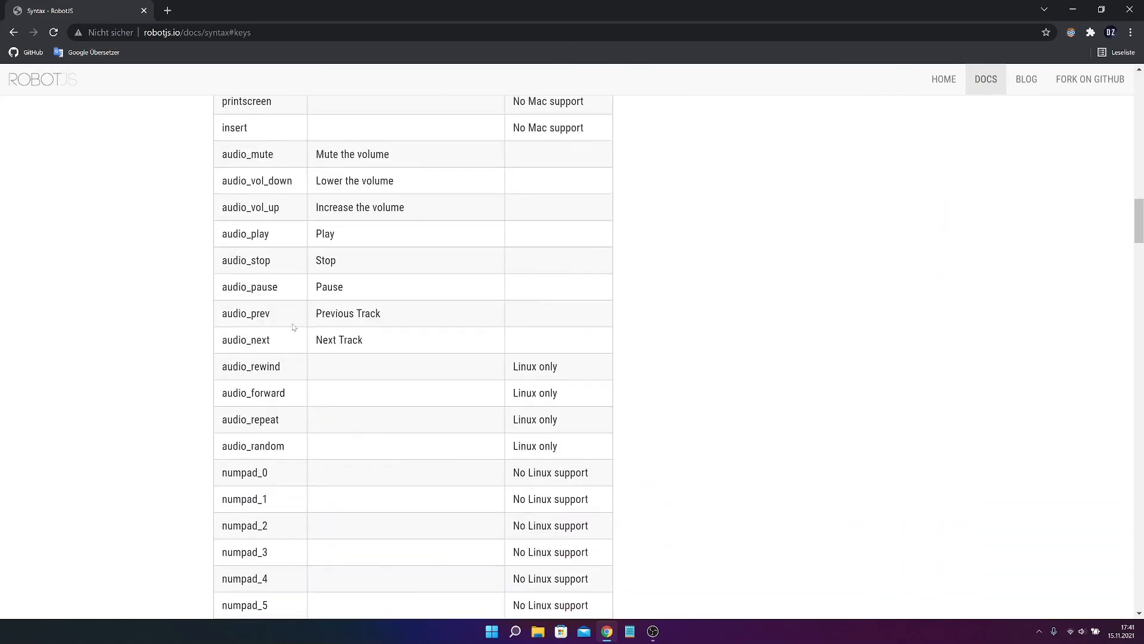
pyautogui.scroll(-3)
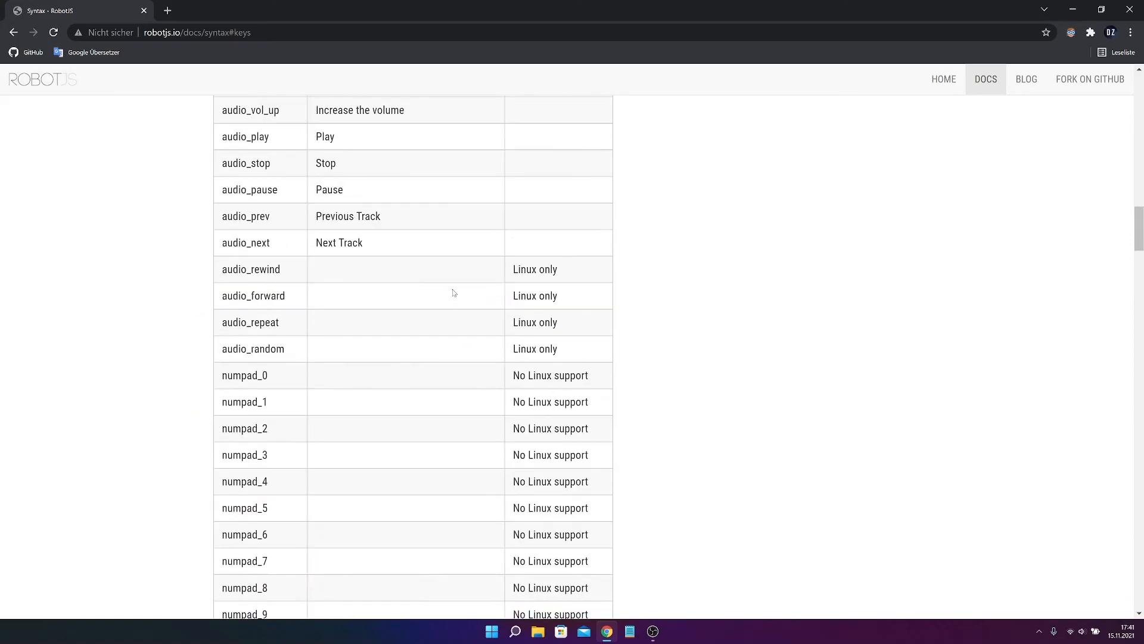
pyautogui.scroll(-3)
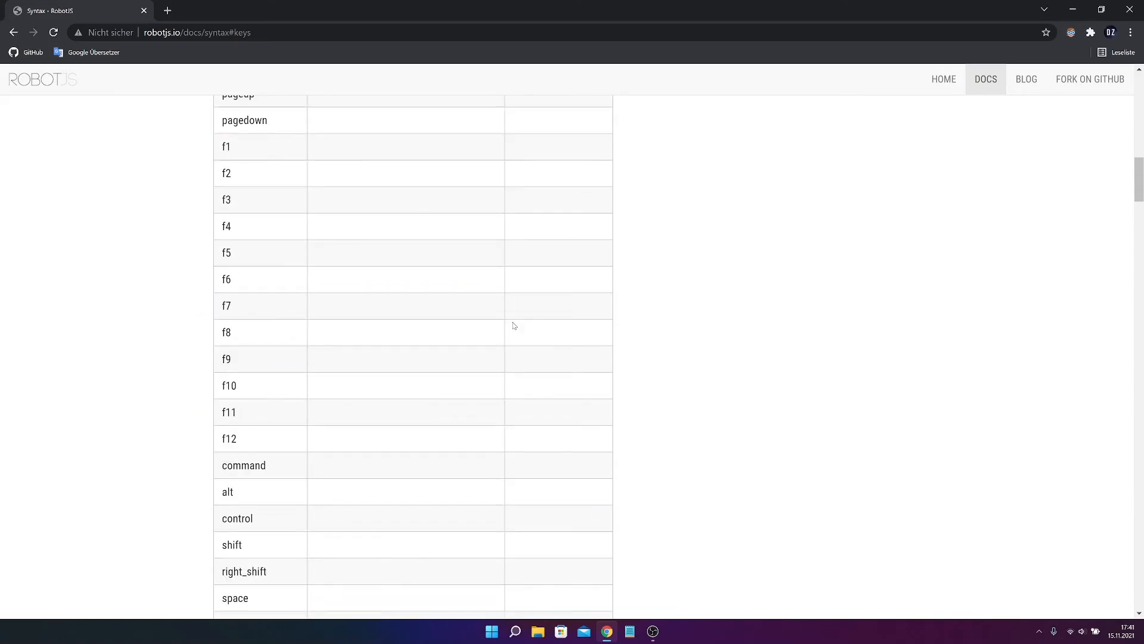